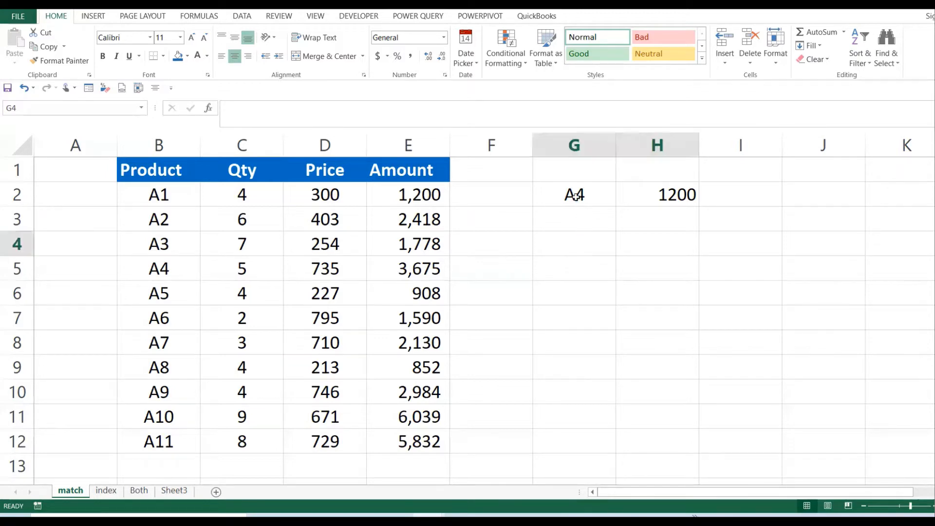
Pick A6 from the product list B2:B12 in G2, replacing A4 beside the 1200 in H2
left_click(574, 194)
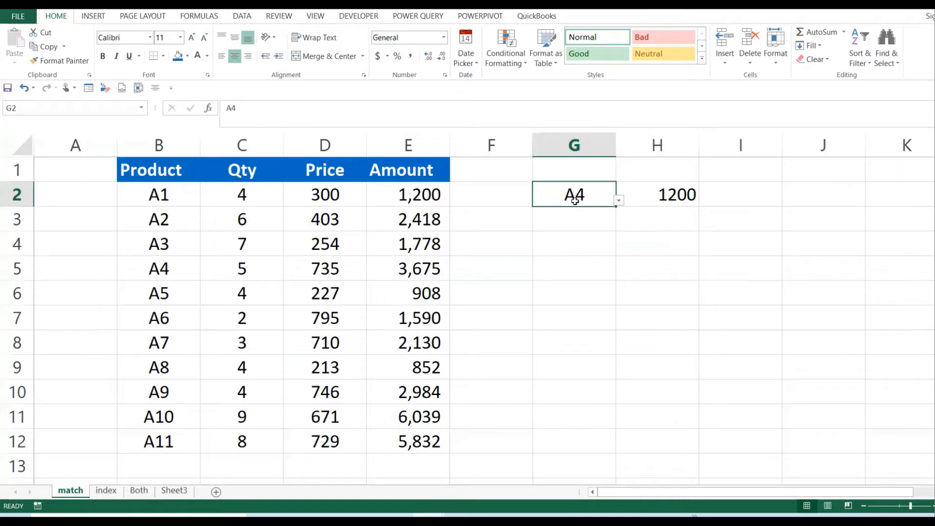
mouse_move(176, 191)
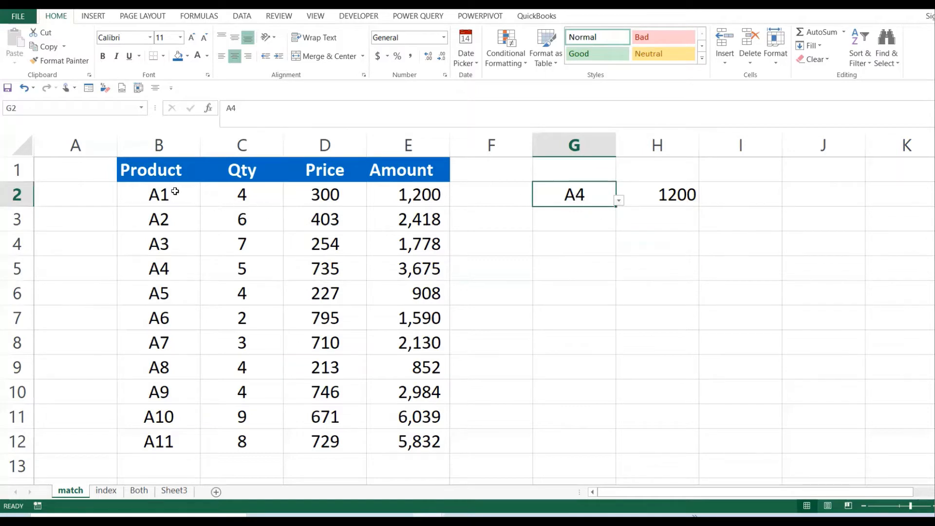
left_click_drag(158, 194, 158, 441)
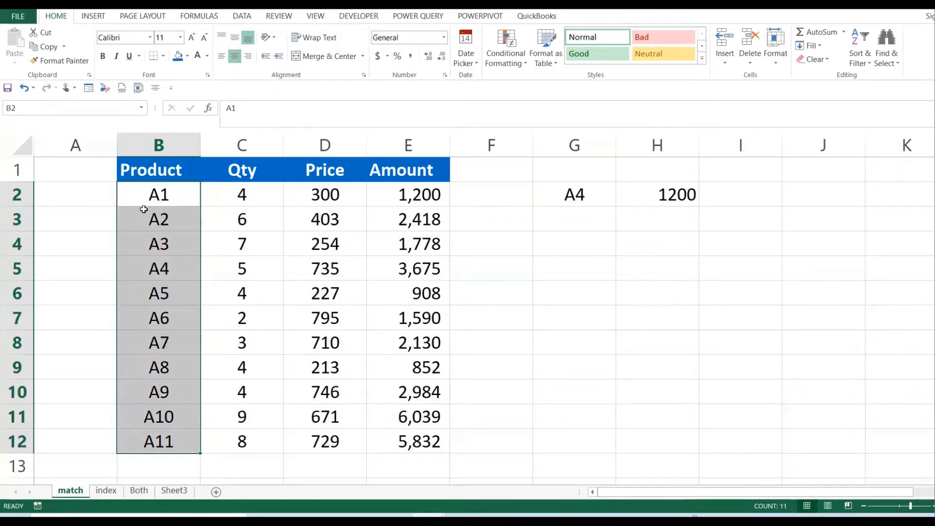
mouse_move(115, 249)
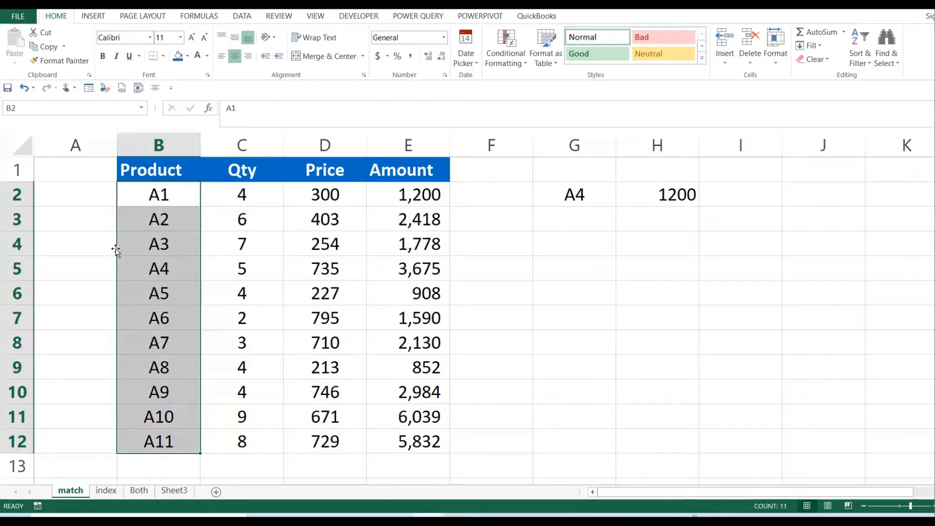
left_click(158, 268)
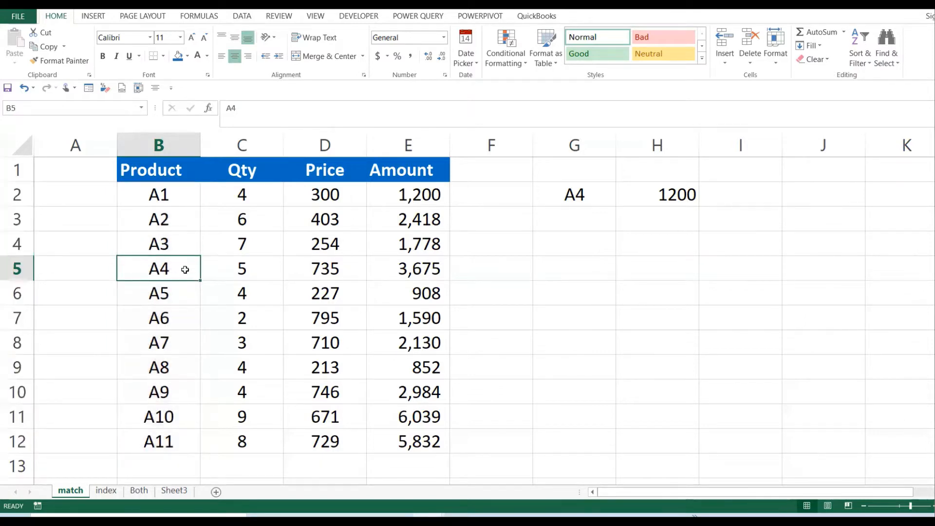
left_click(575, 194)
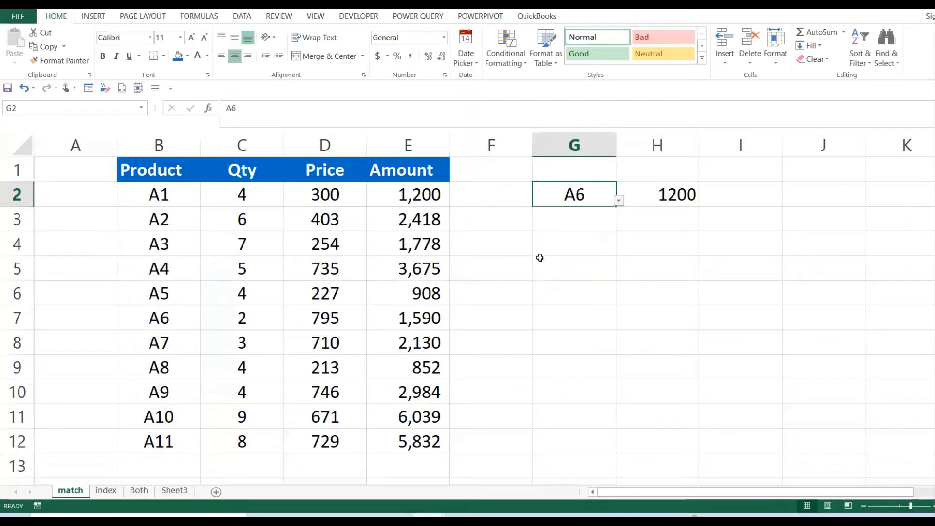
left_click_drag(159, 194, 159, 342)
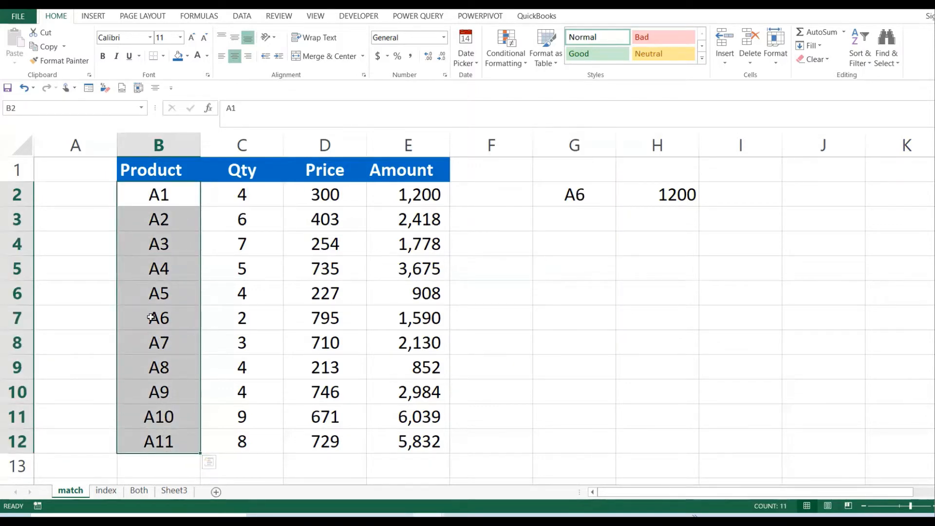
mouse_move(115, 194)
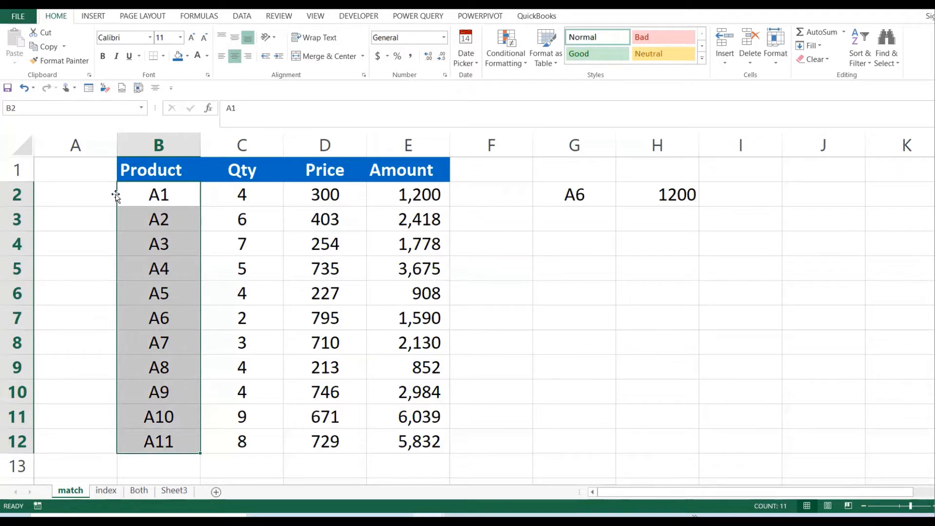
mouse_move(134, 234)
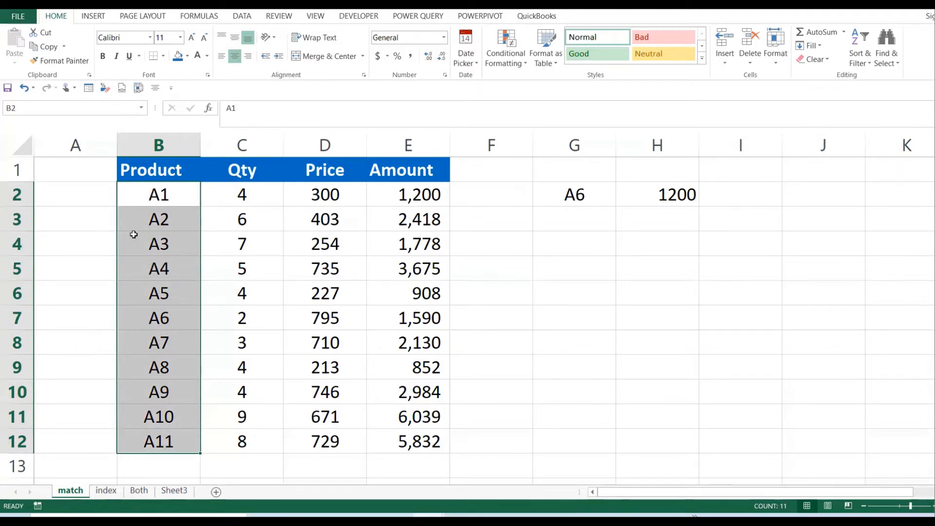
mouse_move(181, 292)
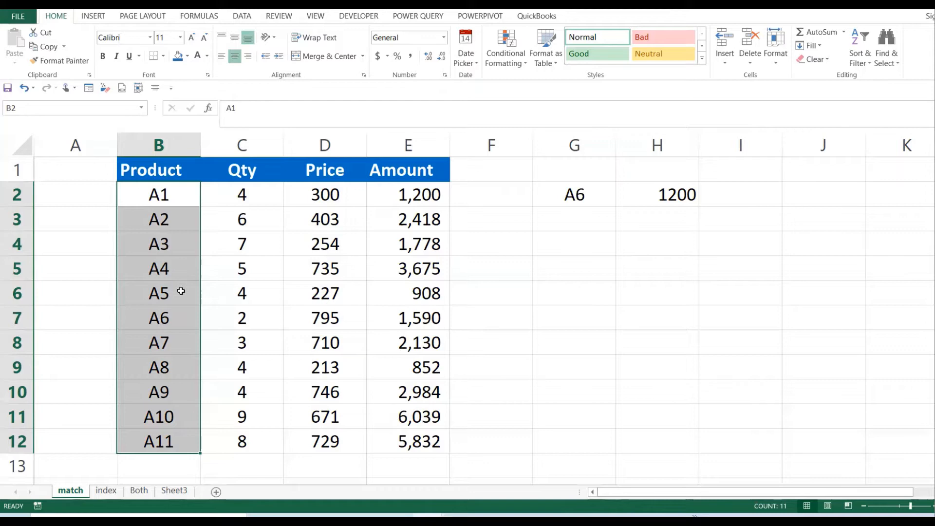
left_click(158, 317)
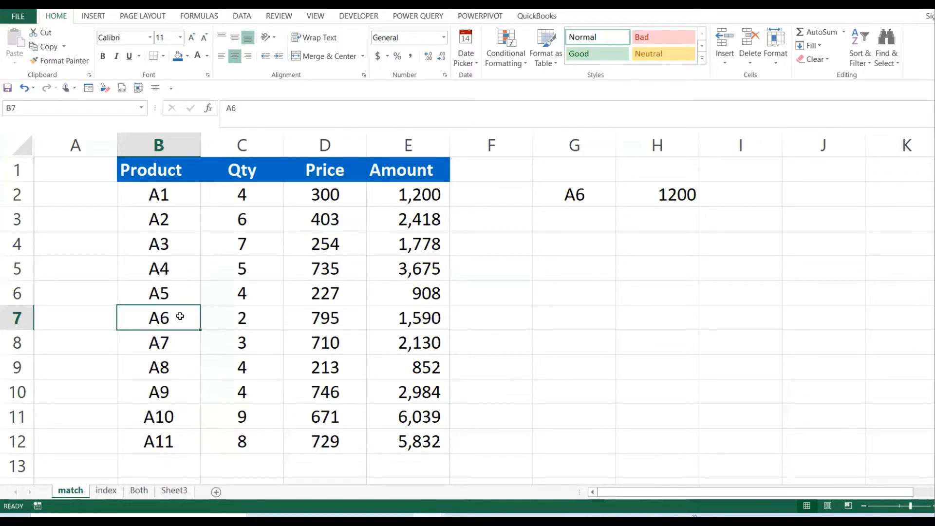
Enter =MATCH(G2,B2:B12,0) in G5 so it returns position 6 for product A6
left_click(574, 269)
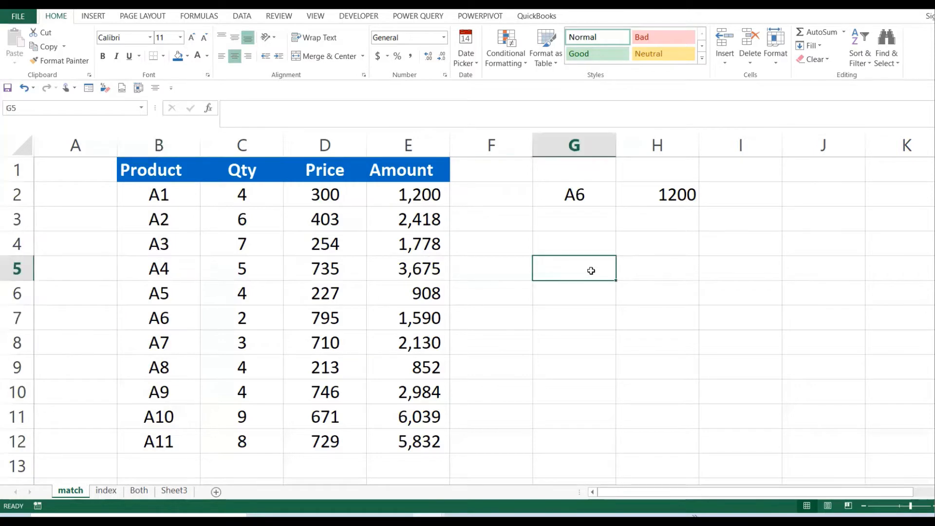
type("=mat")
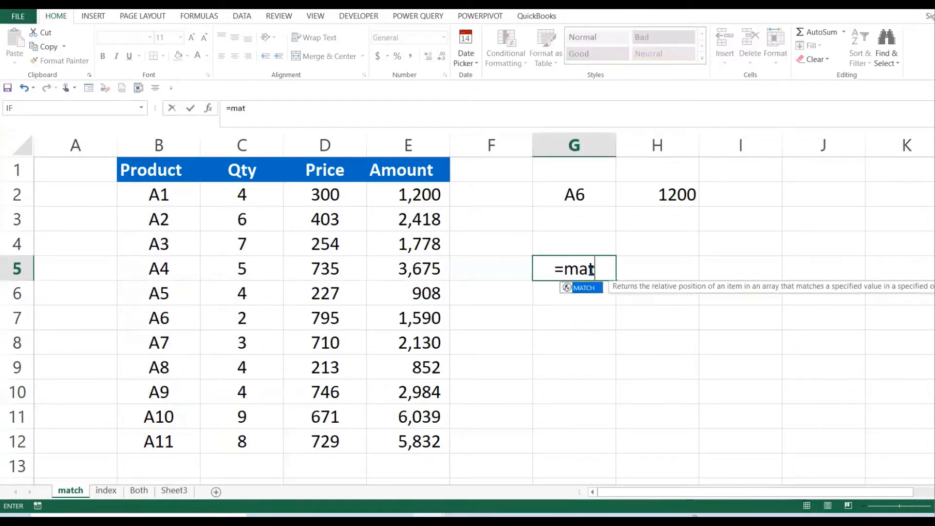
type("ch(")
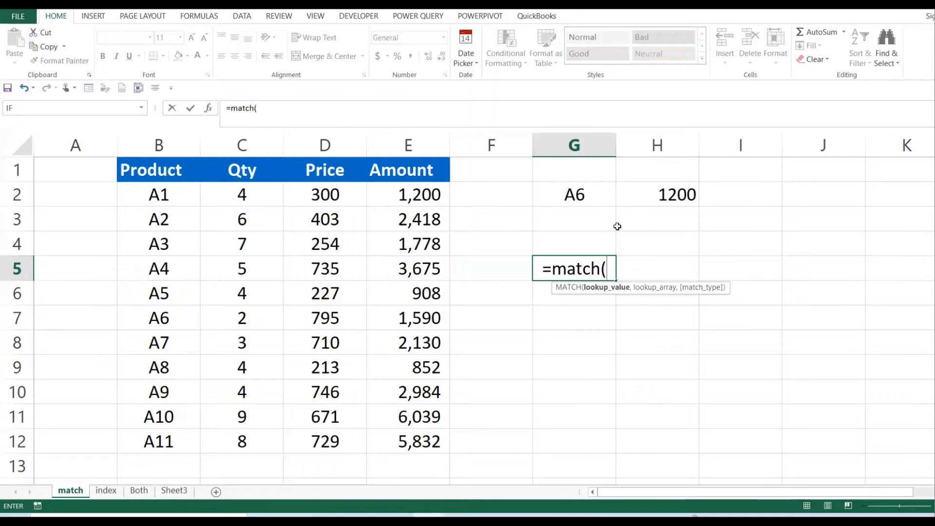
left_click(575, 194)
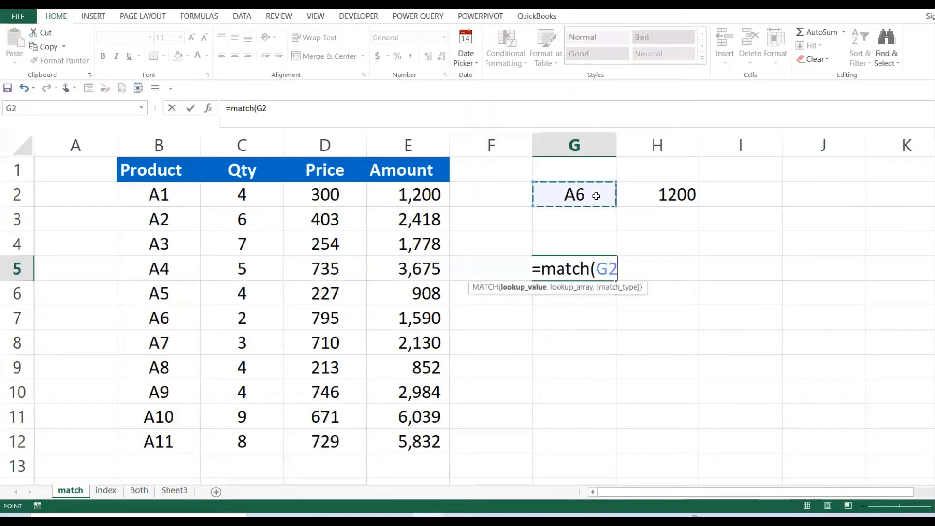
type(",B2:B12")
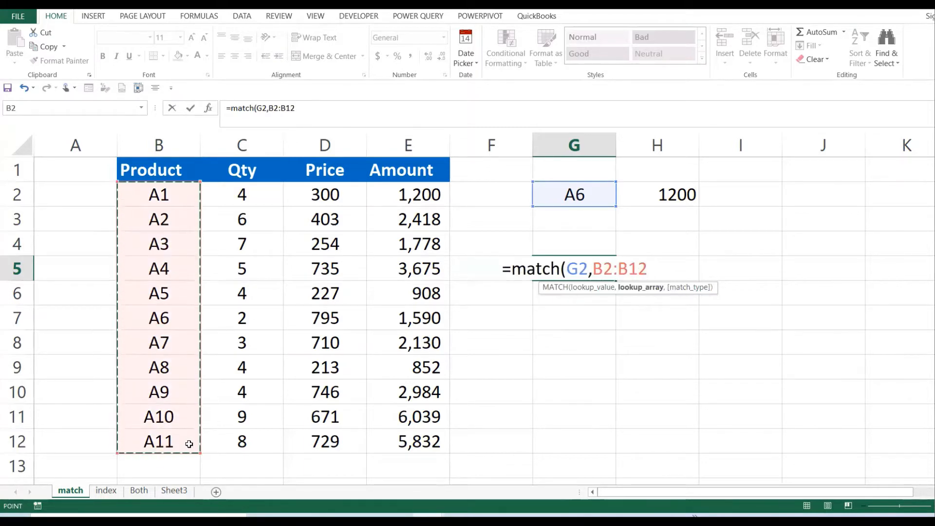
type(",")
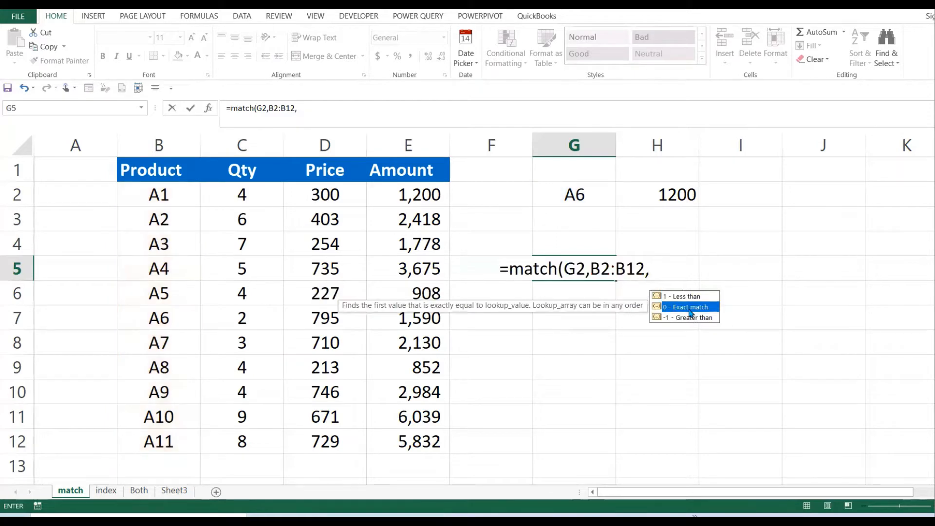
type("0")
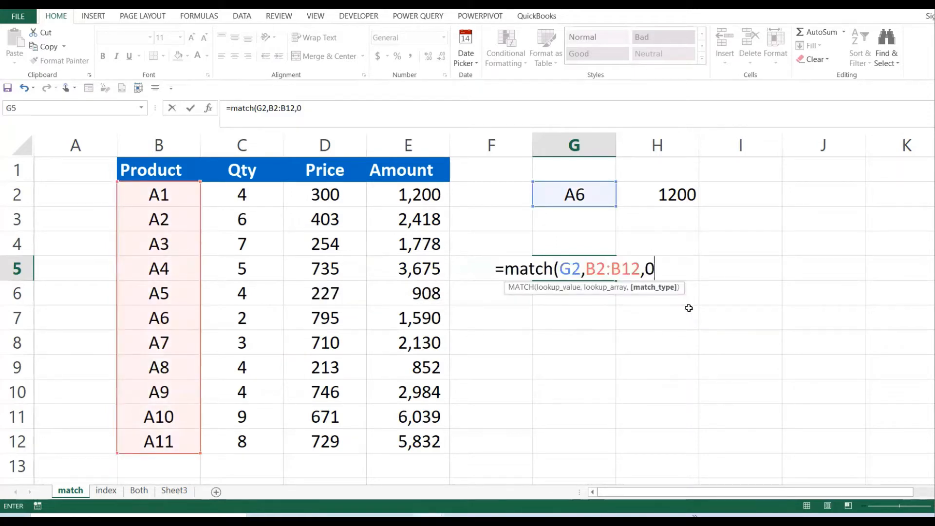
key("Enter")
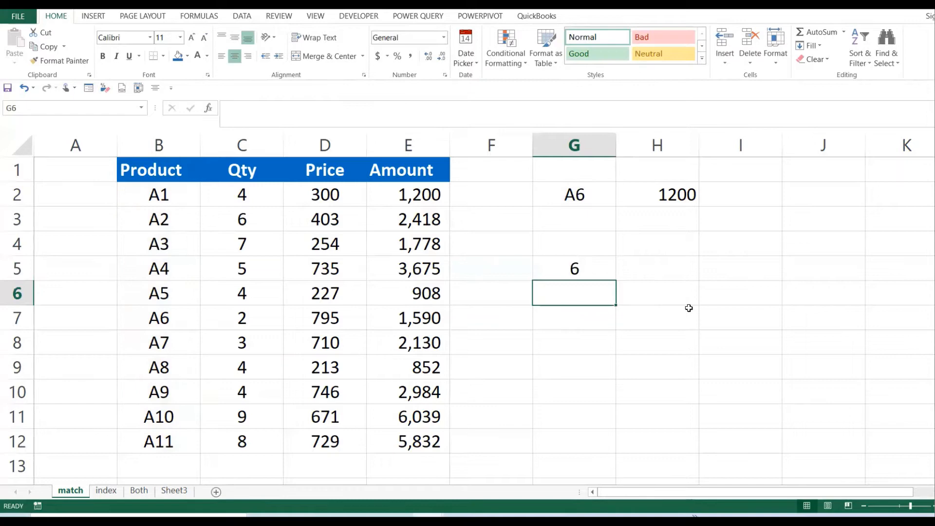
mouse_move(608, 205)
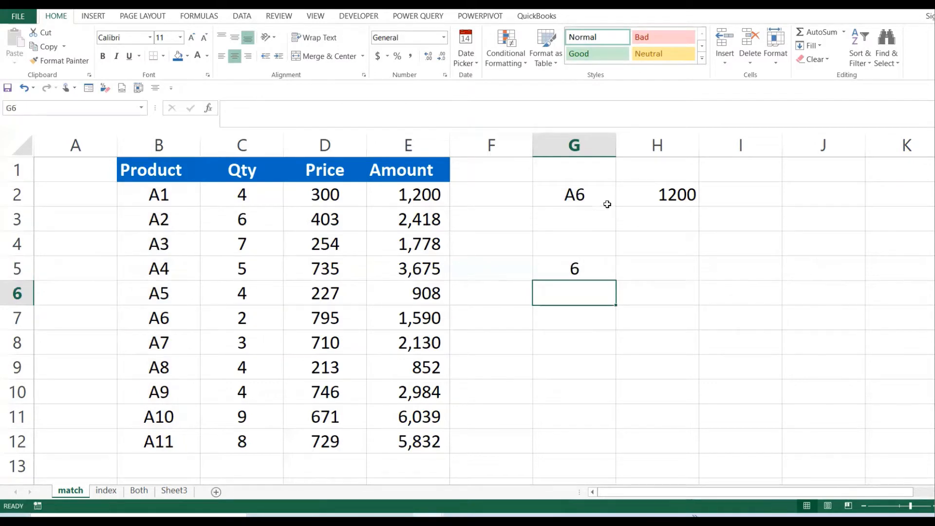
left_click(575, 194)
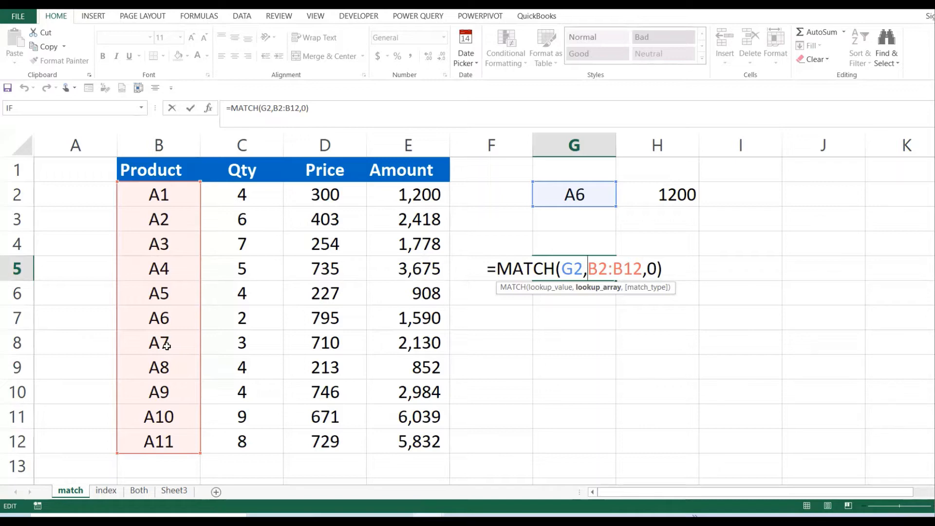
key("Enter")
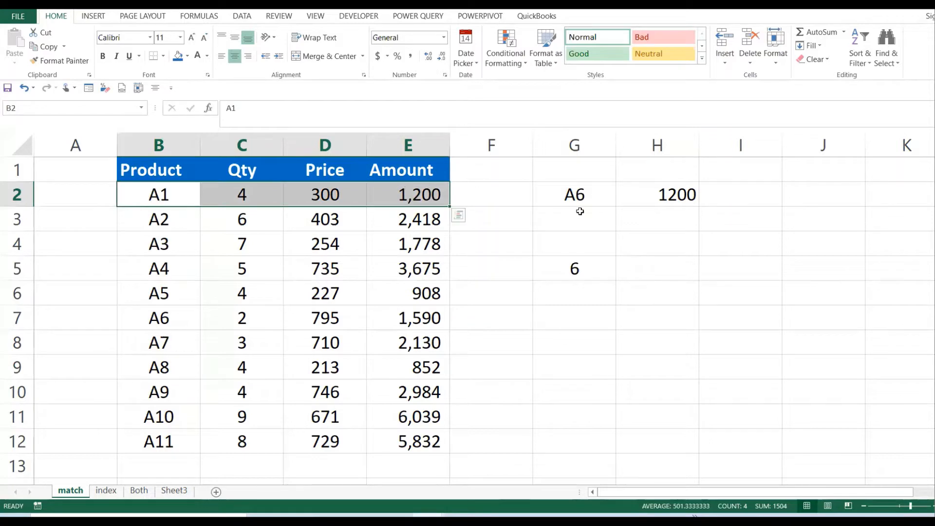
Build =MATCH(H2,B2:E2,0) in H5 to locate 1200 along the A1 row, returning 4
left_click(658, 194)
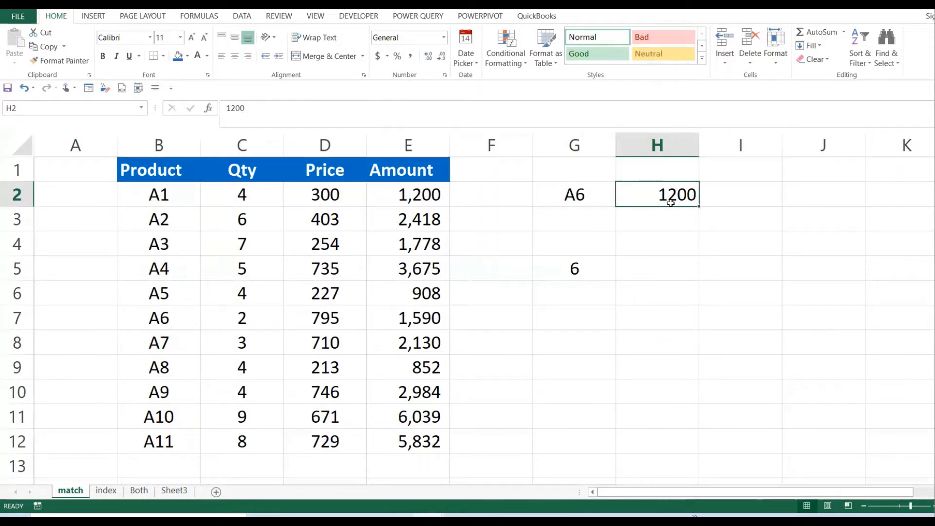
left_click_drag(157, 195, 407, 195)
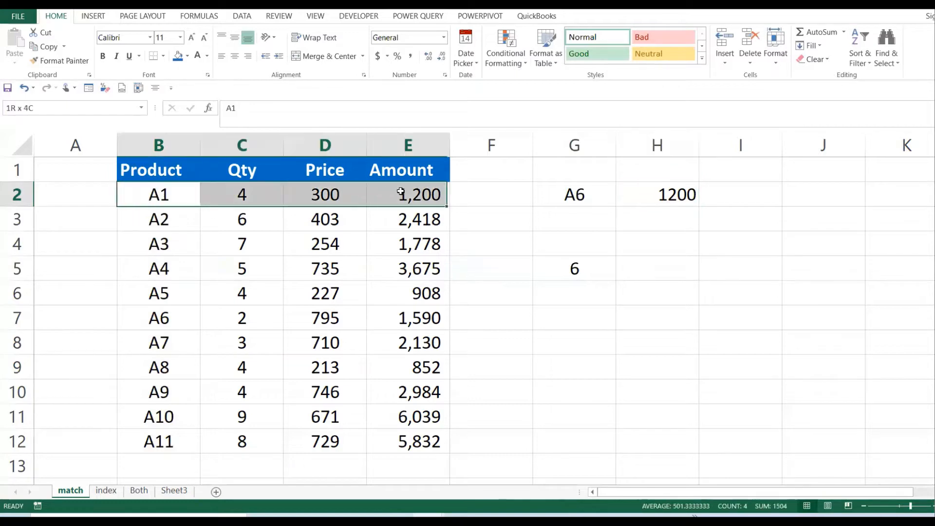
left_click(657, 269)
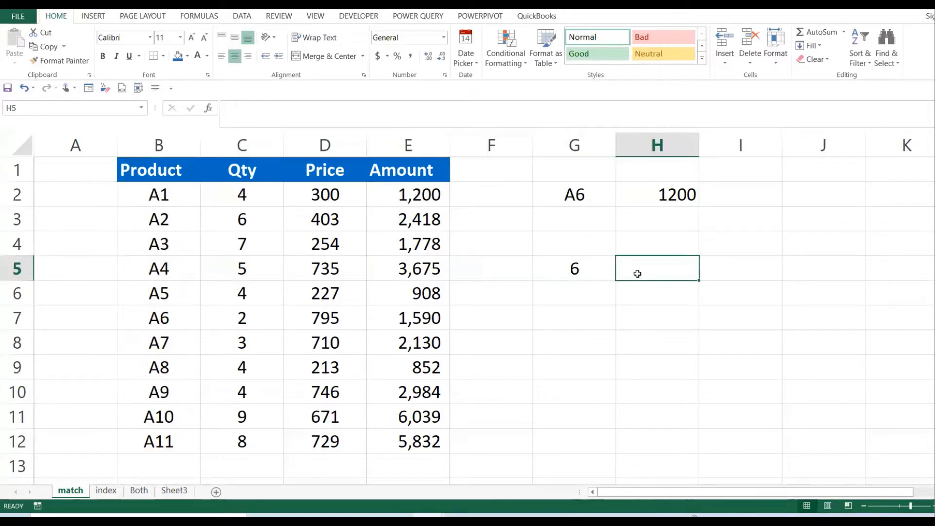
type("=mat")
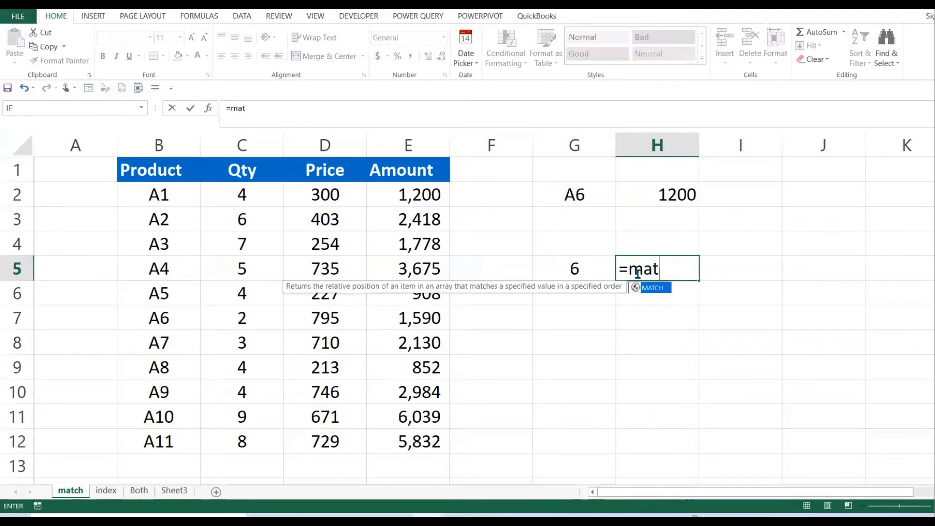
type("ch(")
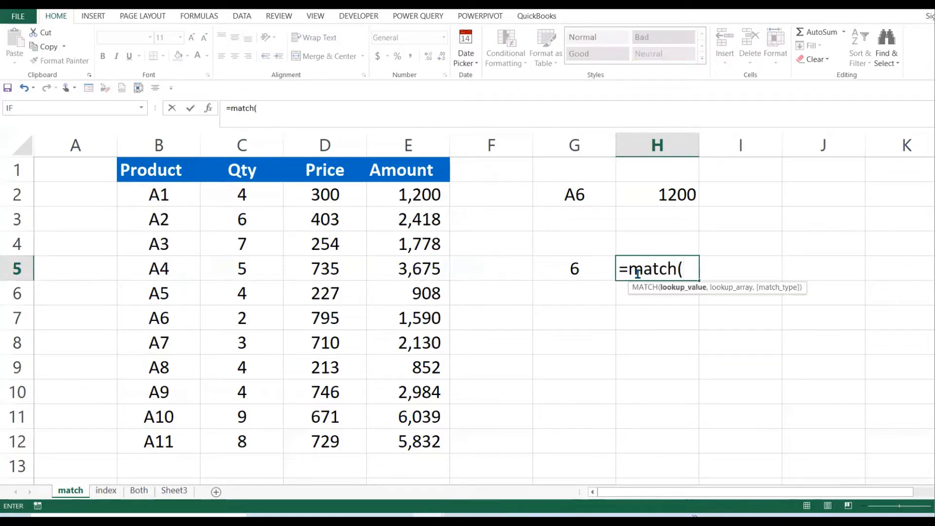
left_click(657, 194)
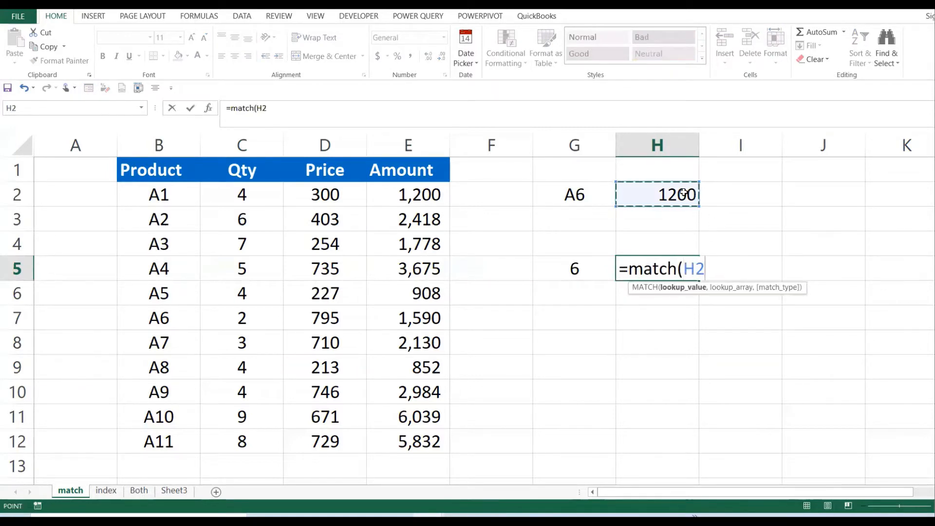
type(",")
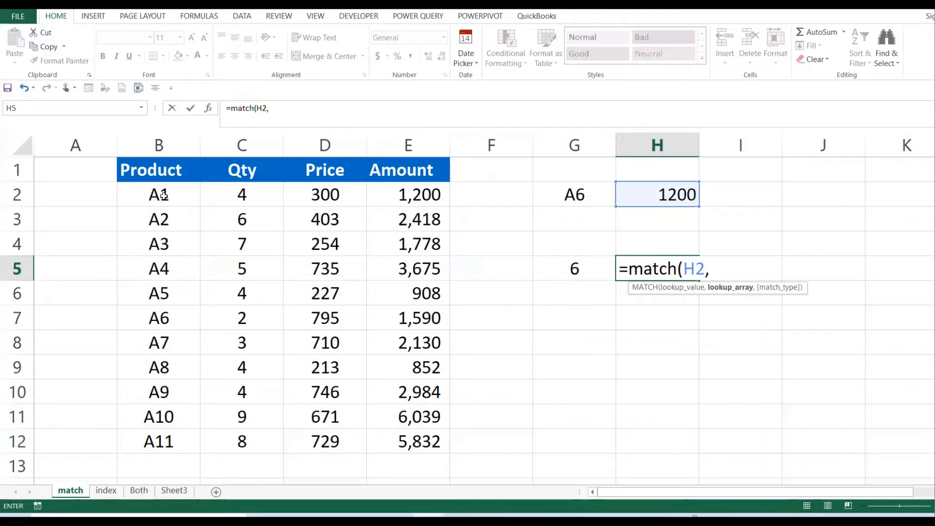
left_click_drag(159, 195, 407, 195)
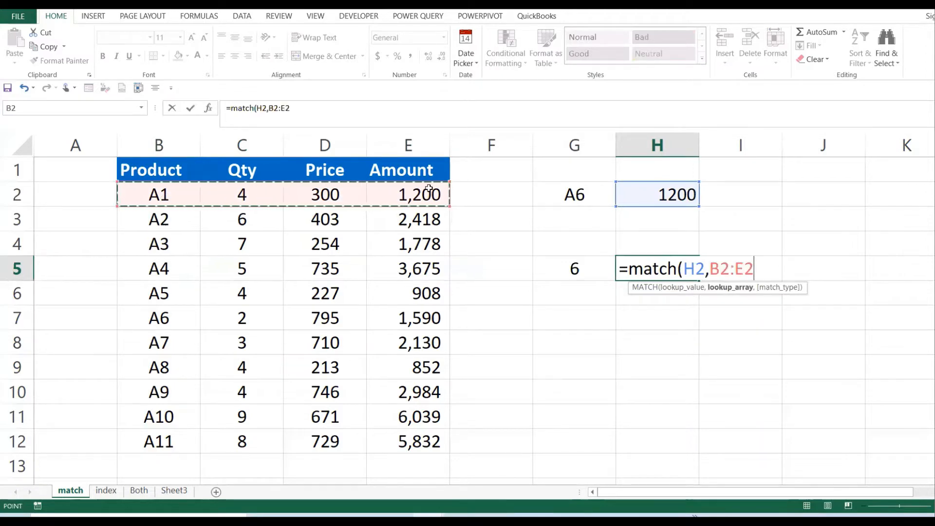
type(",")
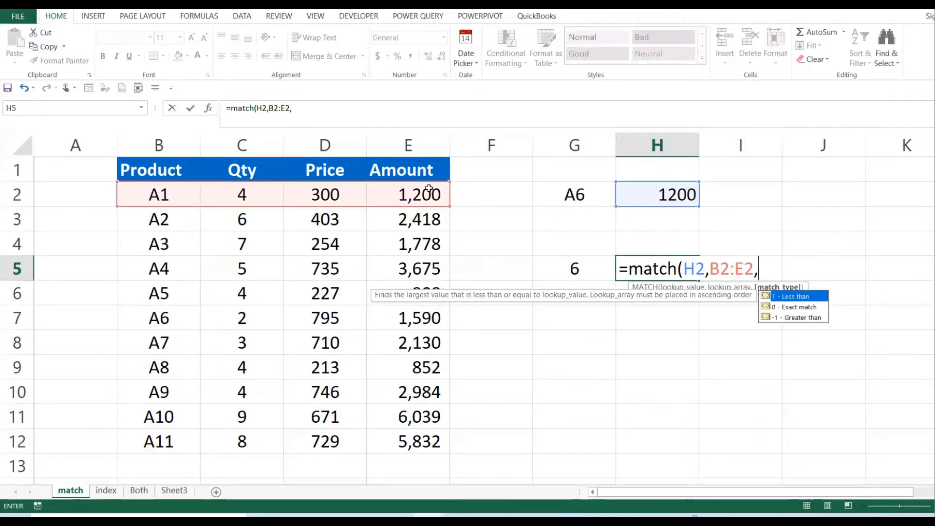
type("0")
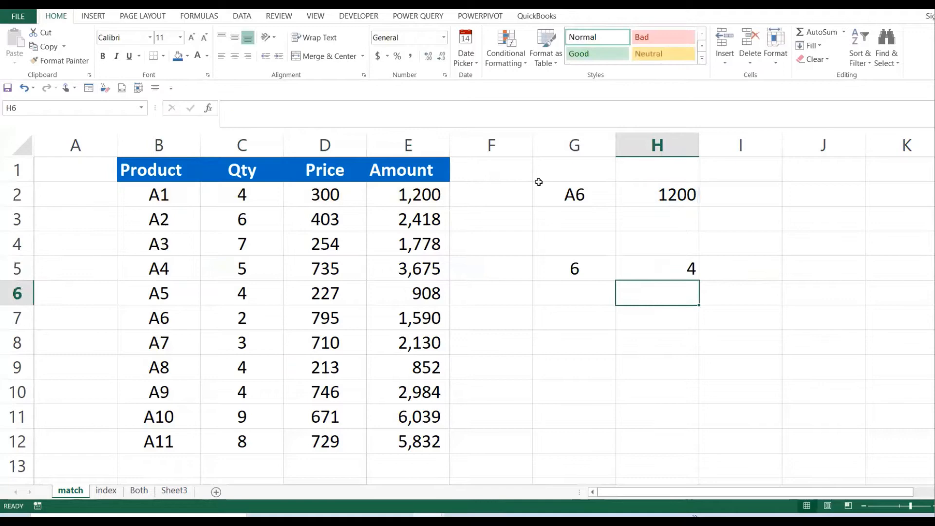
Review the H5 MATCH formula and confirm it unchanged
left_click(657, 269)
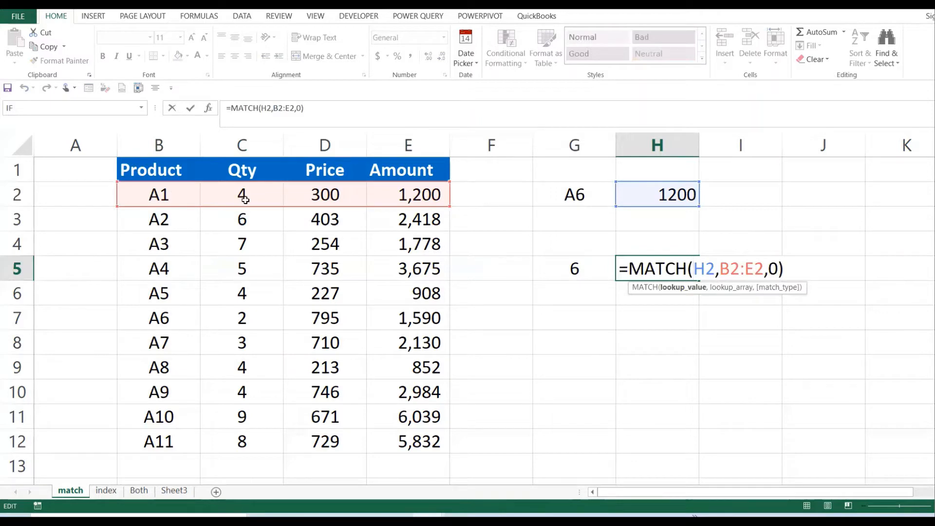
mouse_move(447, 195)
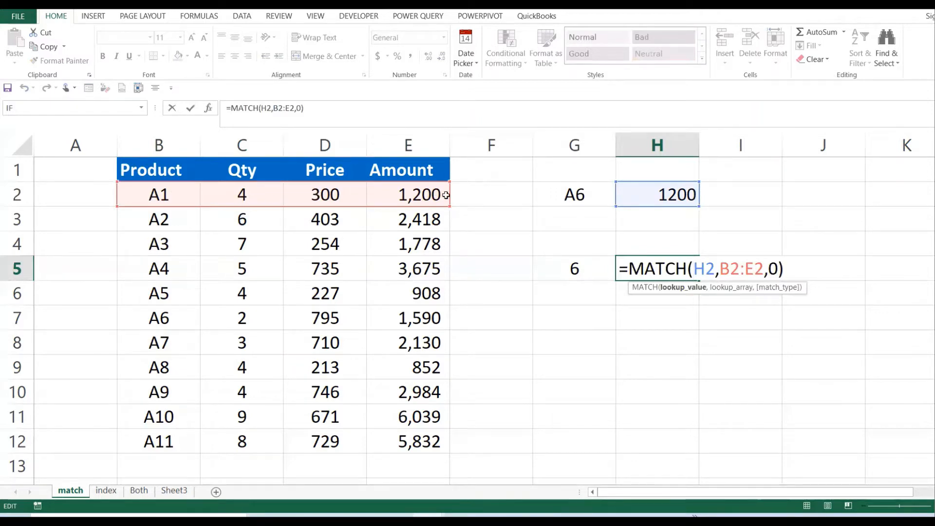
key("Enter")
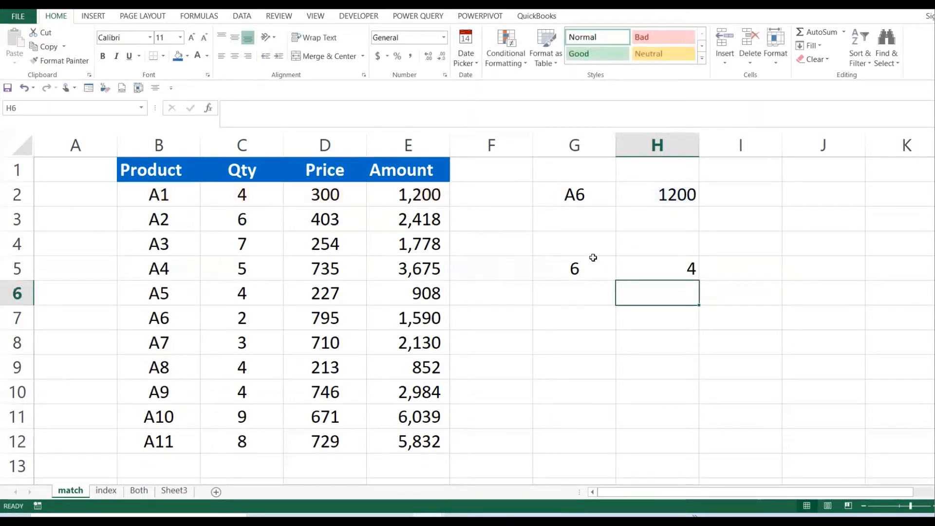
left_click(575, 269)
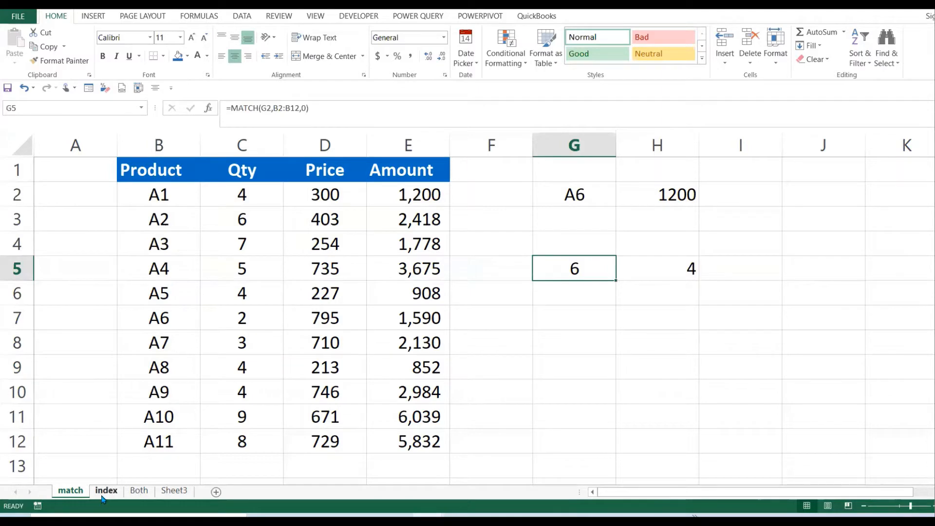
On the index sheet, abandon a first INDEX attempt and enter product A2 in H2
left_click(107, 491)
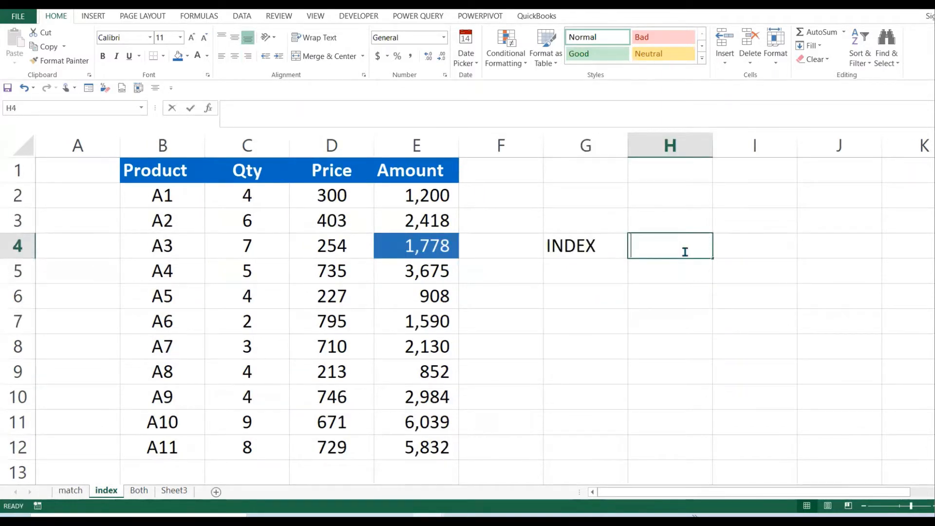
type("=index")
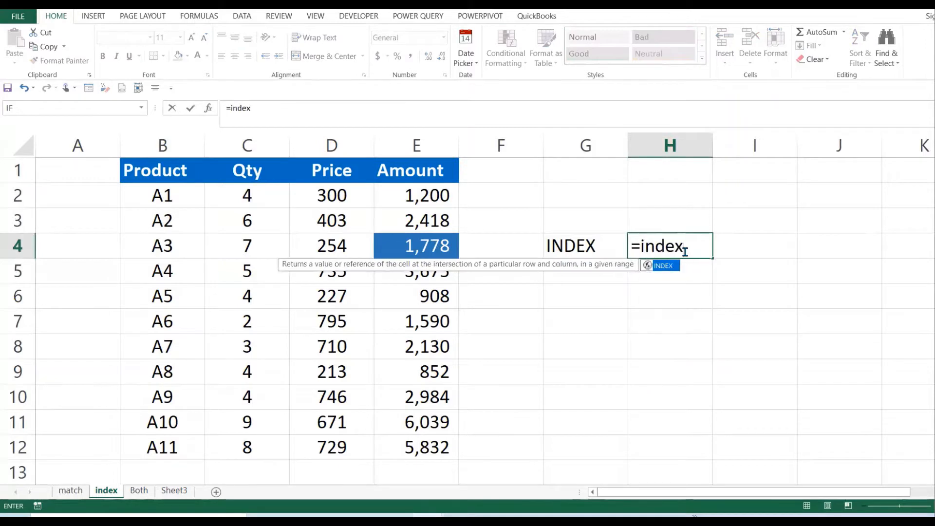
type("(")
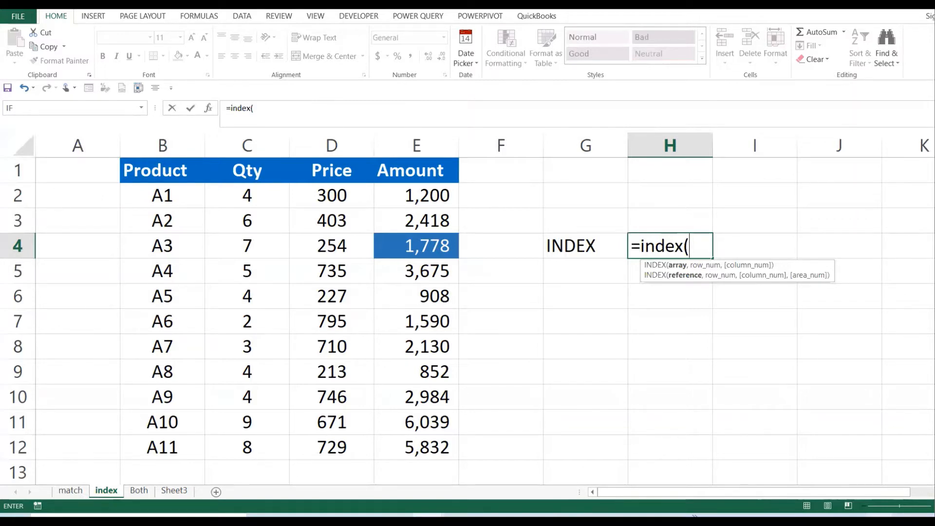
key("Escape")
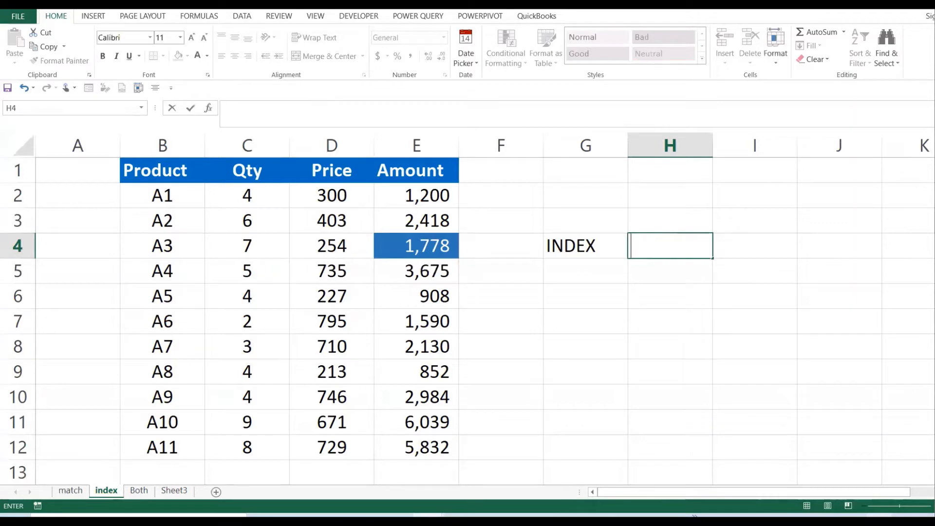
left_click(586, 171)
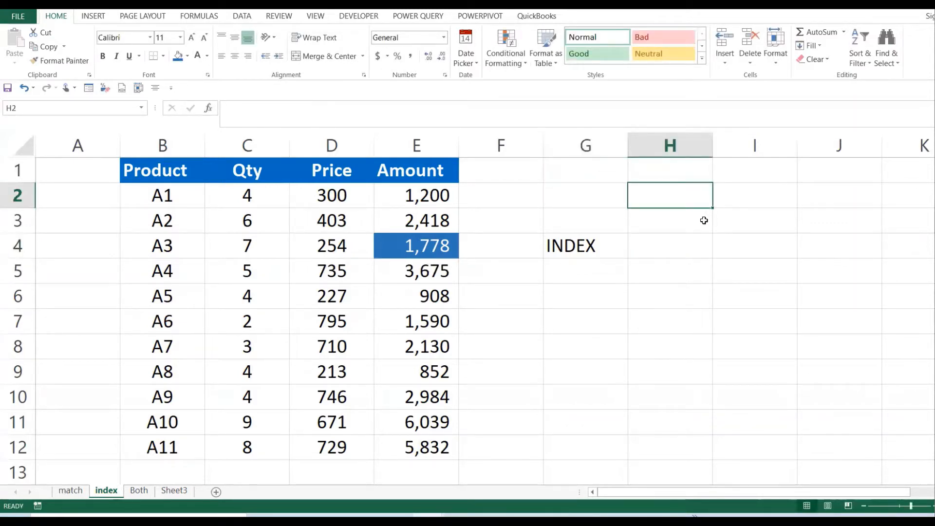
type("A2")
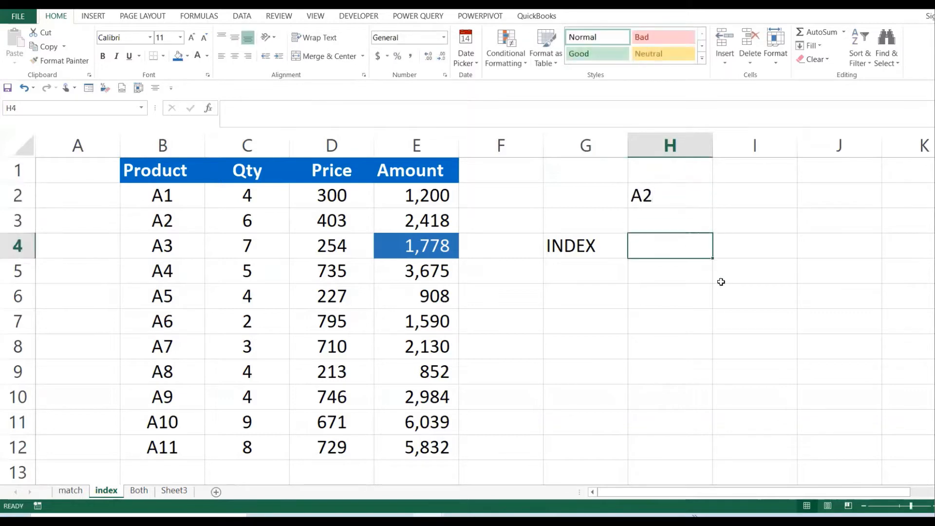
type("=")
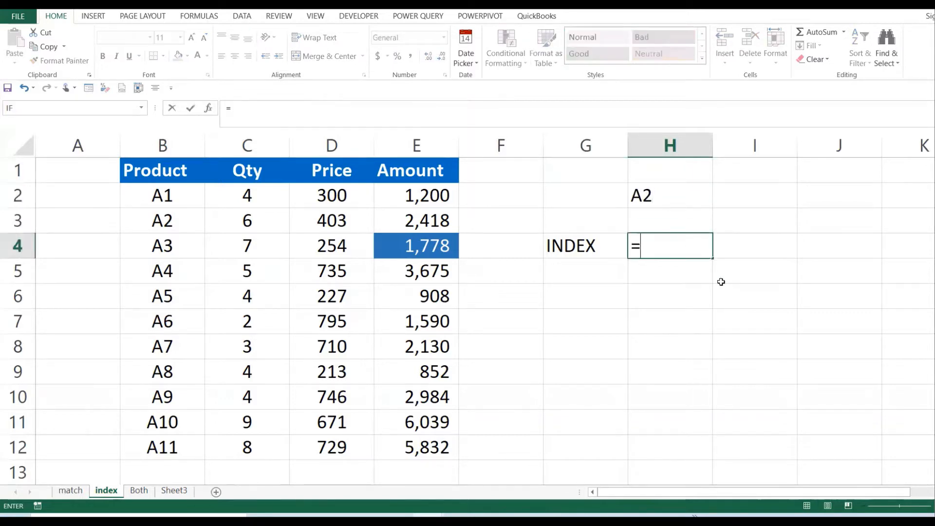
key("Escape")
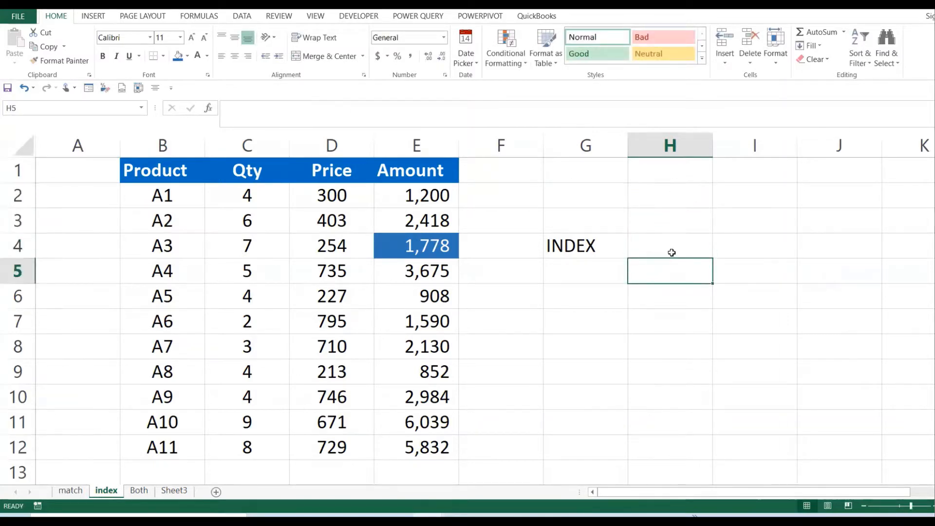
Enter =INDEX(C2:E12,2,2) in H4, returning 403 from the Qty-to-Amount block
type("=INE")
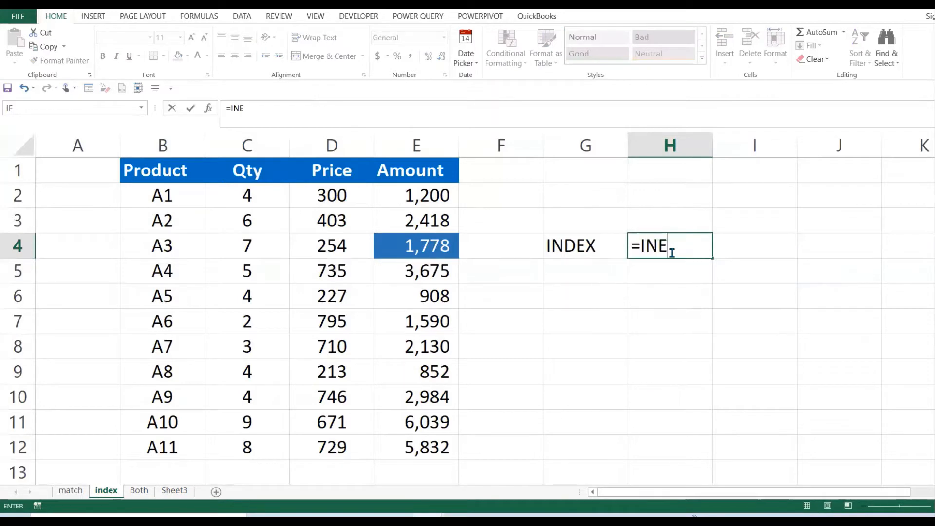
type("DEX(")
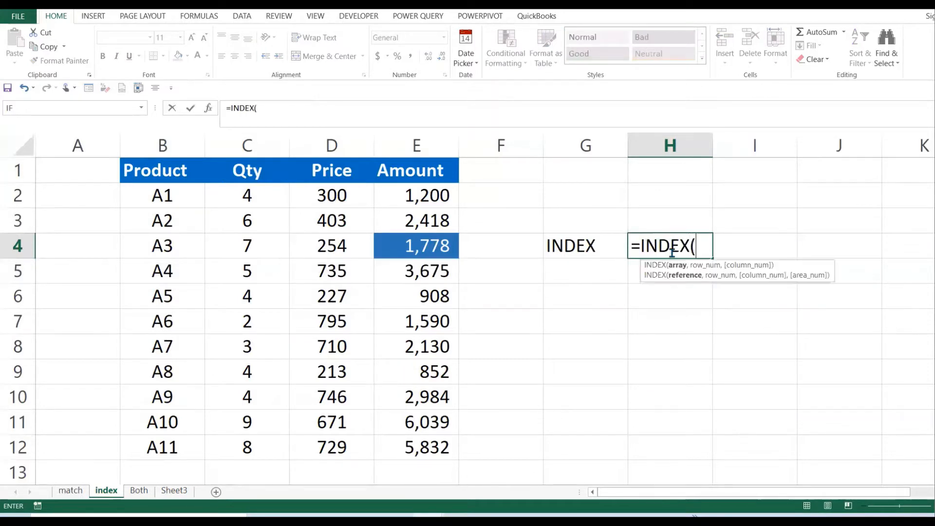
mouse_move(236, 193)
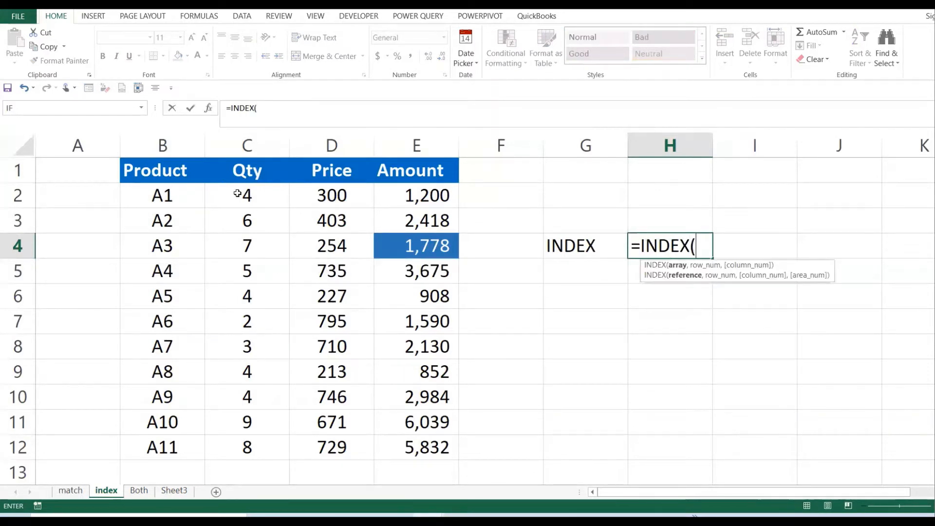
left_click_drag(246, 195, 416, 448)
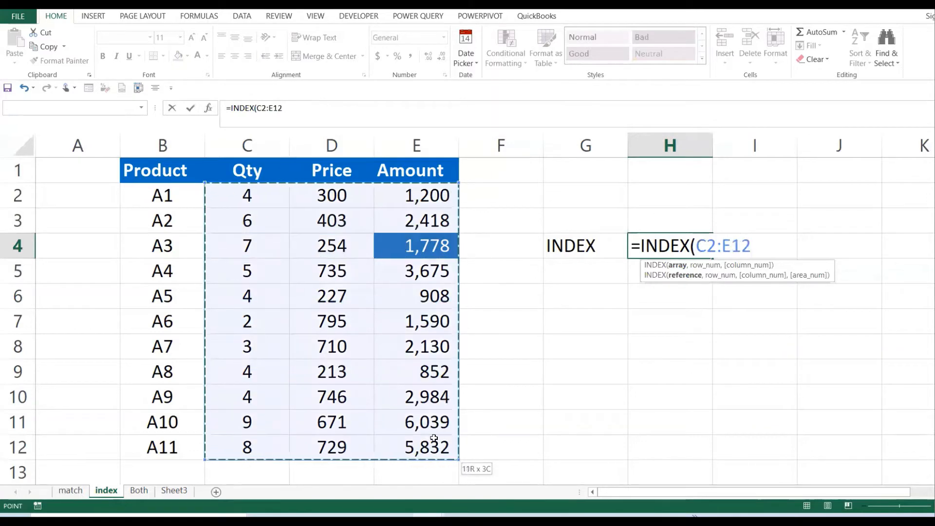
type(",")
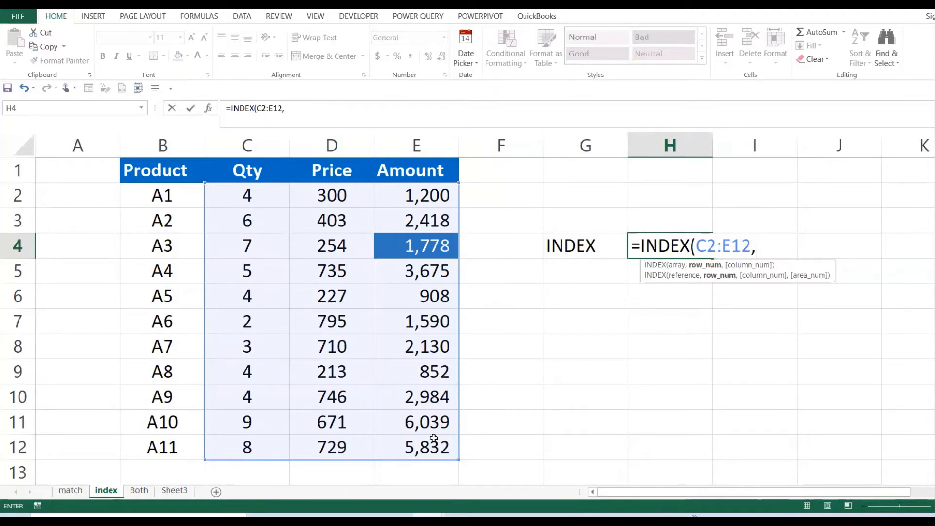
type("2")
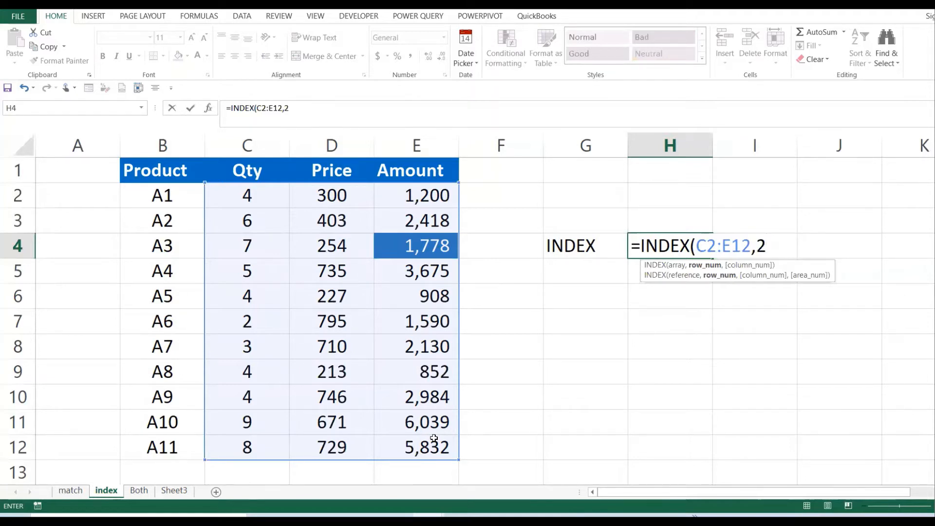
type(",2")
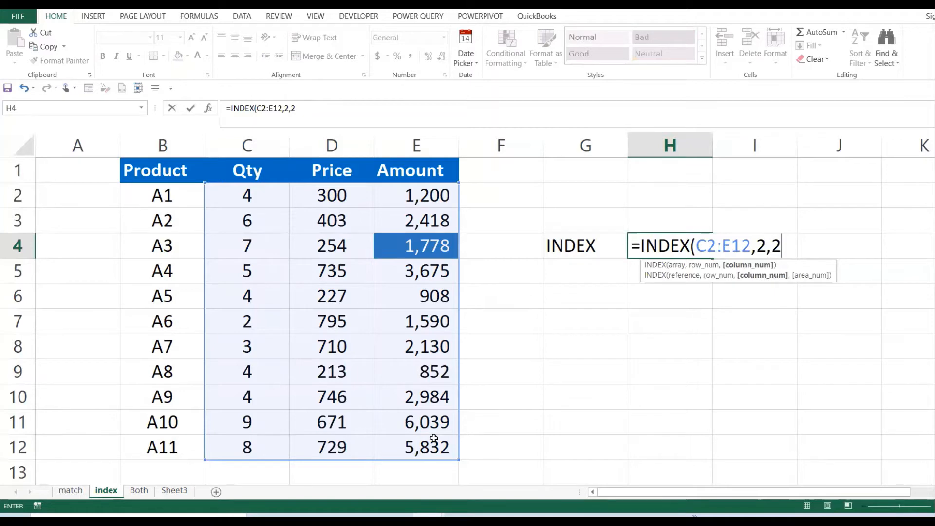
type(")")
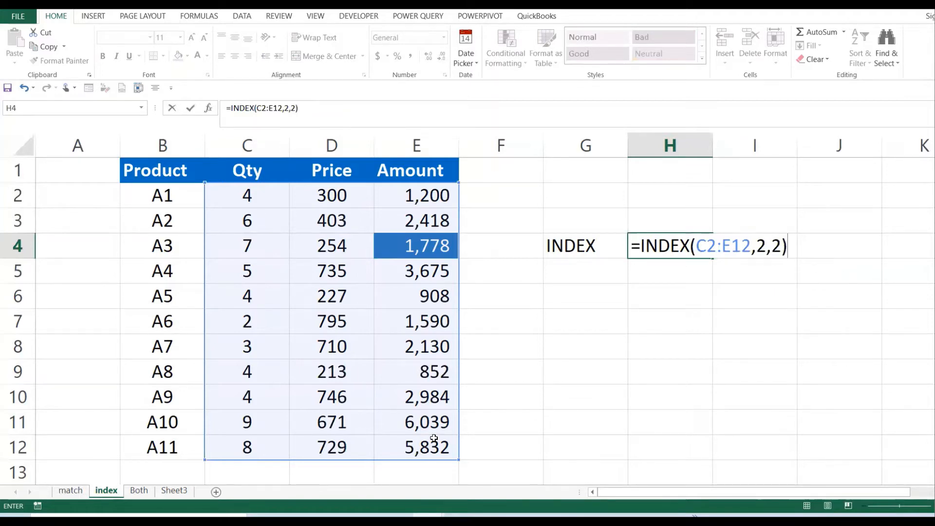
key("Enter")
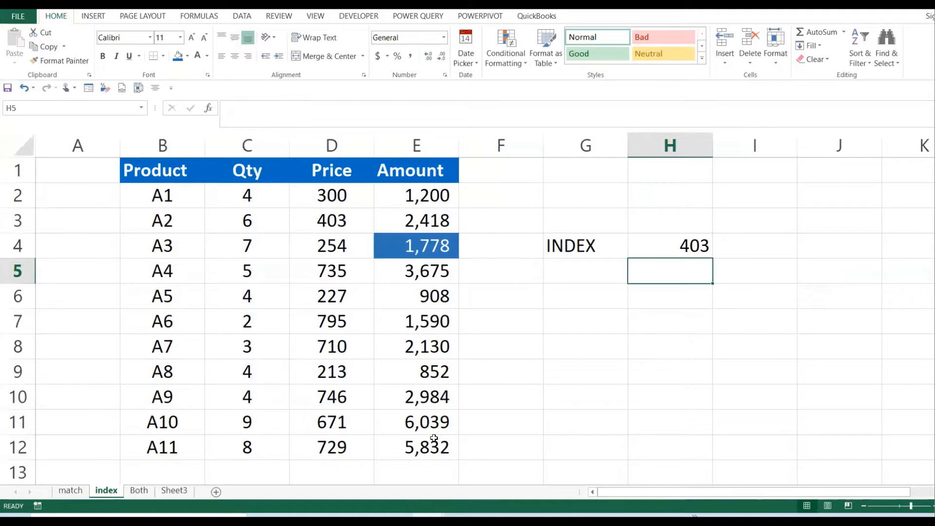
mouse_move(727, 255)
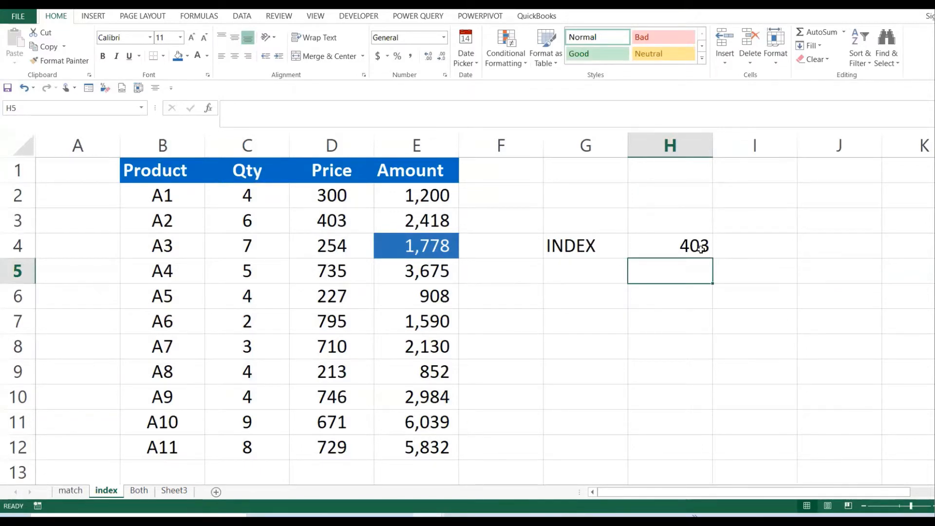
double_click(671, 245)
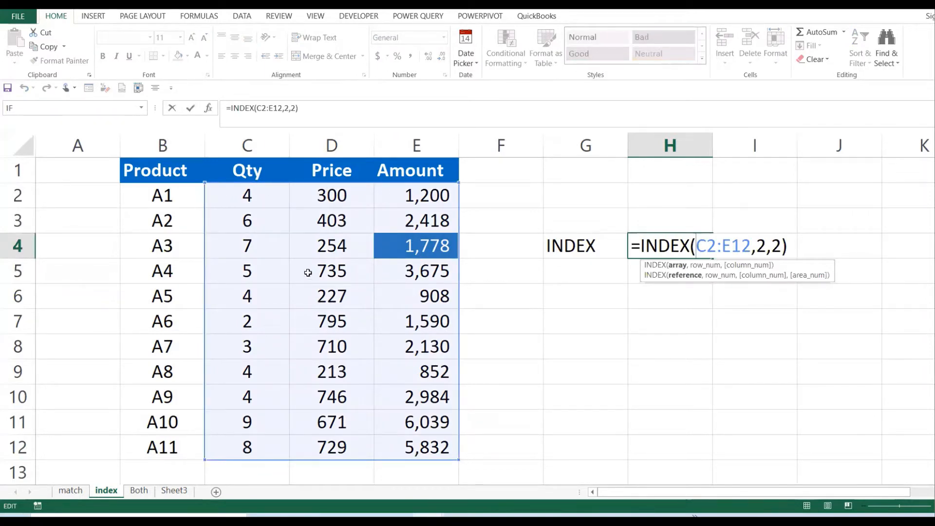
mouse_move(254, 220)
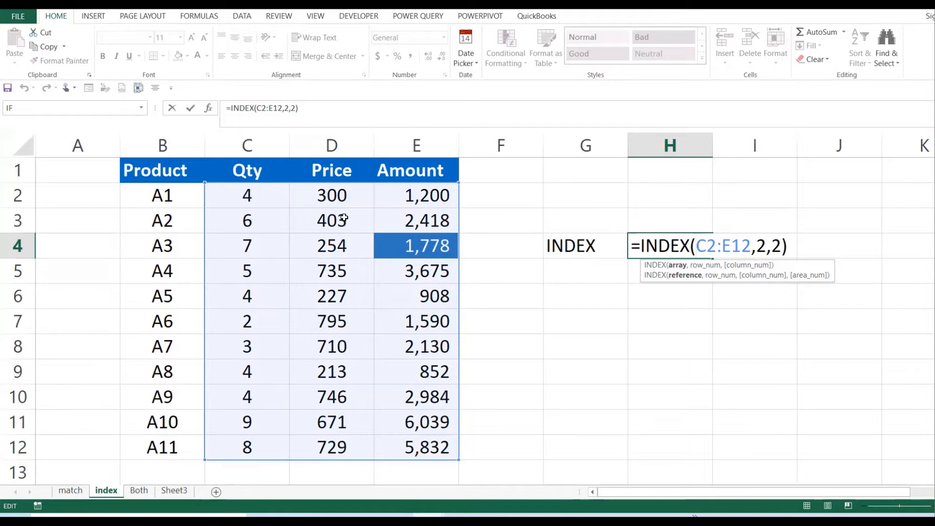
mouse_move(337, 233)
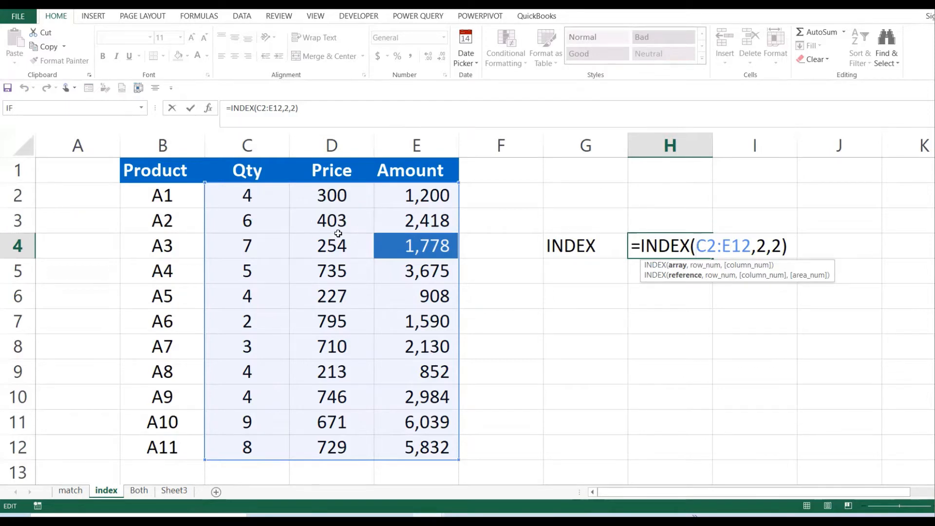
key("Enter")
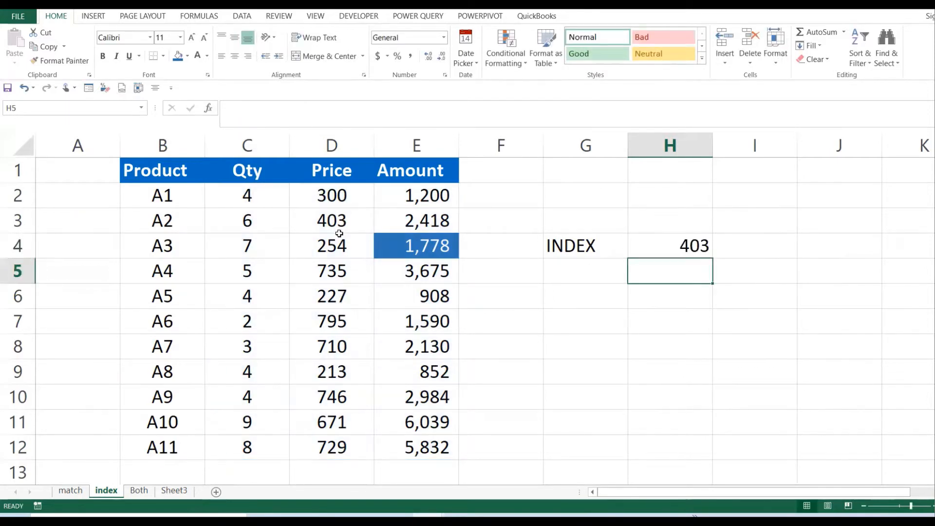
mouse_move(670, 219)
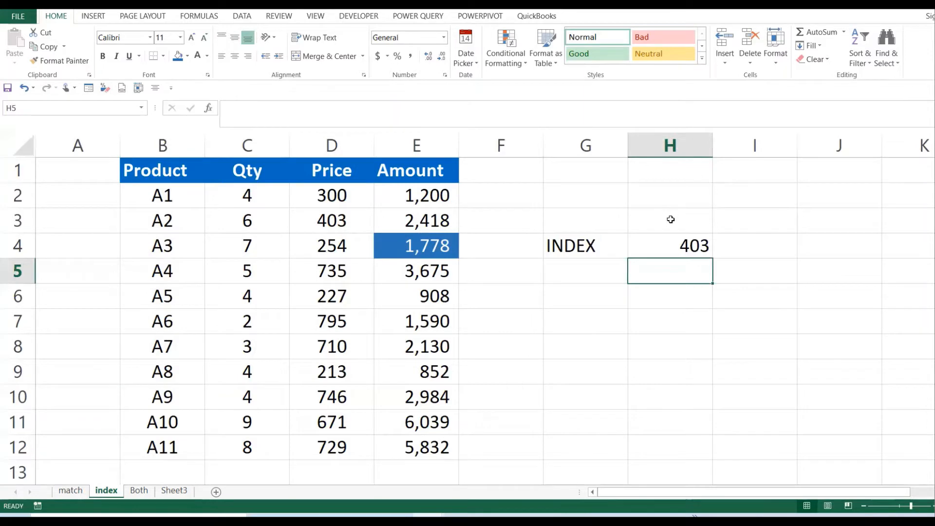
left_click_drag(247, 195, 331, 271)
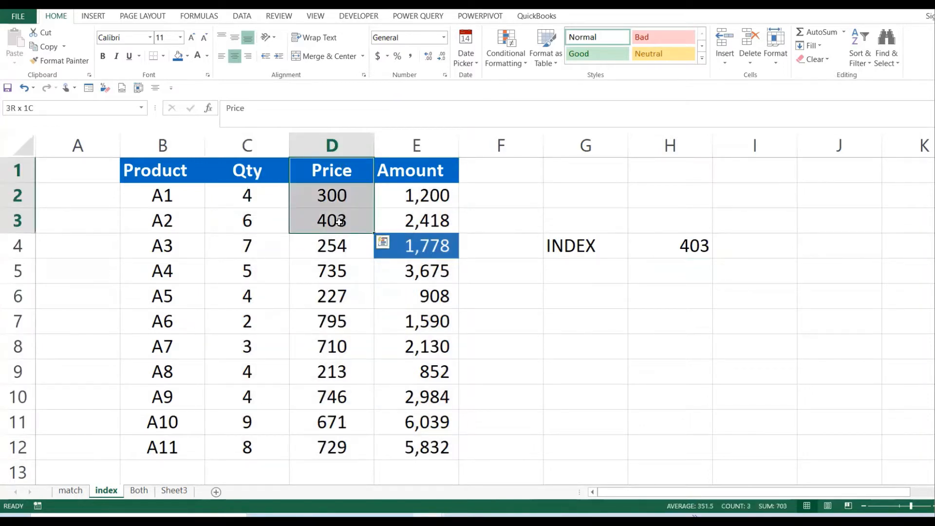
left_click(331, 221)
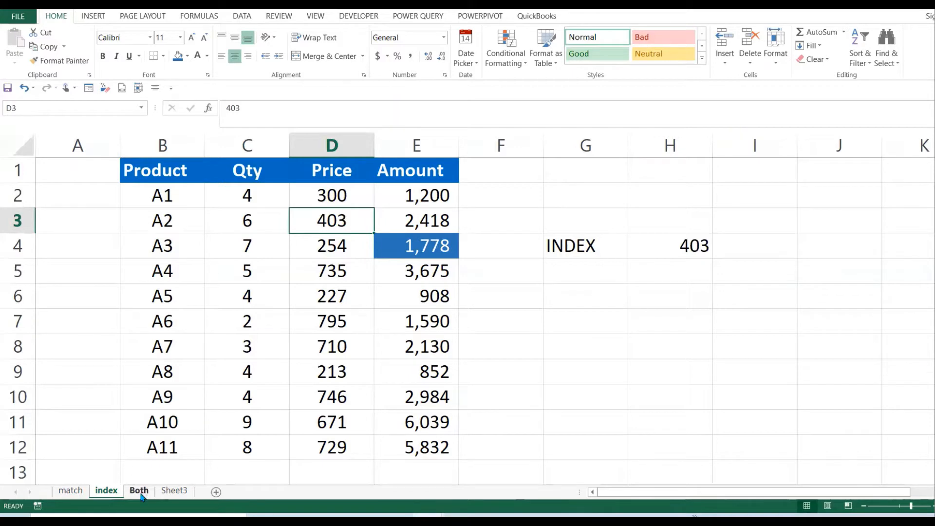
left_click(138, 491)
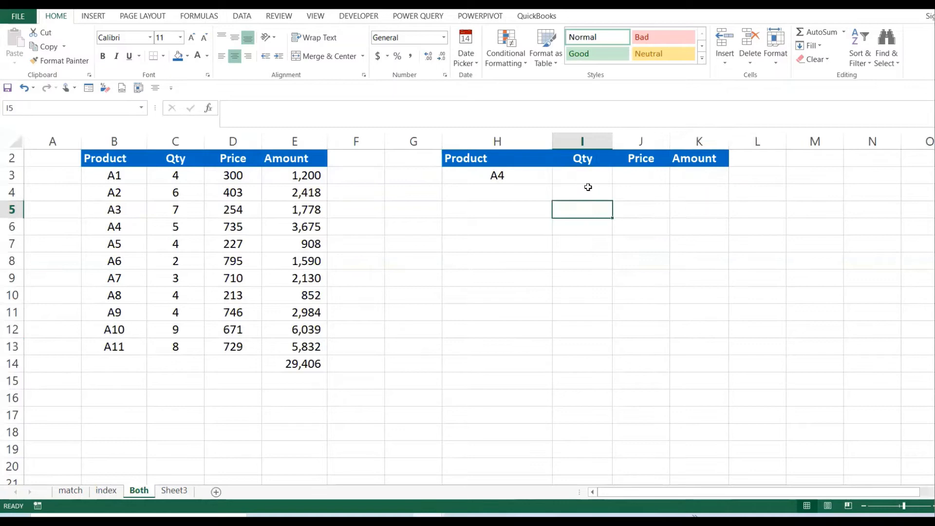
left_click(582, 175)
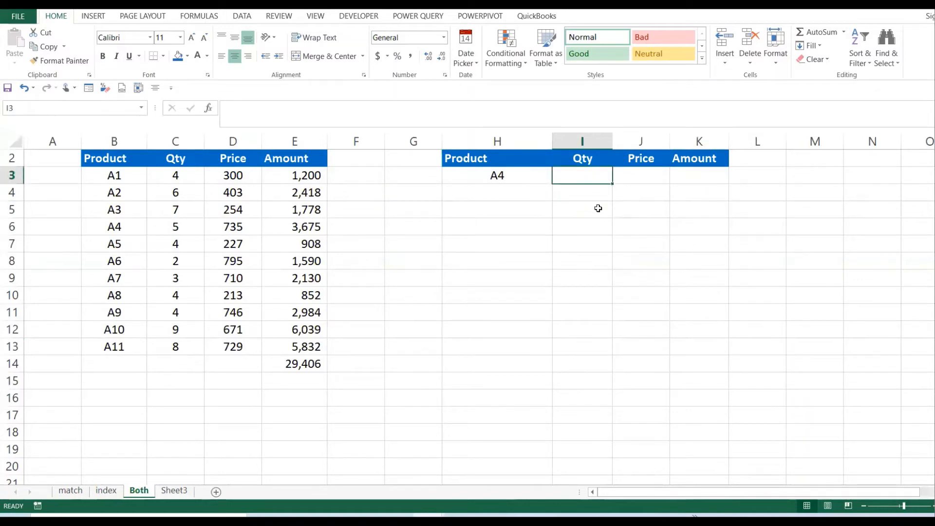
left_click(113, 157)
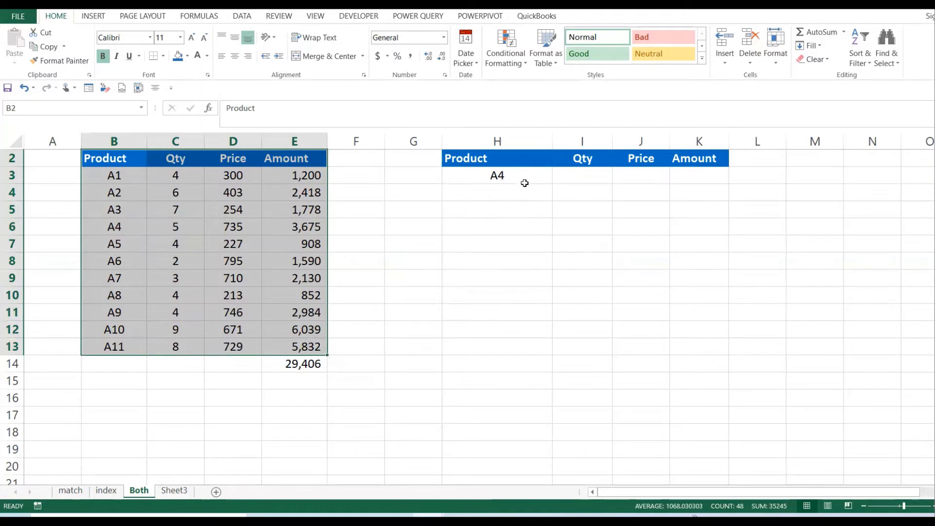
left_click(497, 176)
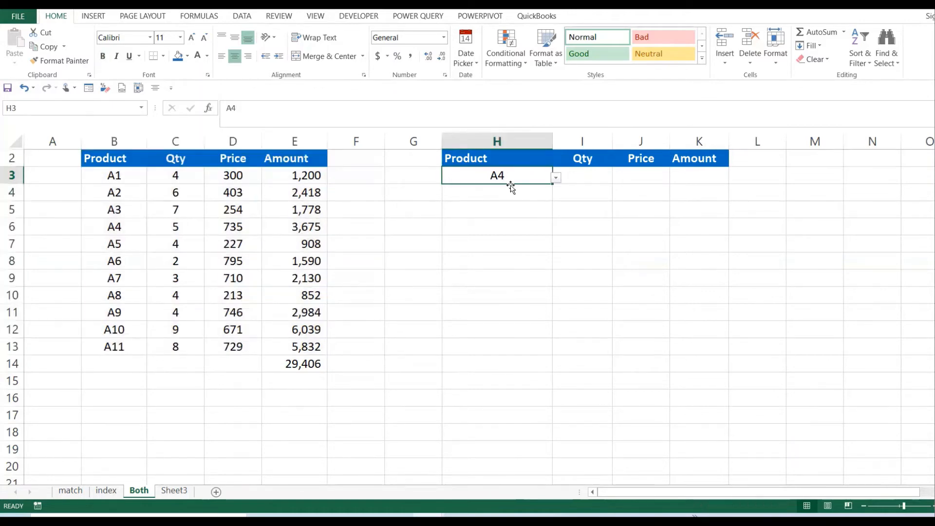
mouse_move(567, 181)
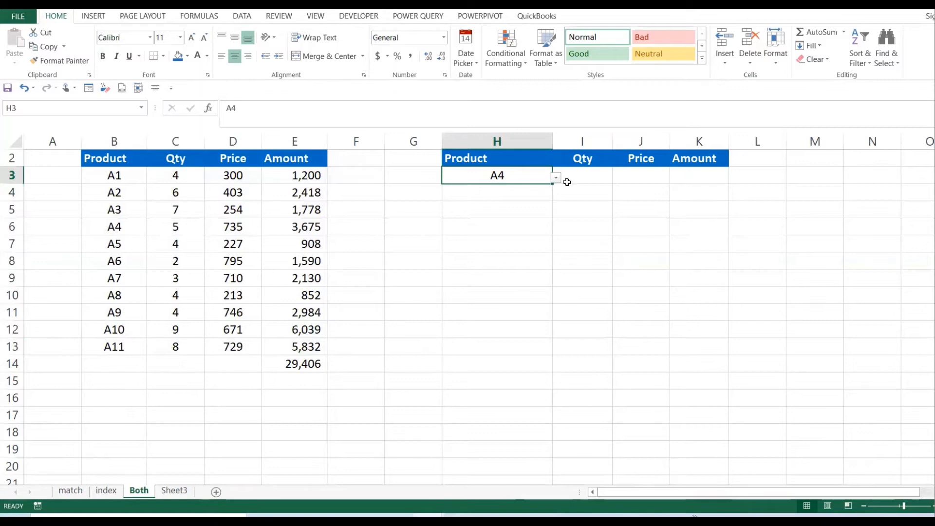
mouse_move(535, 175)
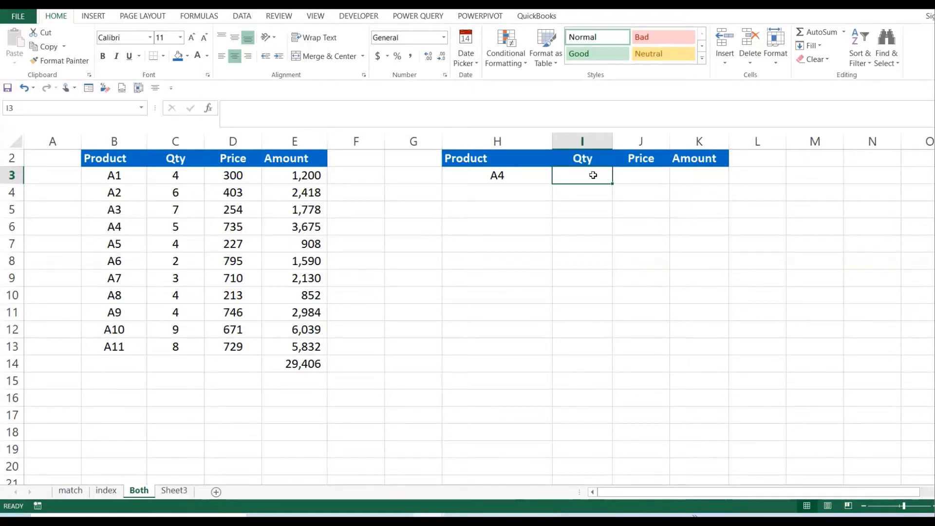
left_click(641, 176)
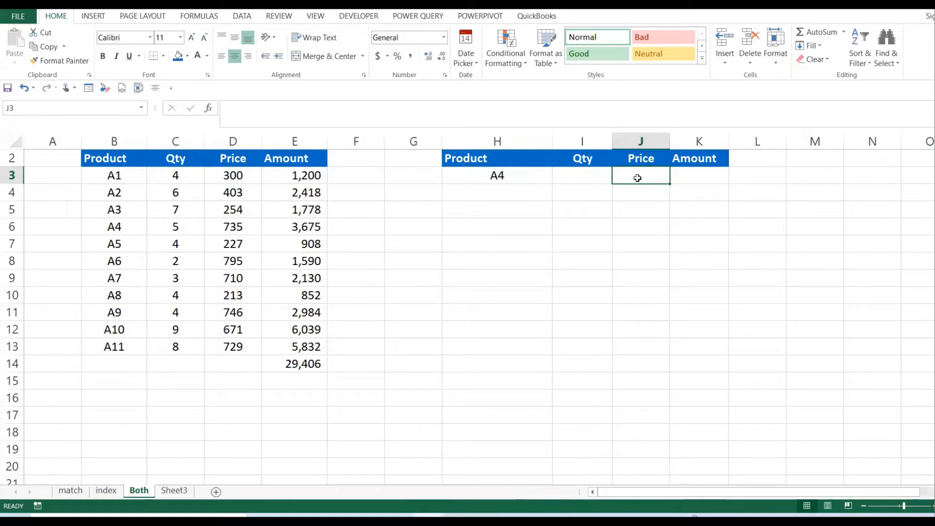
left_click(699, 176)
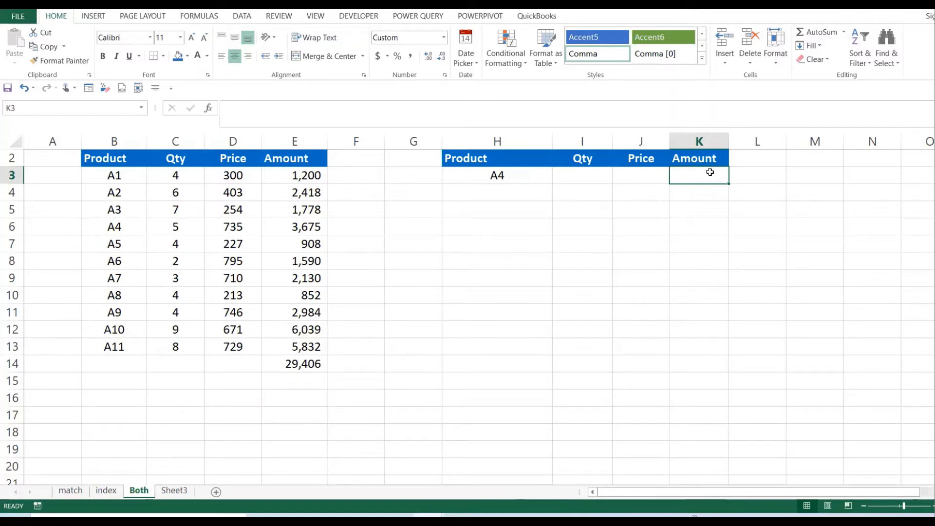
mouse_move(614, 164)
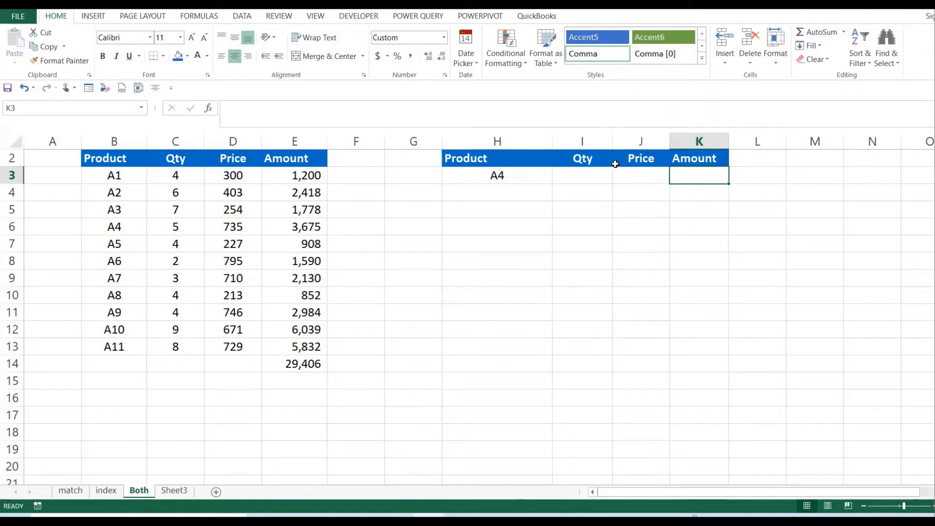
left_click(582, 174)
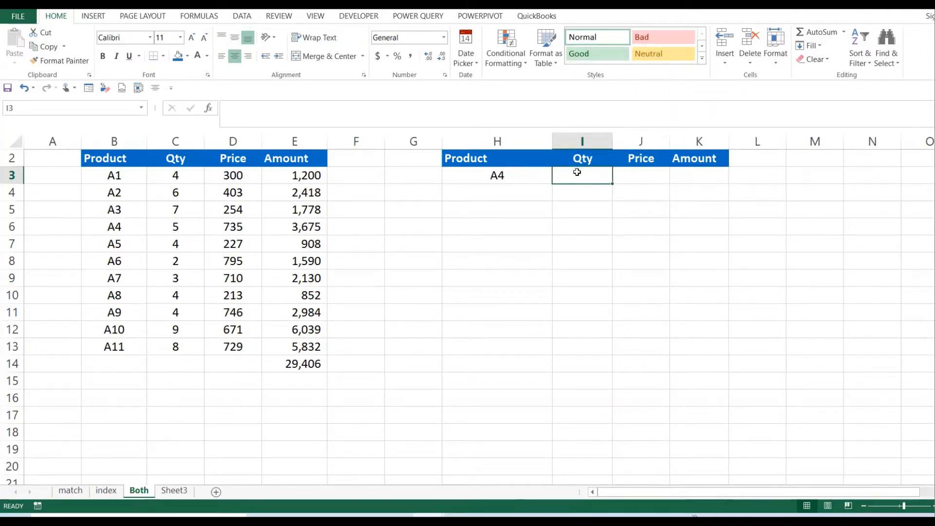
Start an INDEX over the Qty-to-Amount values in I3 with row 4, then discard it
type("=INDEX")
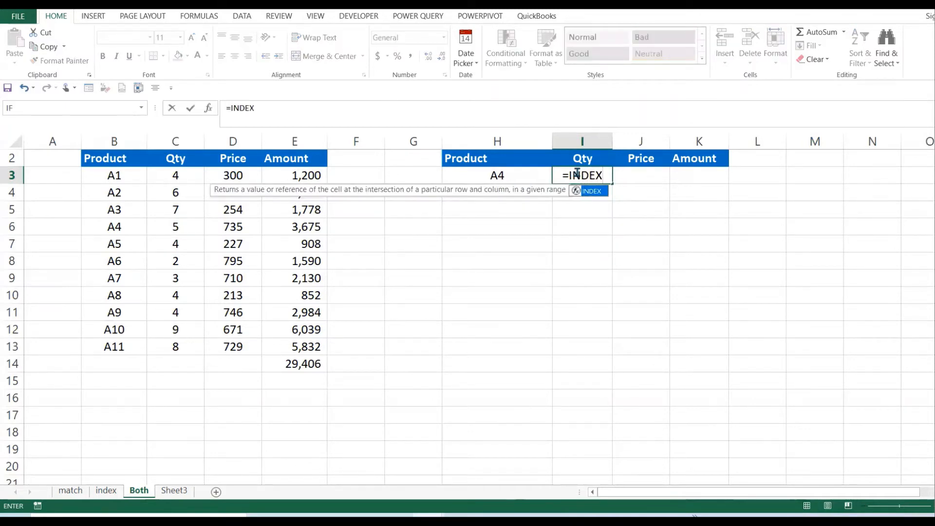
type("(")
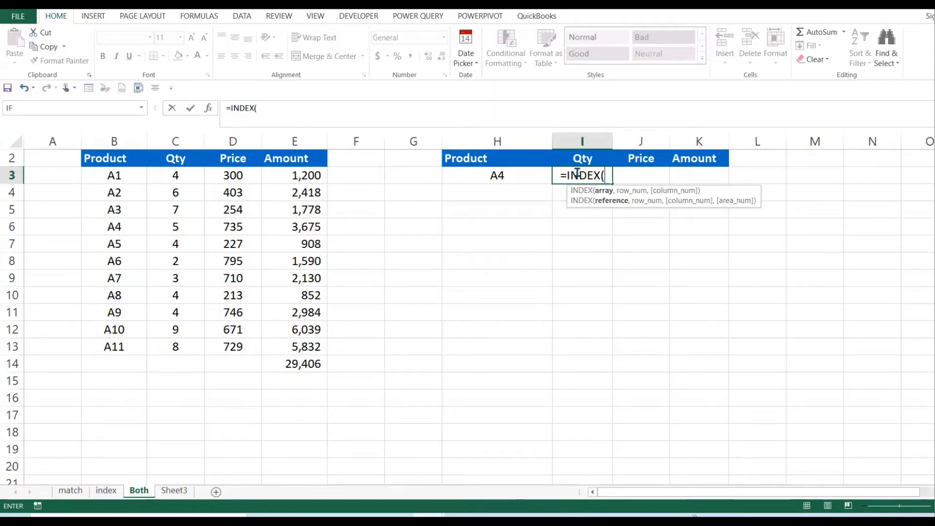
mouse_move(203, 157)
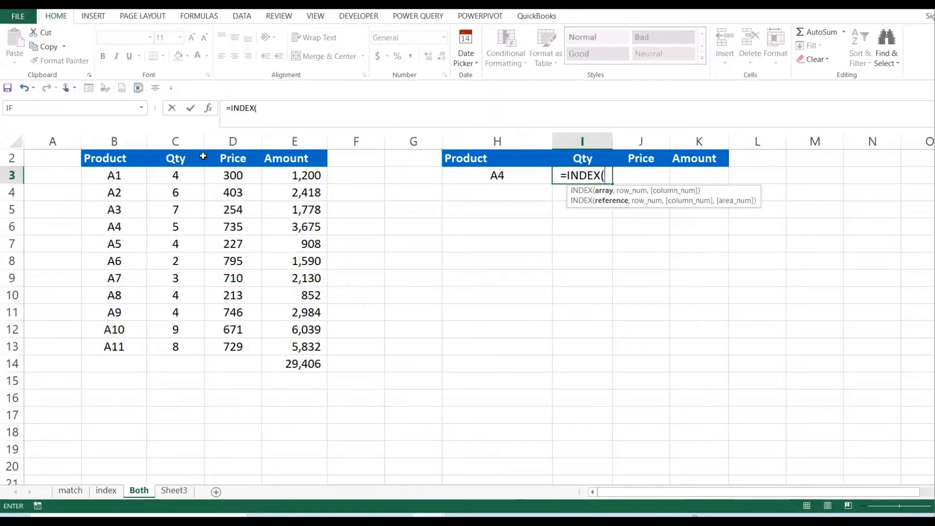
left_click_drag(175, 175, 295, 244)
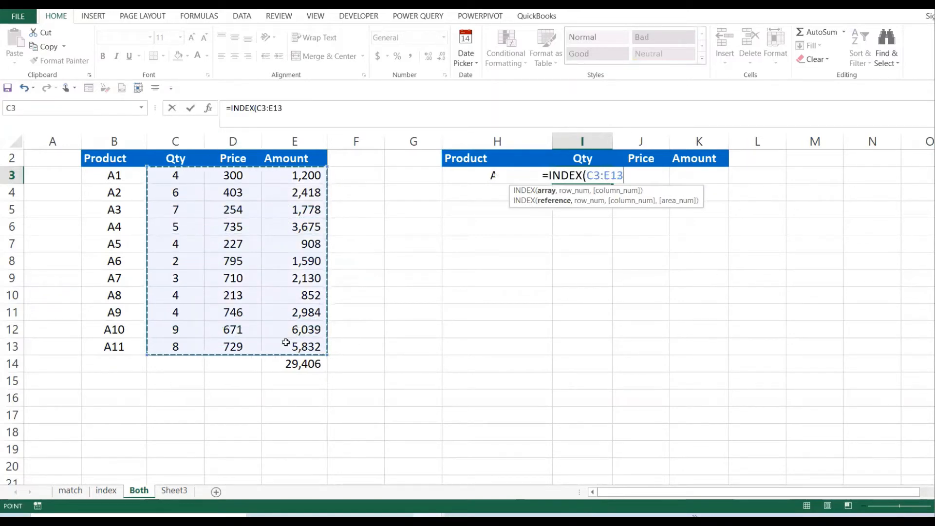
type(",")
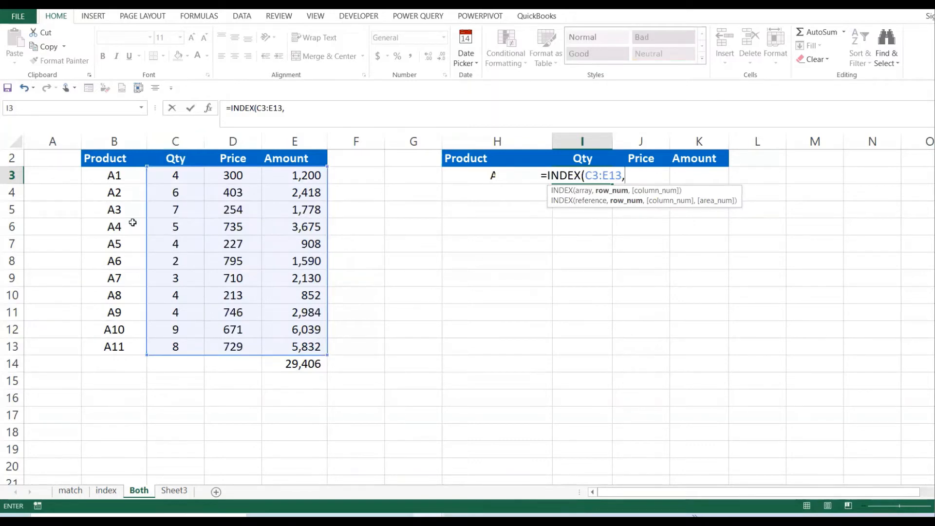
mouse_move(109, 184)
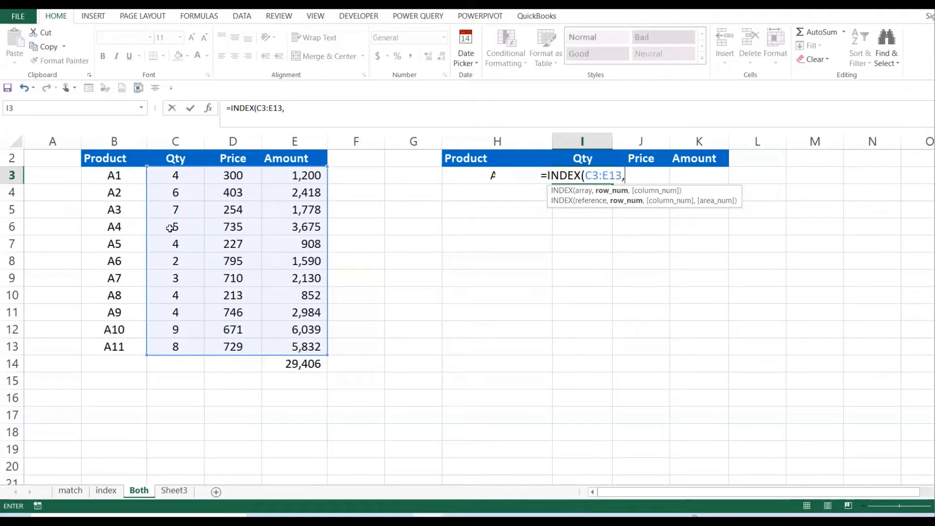
type("4")
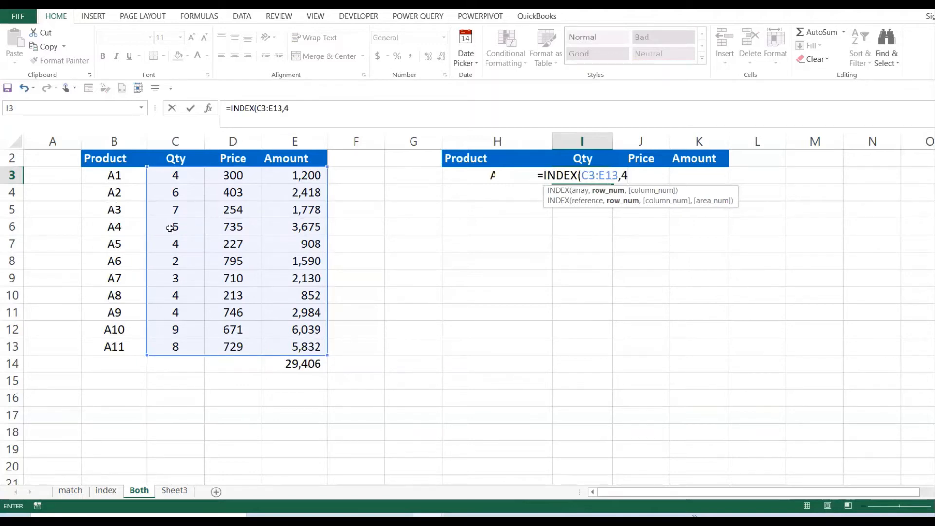
type(",")
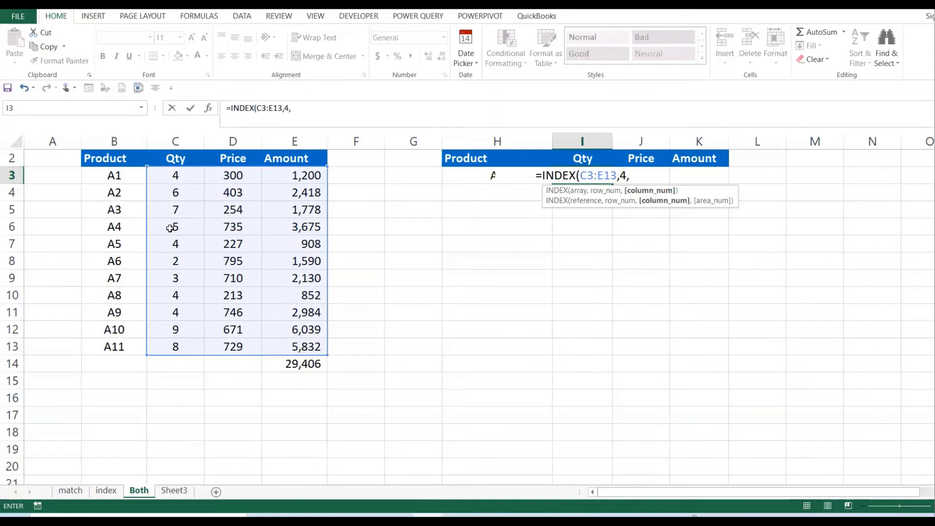
mouse_move(305, 312)
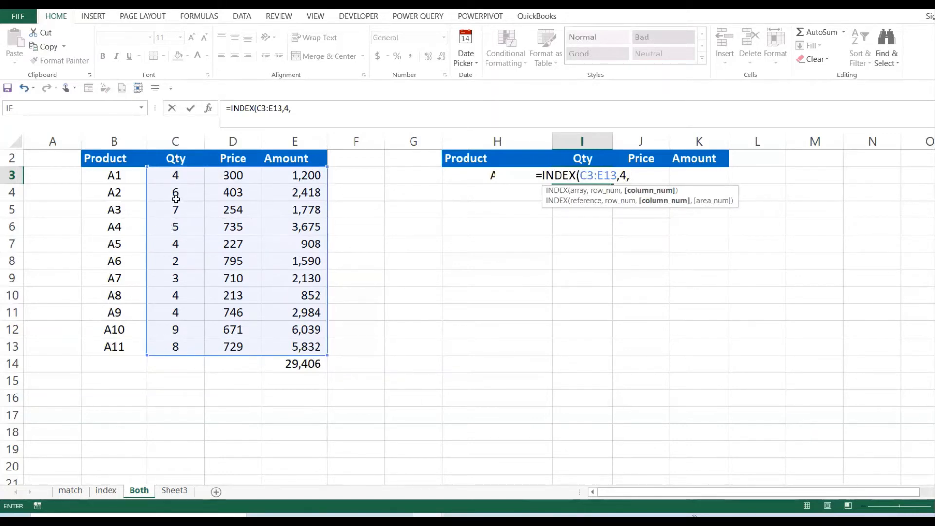
mouse_move(175, 141)
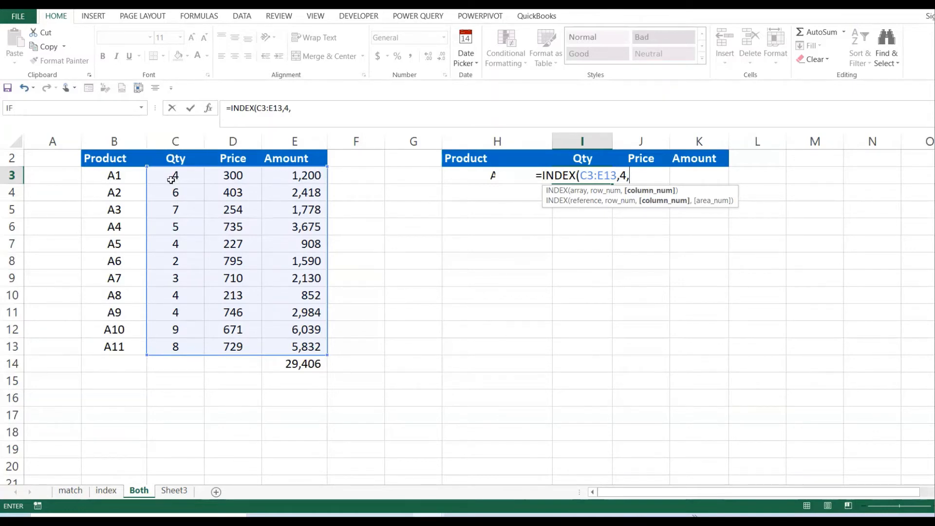
mouse_move(165, 176)
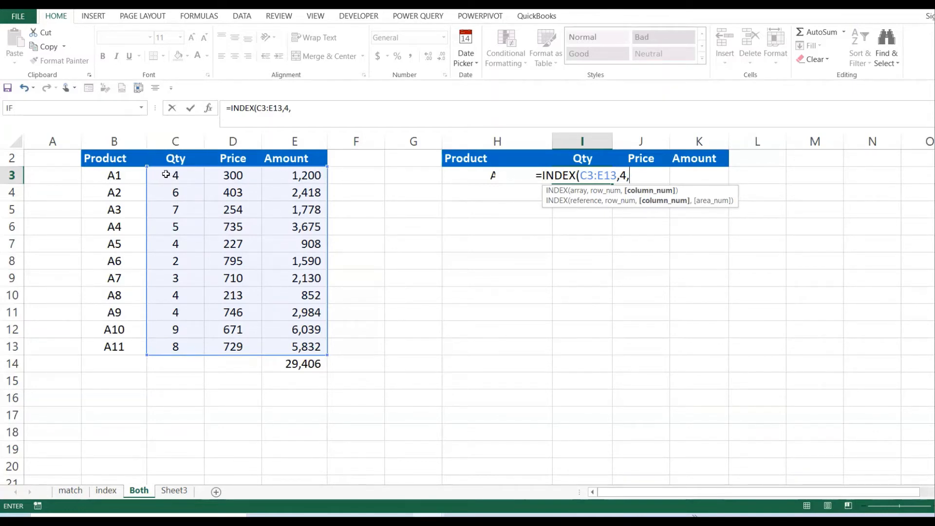
mouse_move(163, 218)
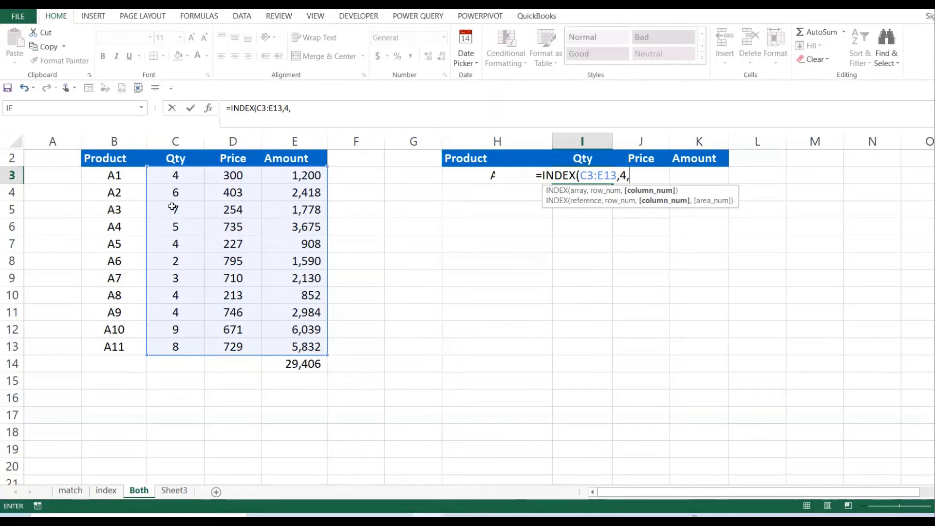
left_click(175, 226)
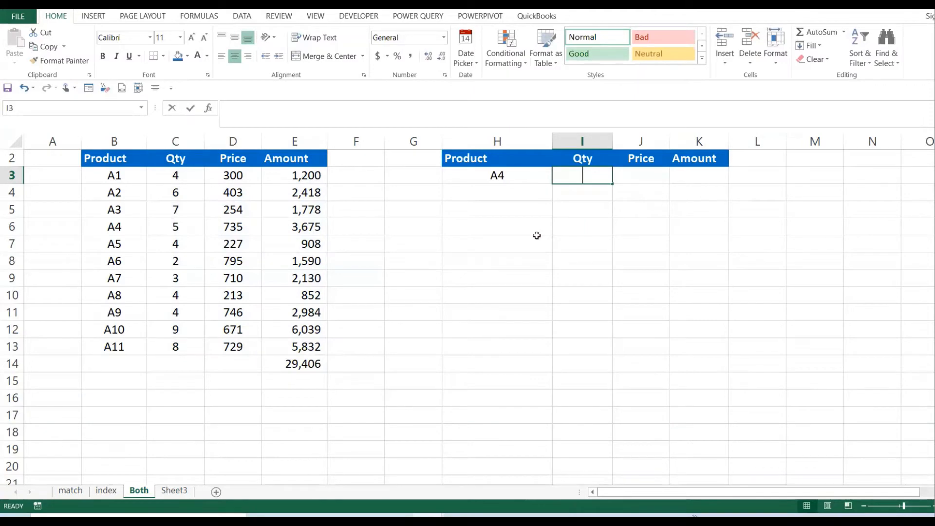
Enter =INDEX(C3:E13,4,1) in I3, returning quantity 5 for product A4, and review it
type("=INDEX")
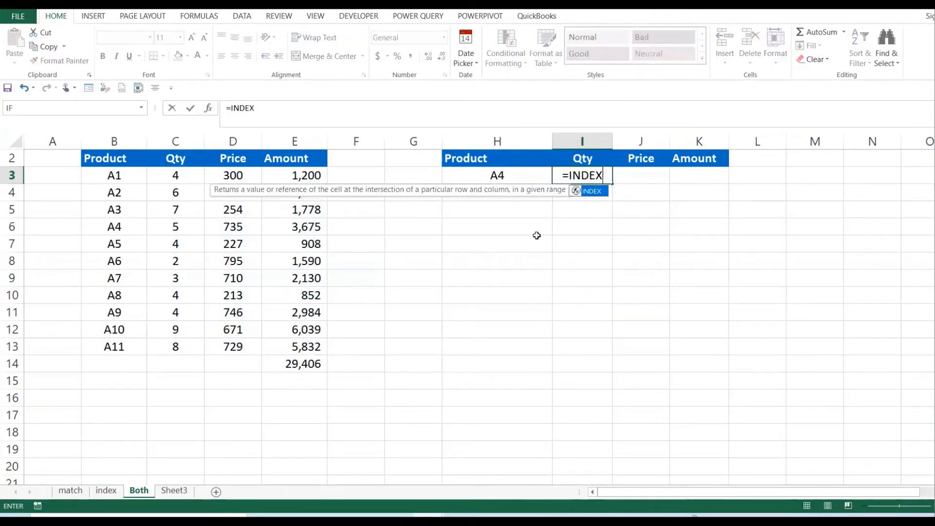
left_click(176, 176)
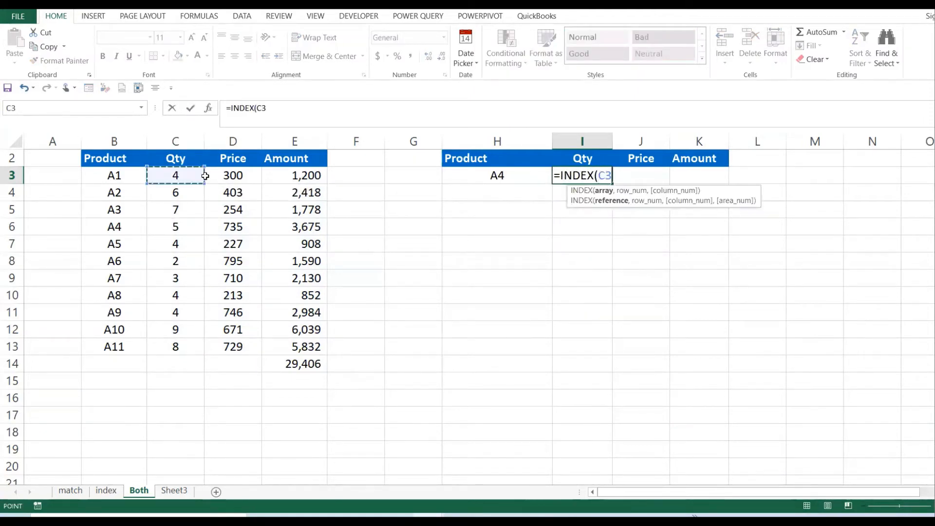
left_click_drag(176, 174, 295, 346)
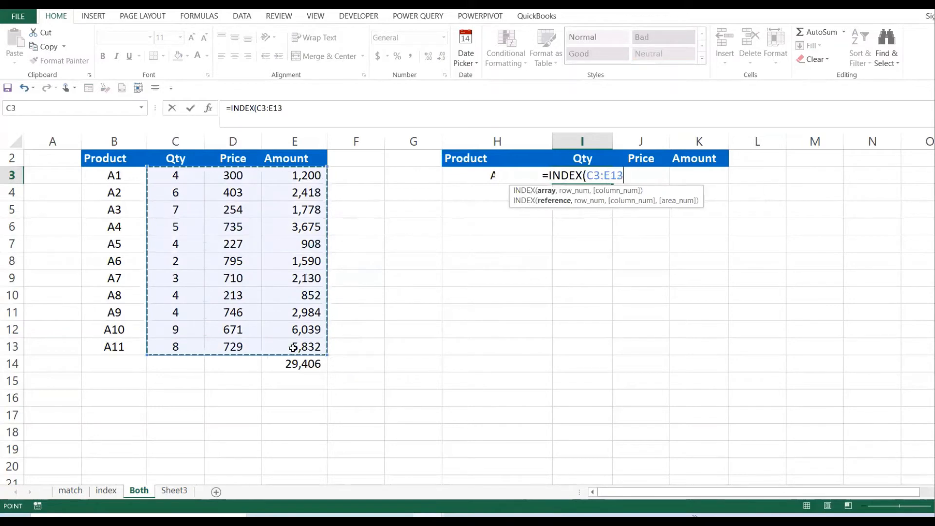
type(",")
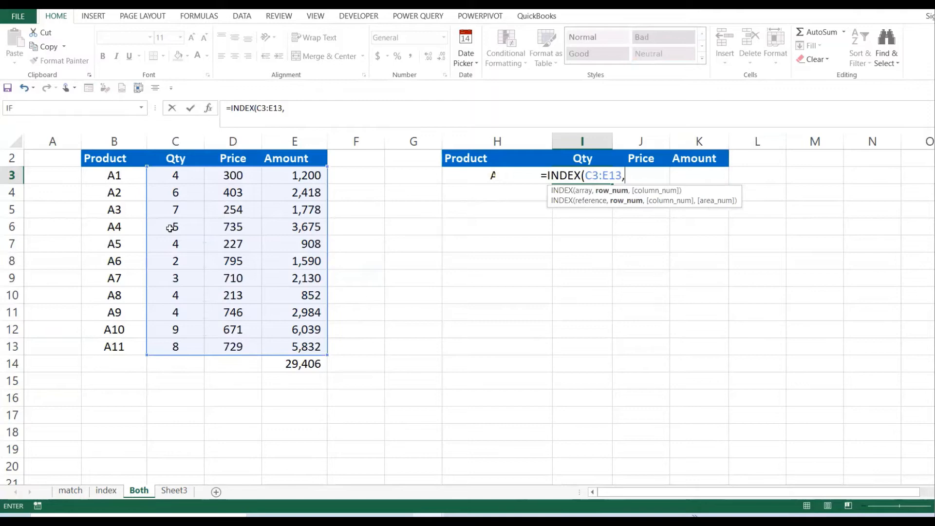
mouse_move(192, 224)
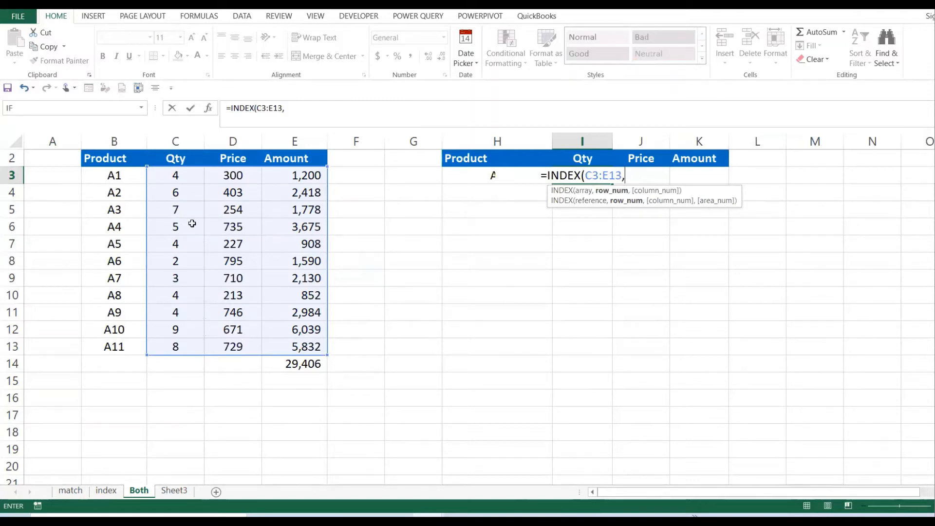
type("4,")
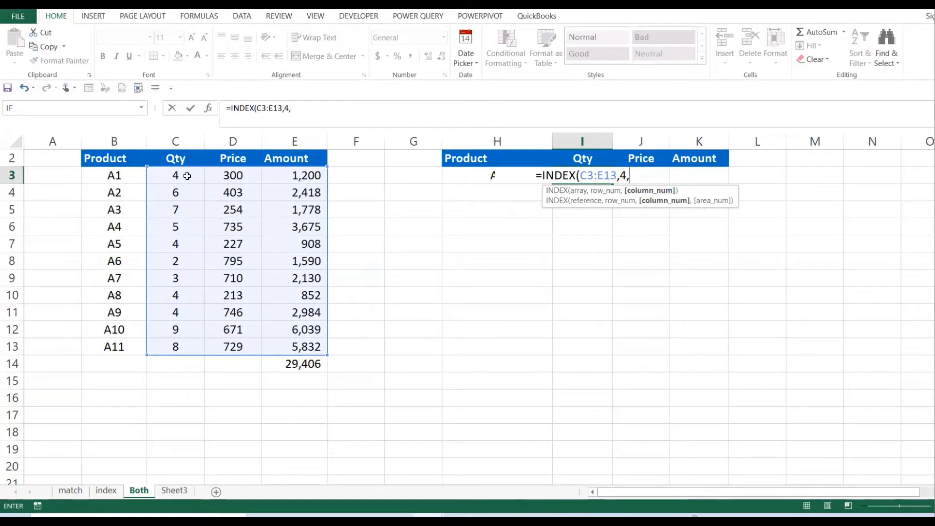
mouse_move(185, 282)
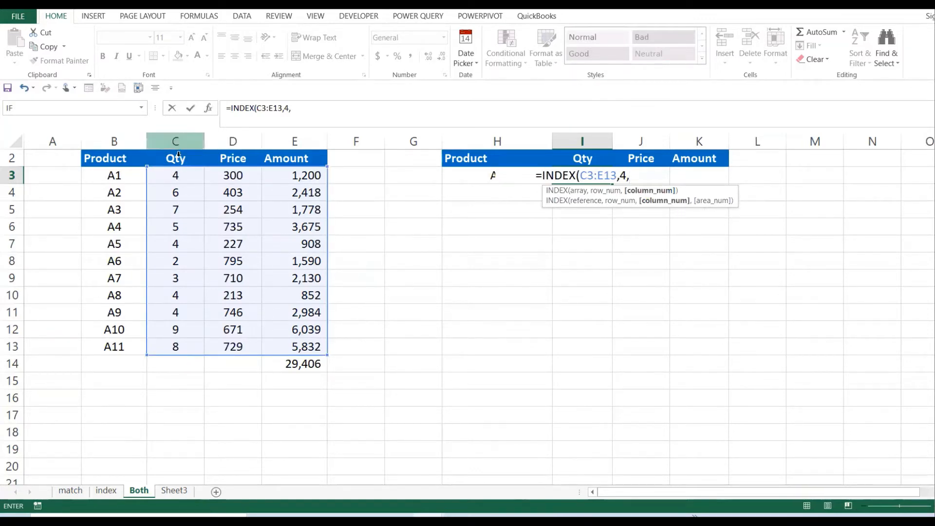
type("1")
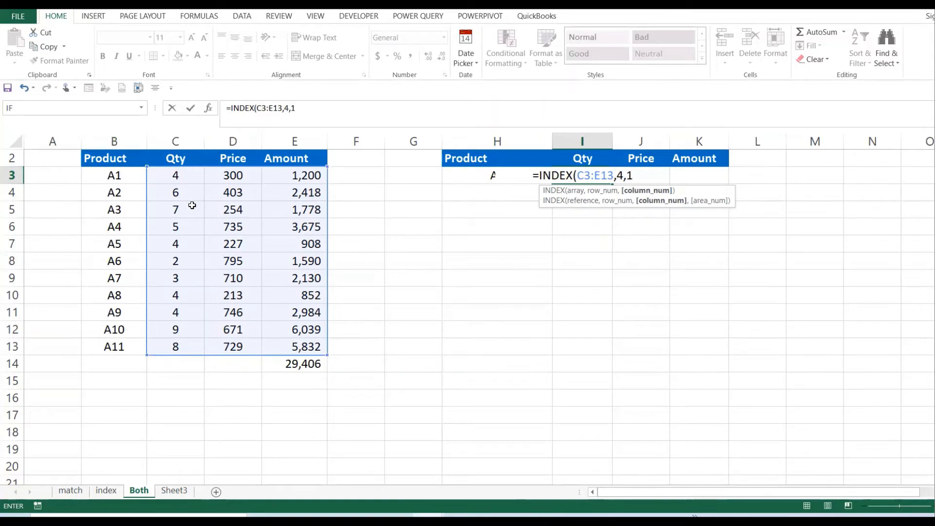
key("Enter")
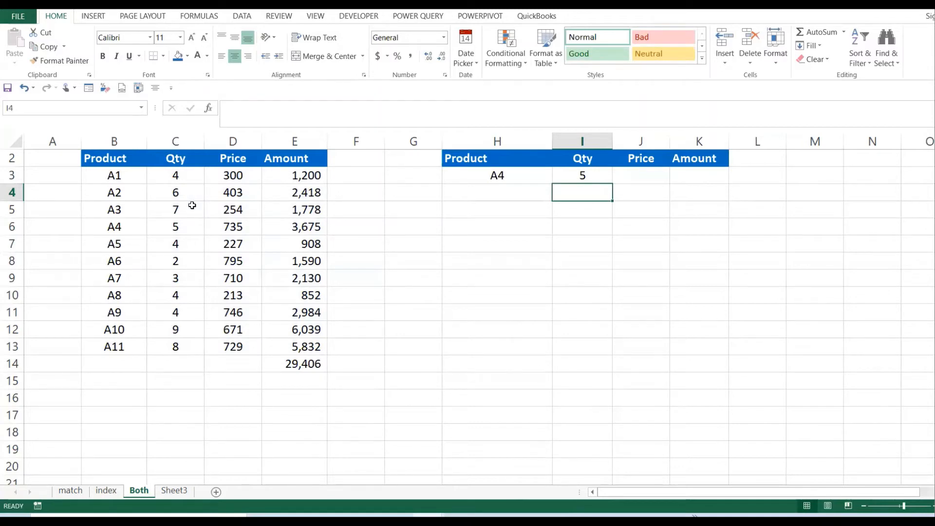
left_click(583, 175)
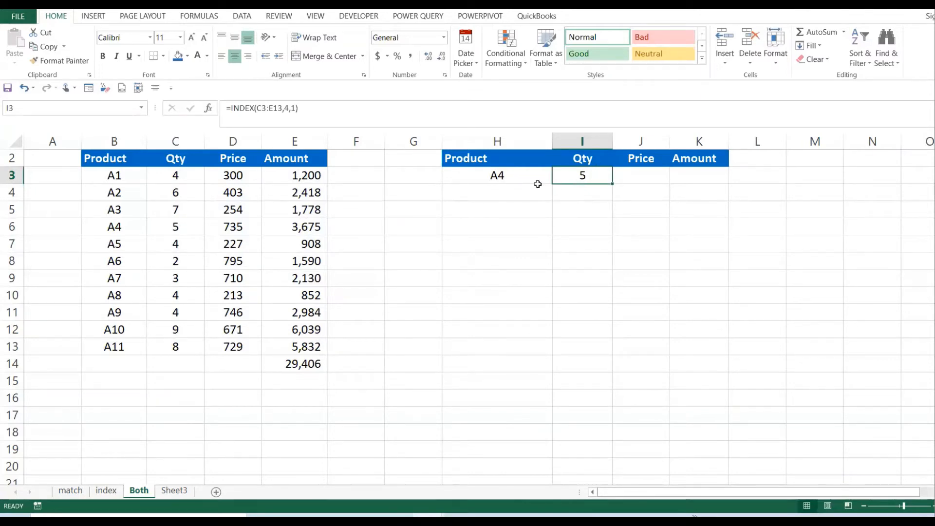
mouse_move(197, 156)
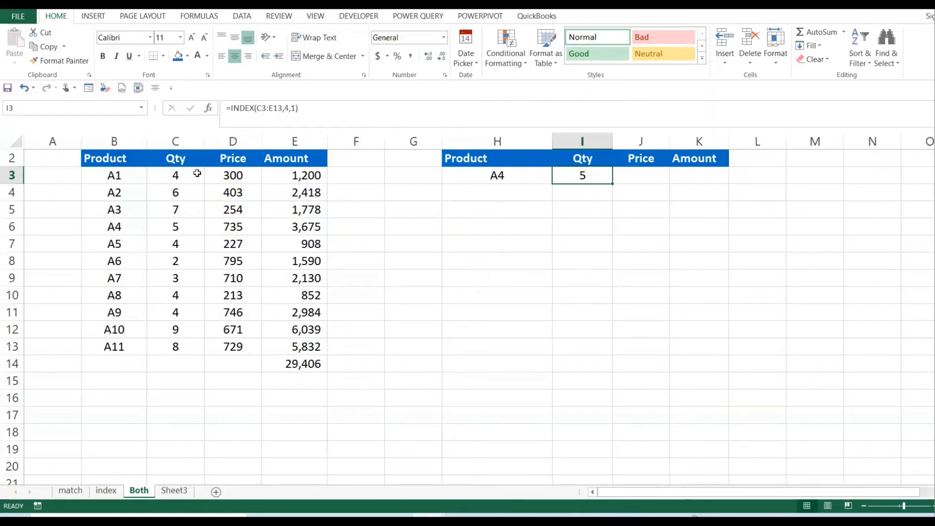
mouse_move(168, 182)
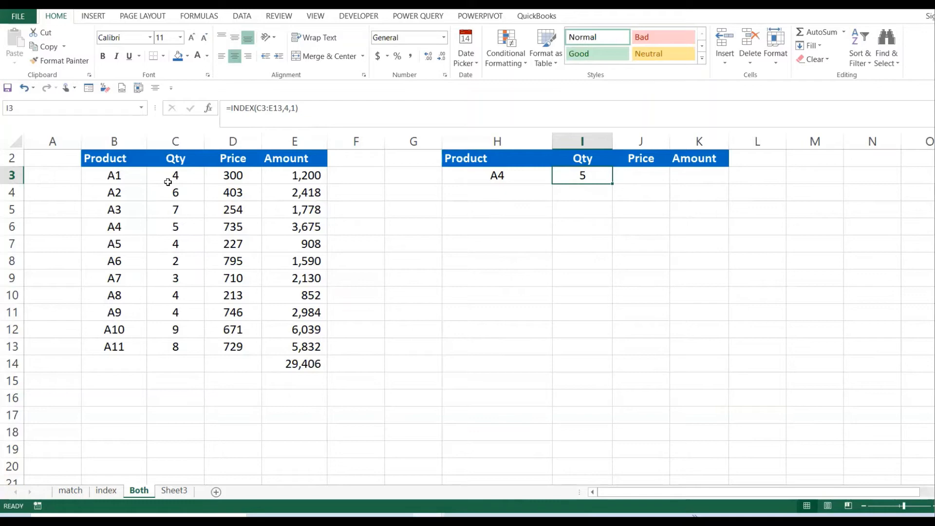
mouse_move(183, 198)
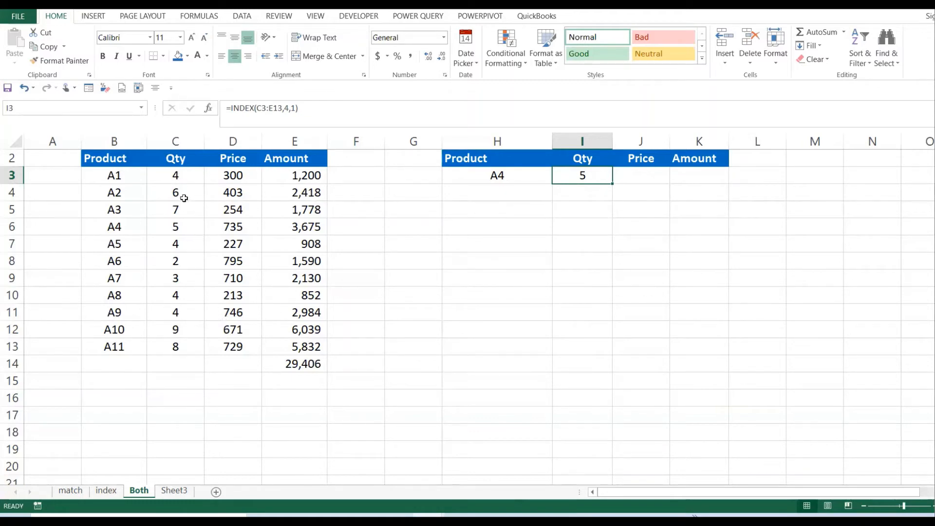
mouse_move(165, 183)
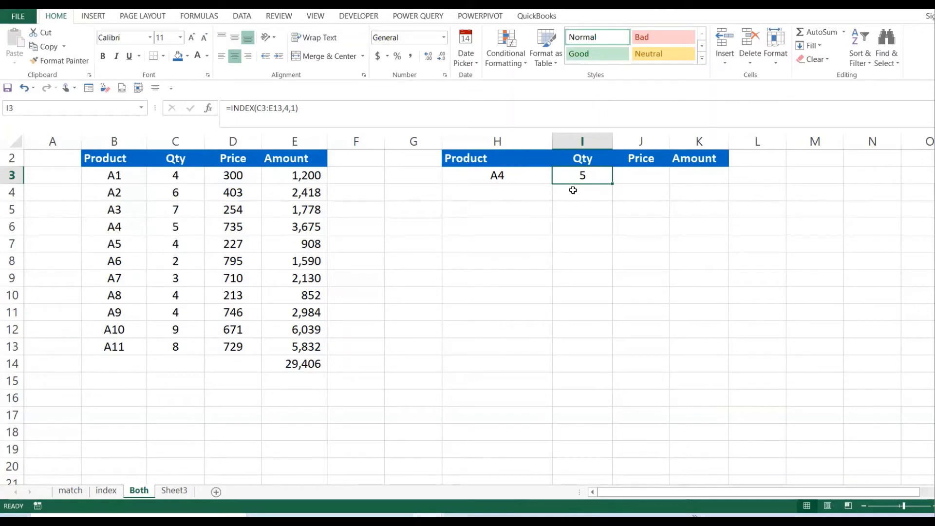
mouse_move(599, 180)
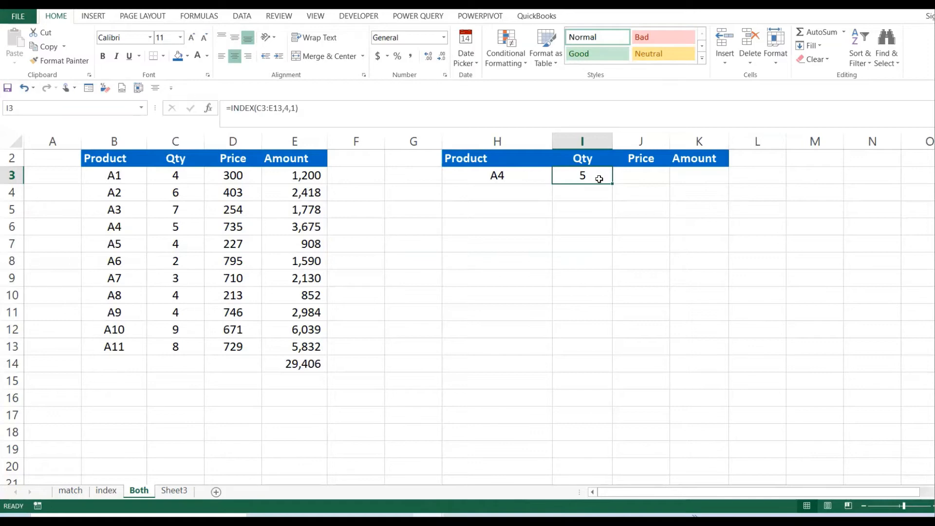
mouse_move(600, 193)
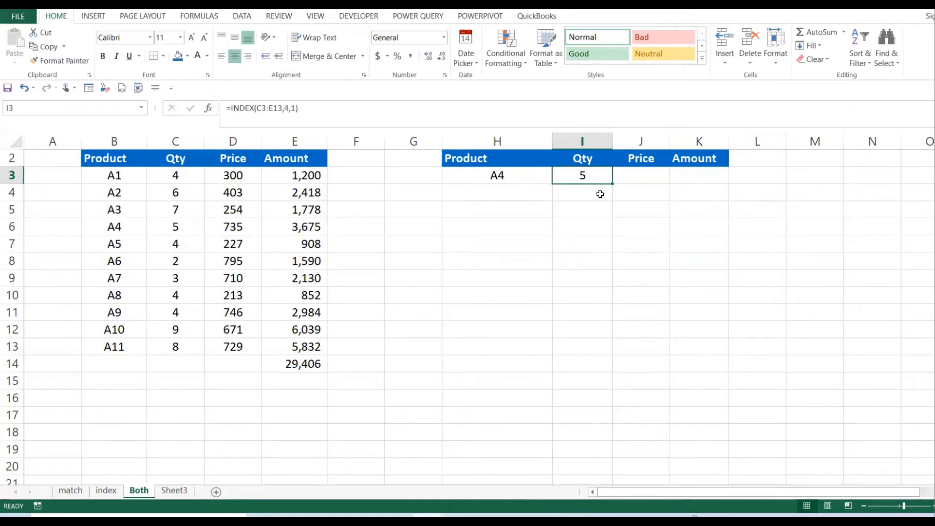
Label ROW and enter =MATCH($H$3,B3:B13,0) in I6, returning 4 for product A4
type("ROW")
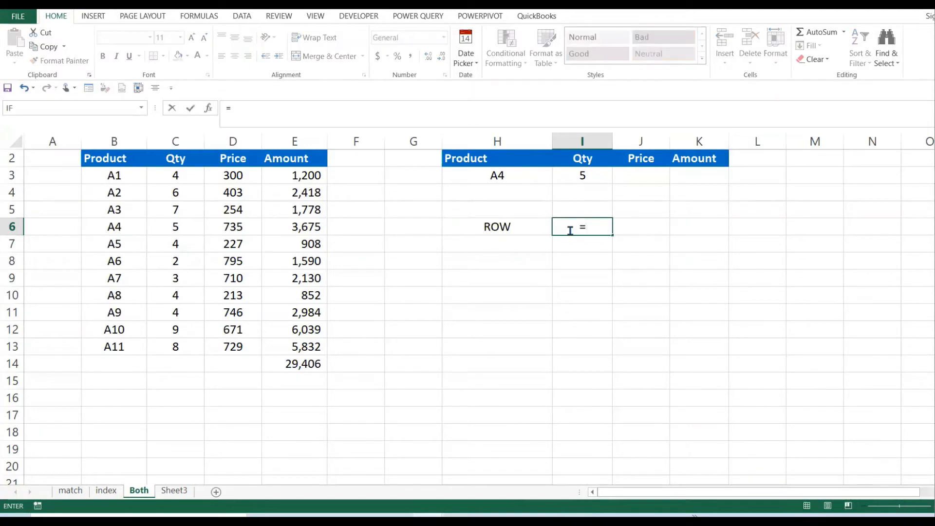
type("=MATCH(")
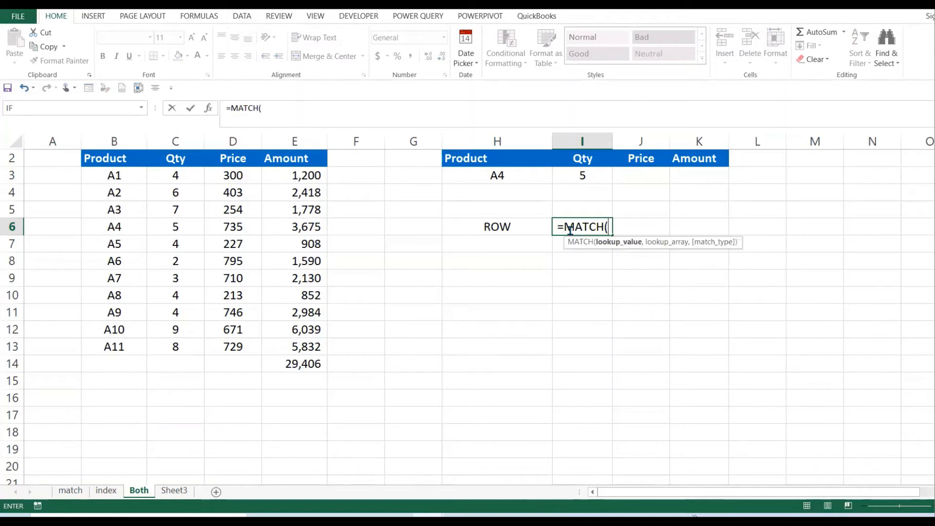
left_click(497, 175)
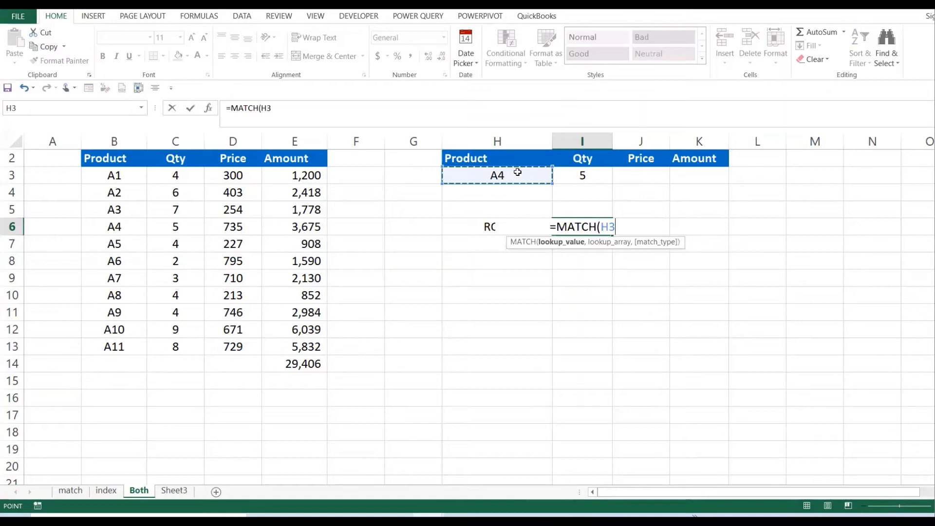
key("F4")
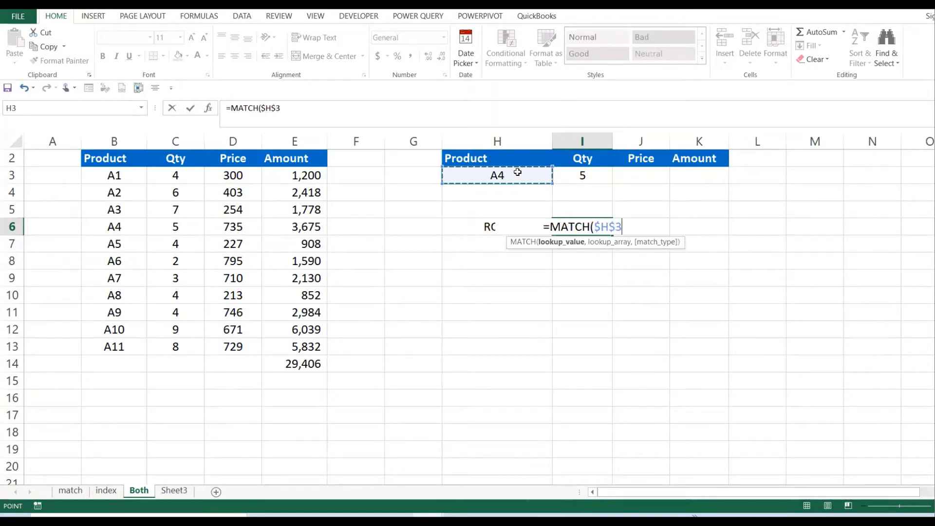
type(",")
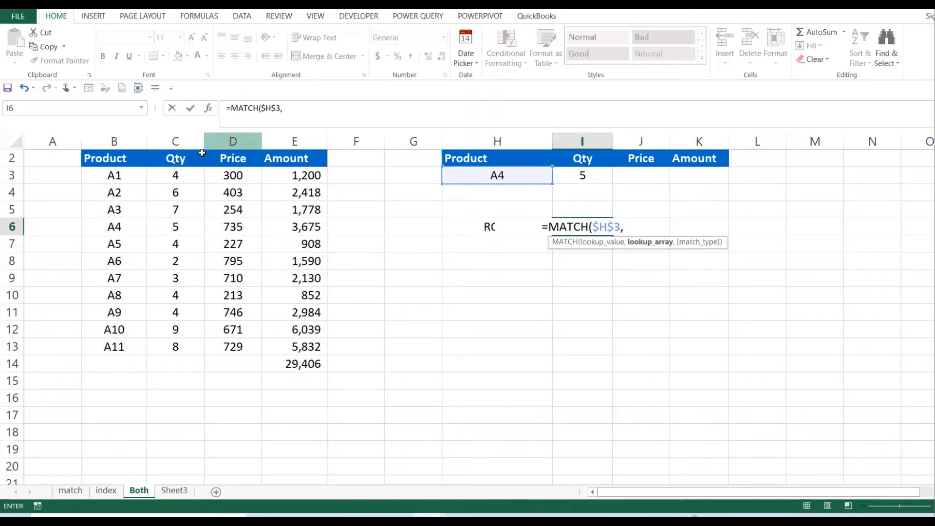
left_click_drag(176, 174, 175, 192)
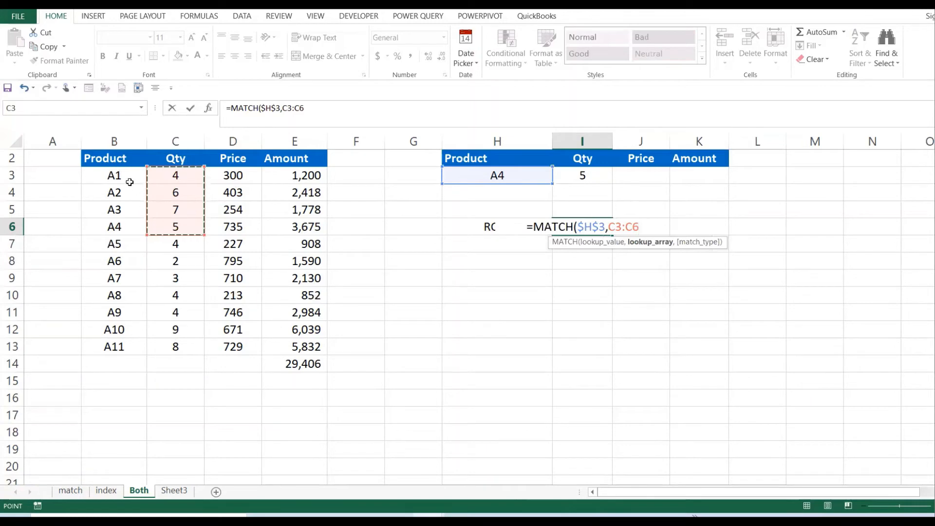
left_click_drag(114, 175, 114, 347)
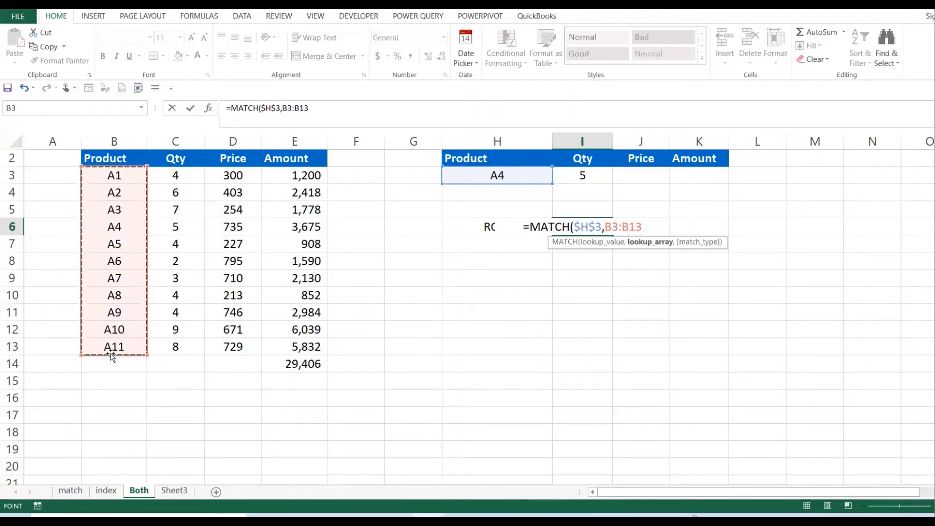
type(",")
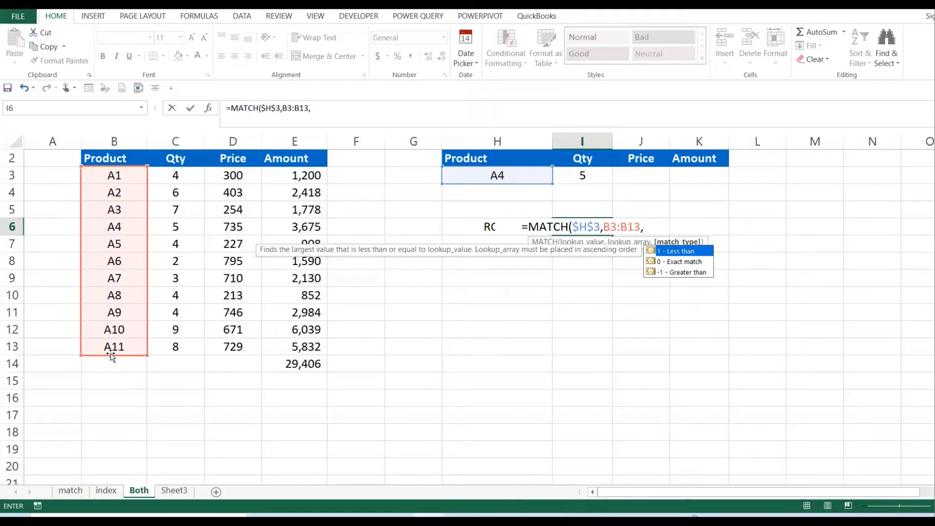
type("0")
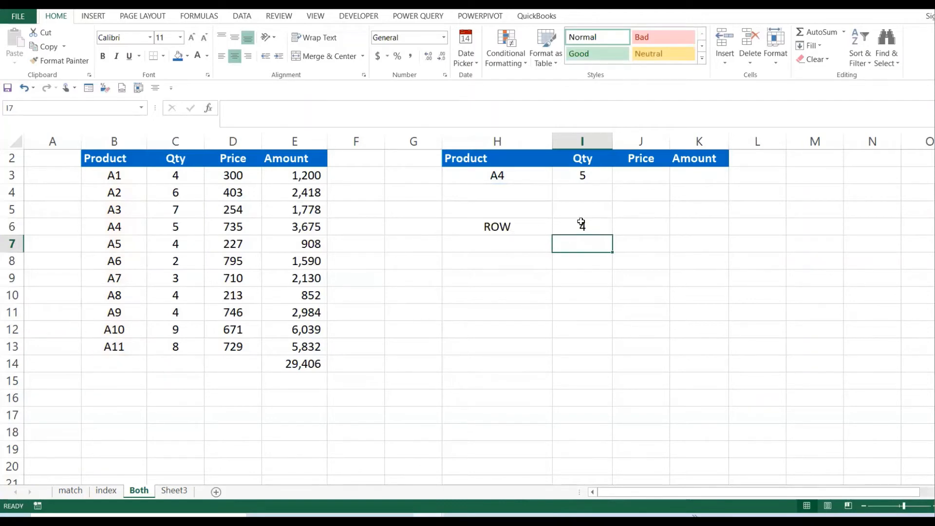
left_click(497, 175)
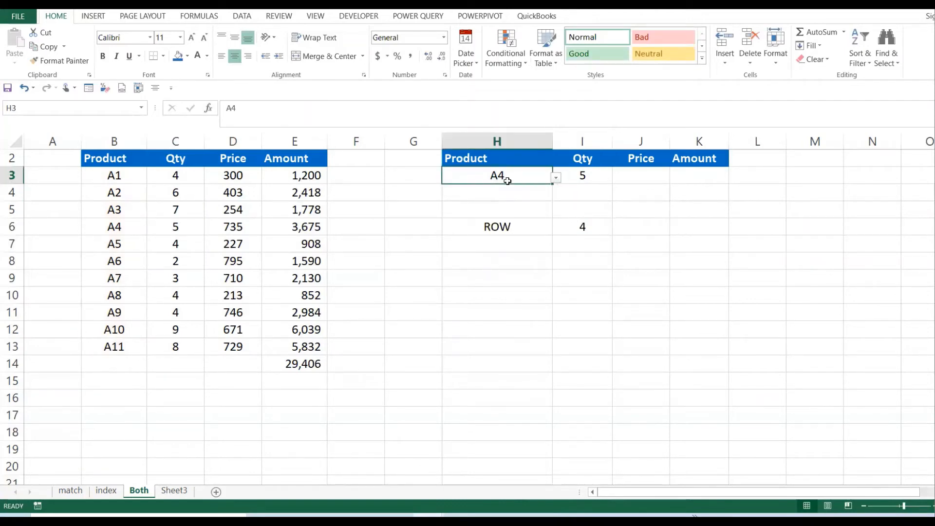
Confirm A4 is the table's fourth row, cancel the replace prompt, and begin COL in H7
left_click(497, 226)
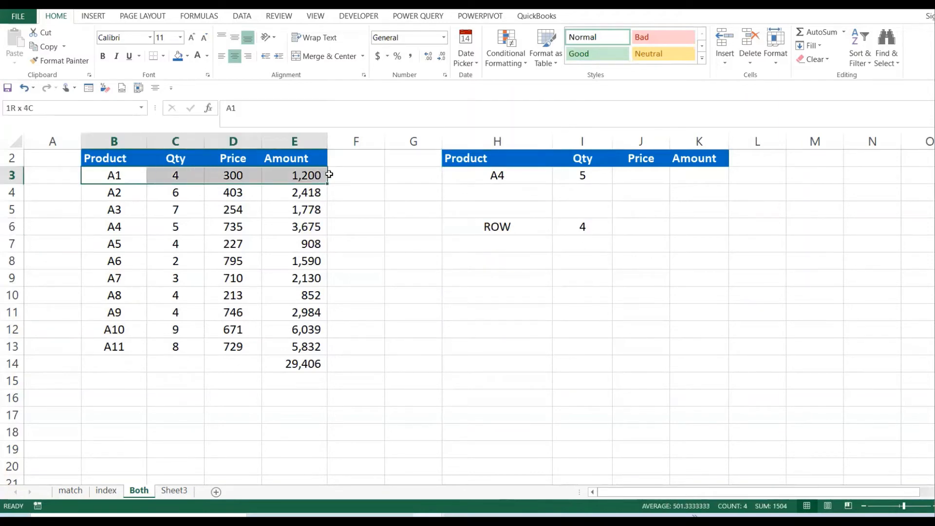
left_click(113, 192)
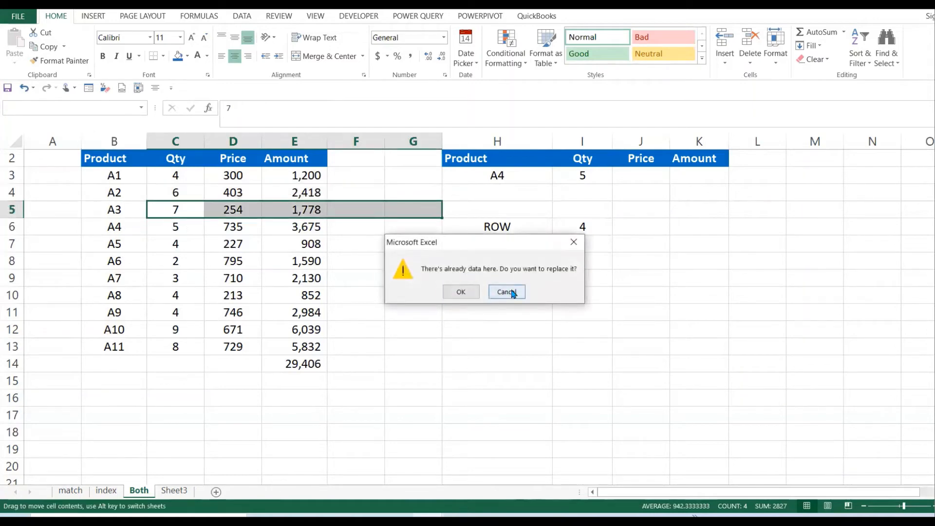
left_click(507, 292)
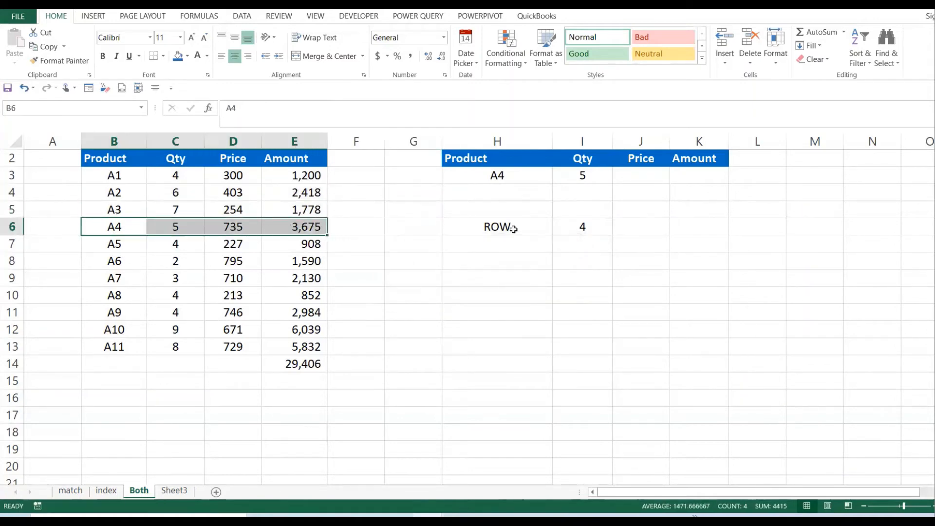
type("CO")
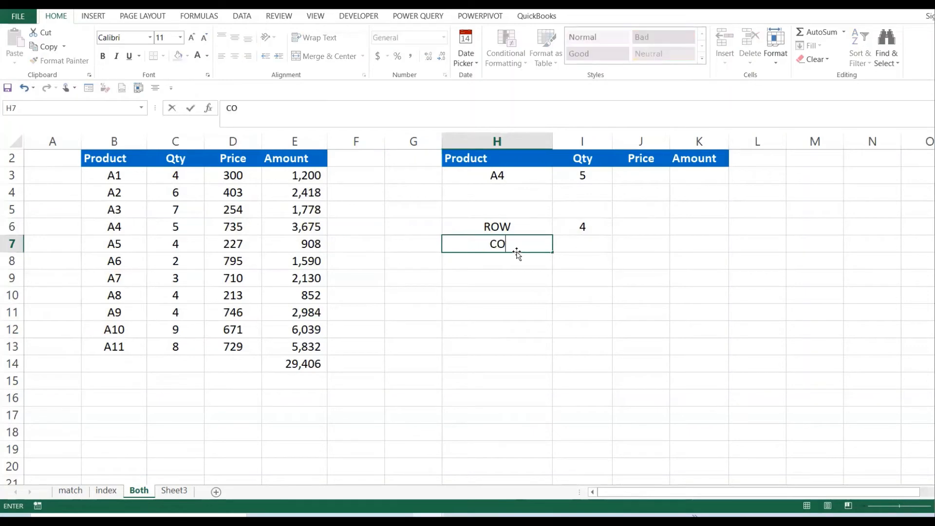
Finish the COL label and build =MATCH($I$2,C2:E2,0) in I7 to find the Qty header
type("L")
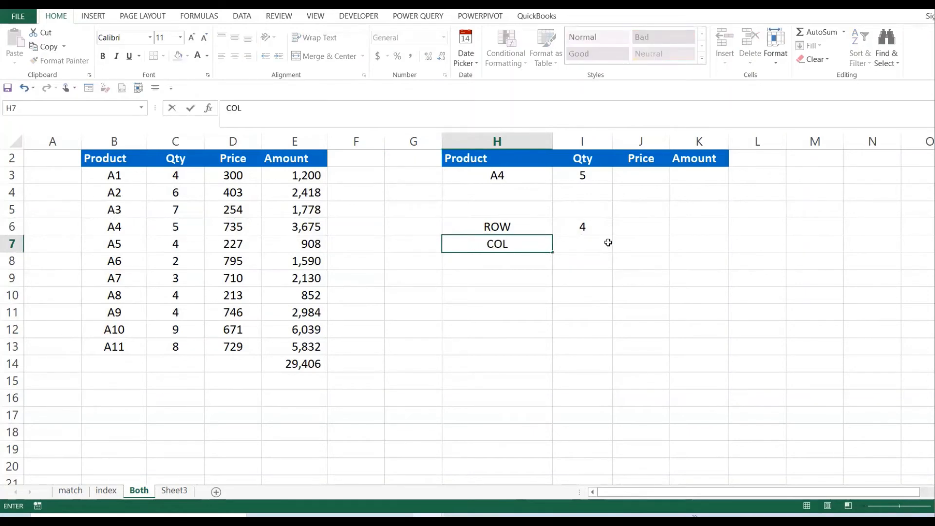
left_click(582, 244)
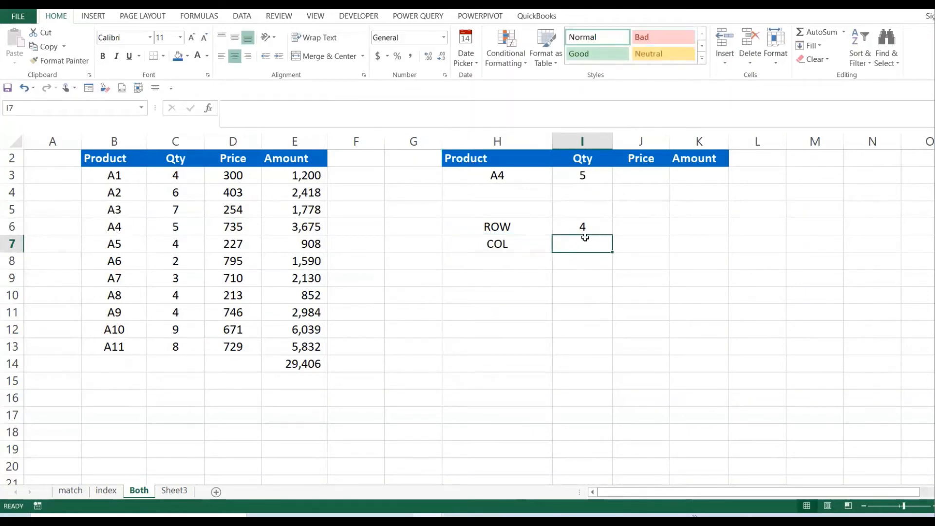
type("=")
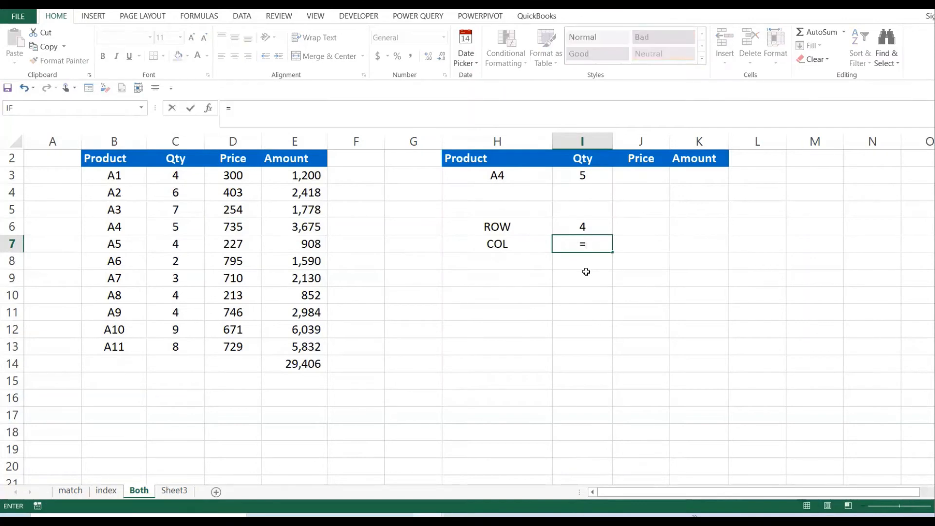
type("MATCH")
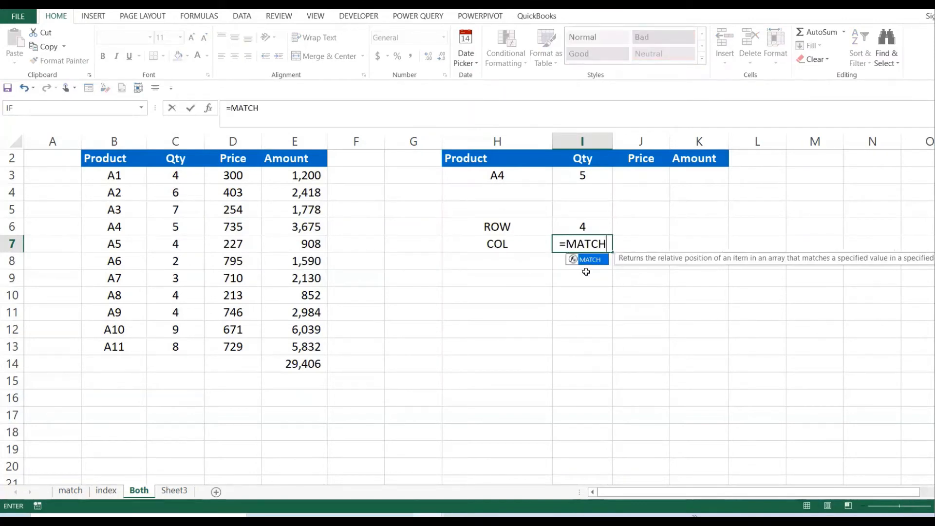
type("(")
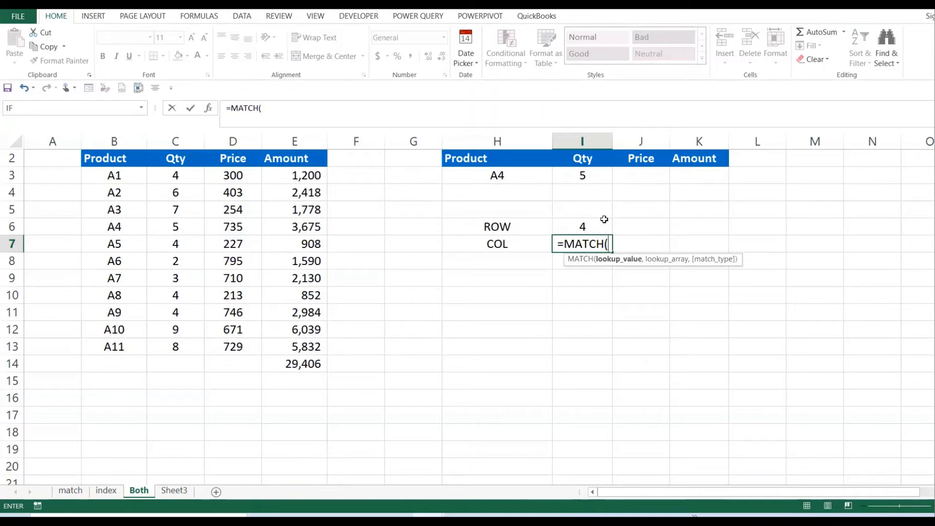
mouse_move(288, 158)
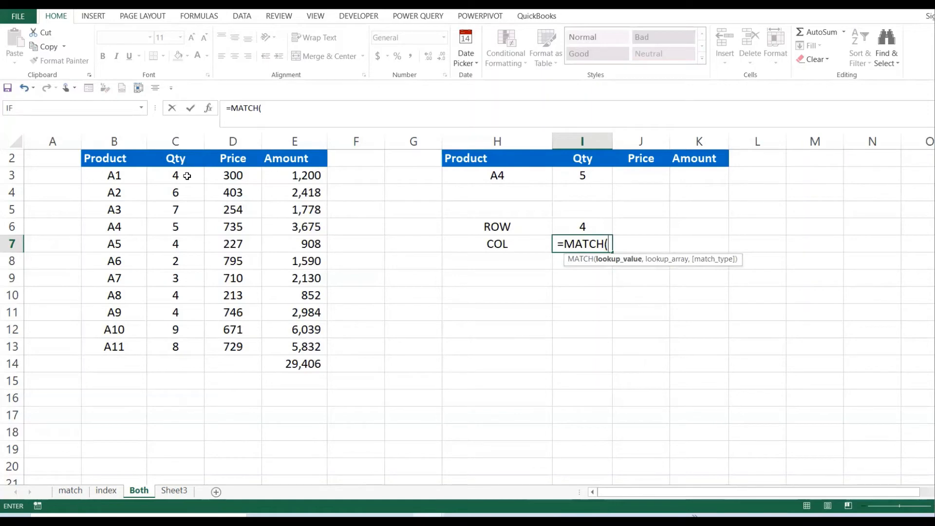
mouse_move(396, 161)
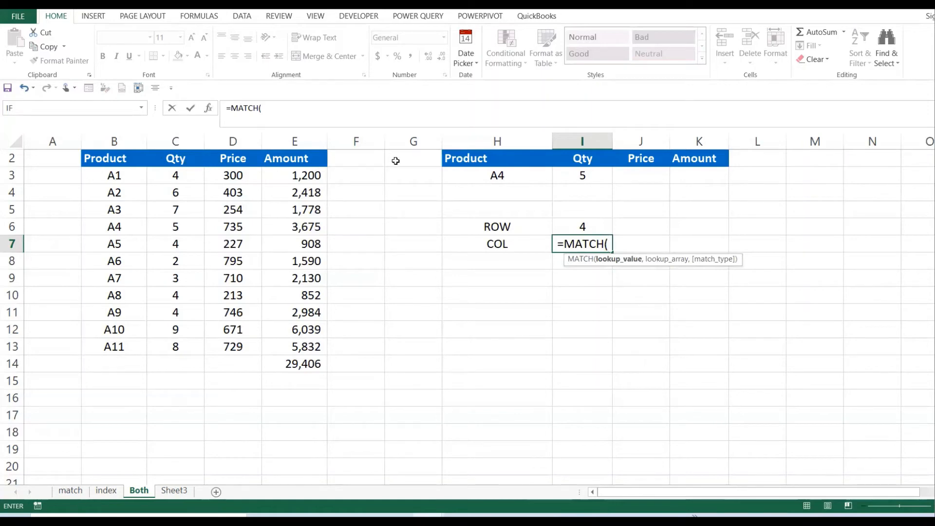
left_click(582, 157)
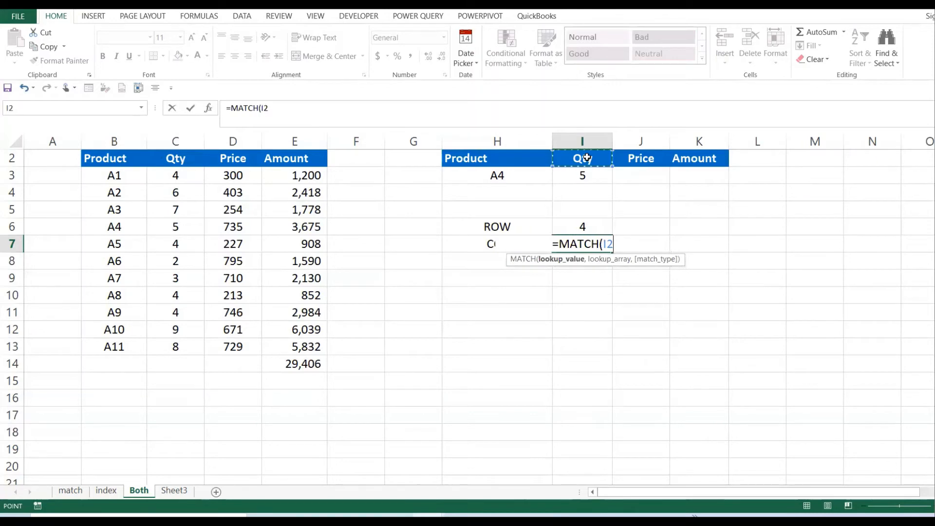
key("F4")
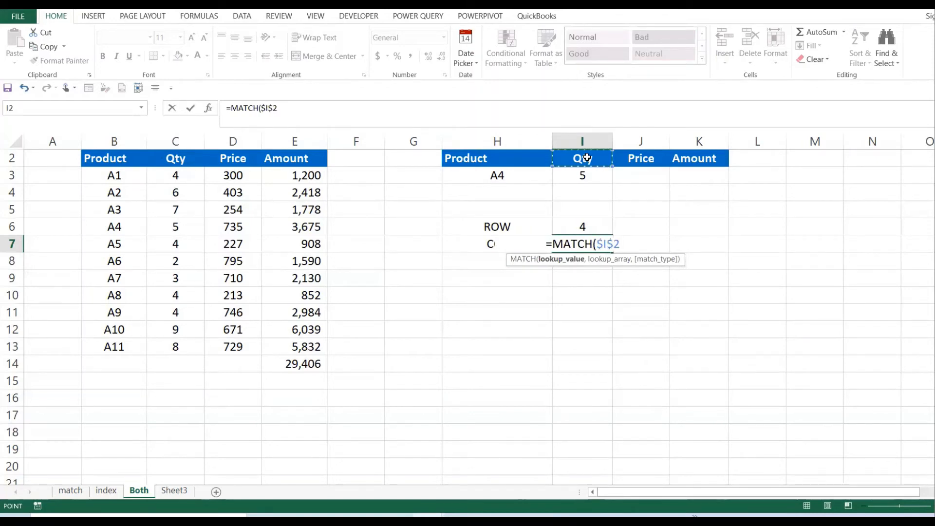
type(",")
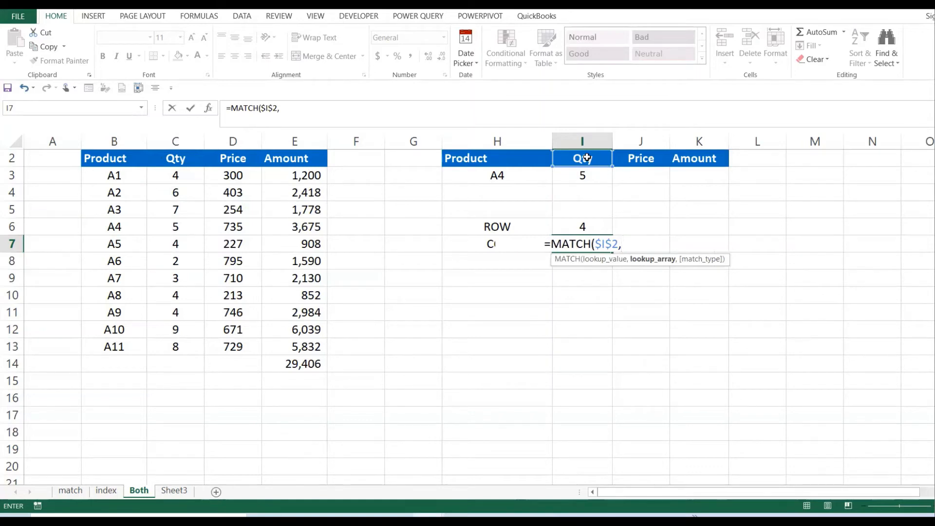
mouse_move(267, 197)
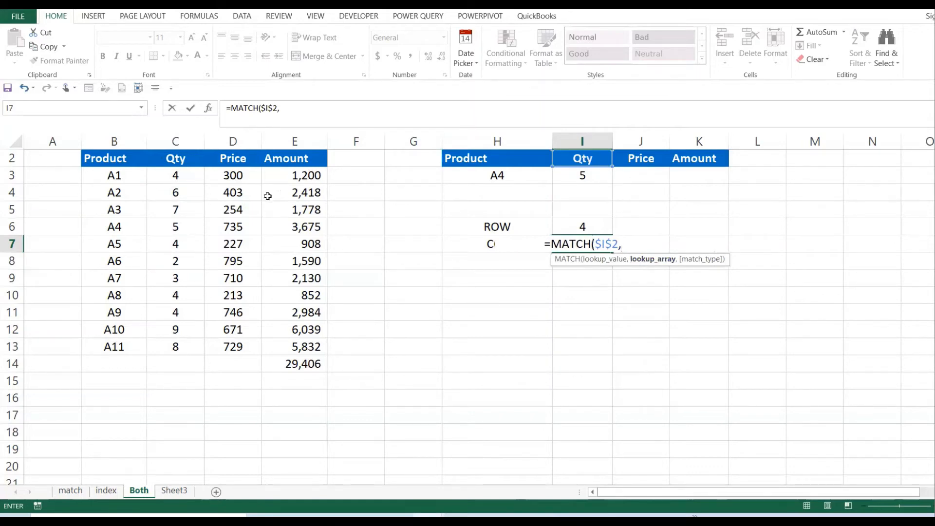
left_click_drag(175, 158, 233, 158)
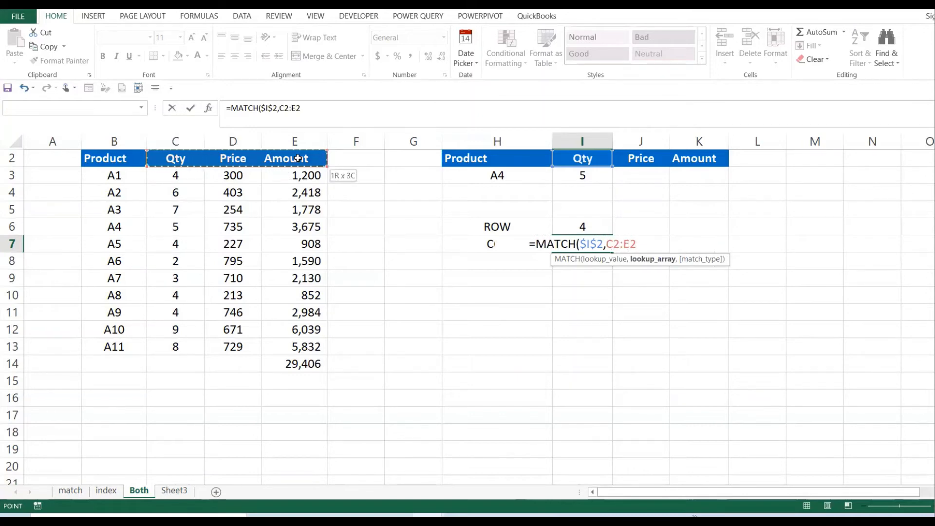
type(",")
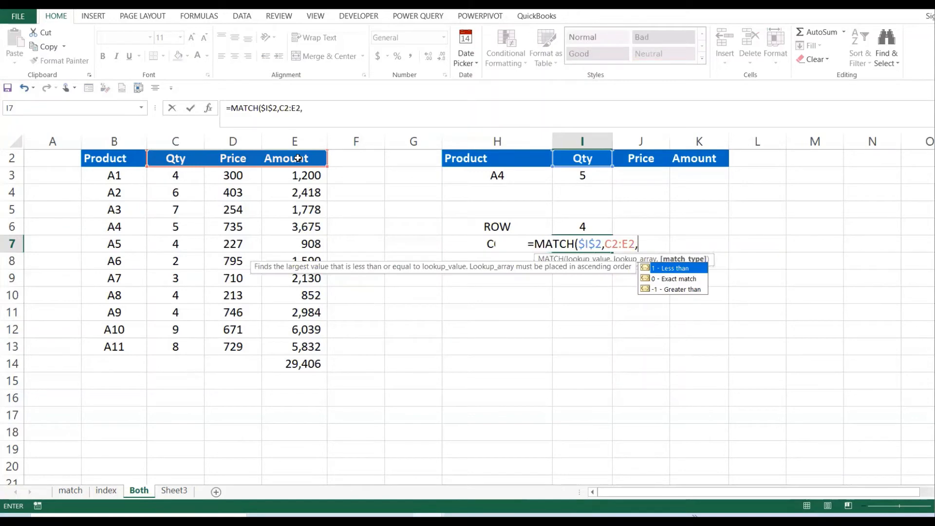
type("0")
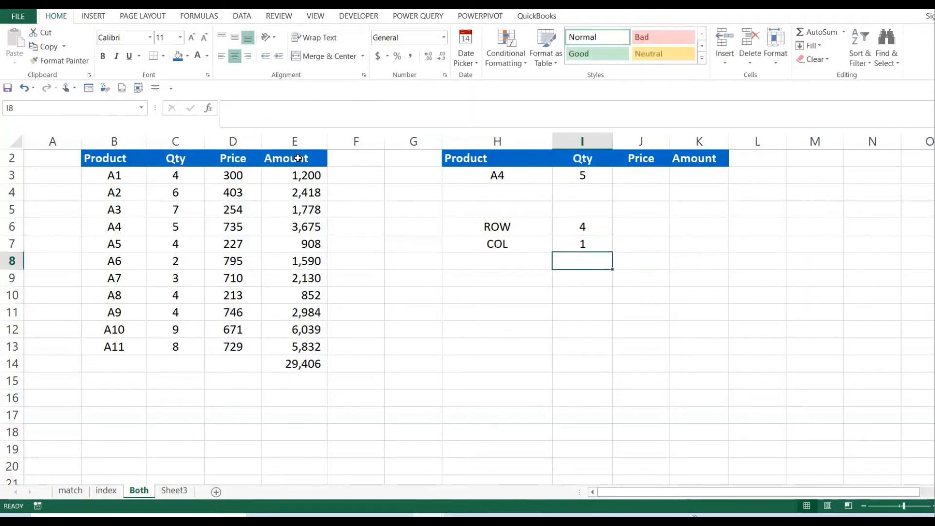
Lock the header range to $C$2:$E$2 and confirm I7, returning 1
left_click(582, 244)
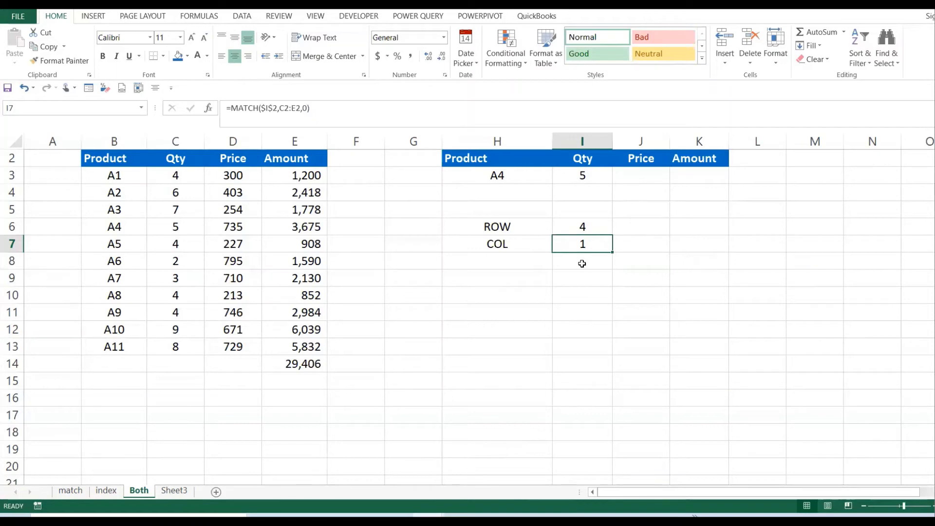
left_click(581, 227)
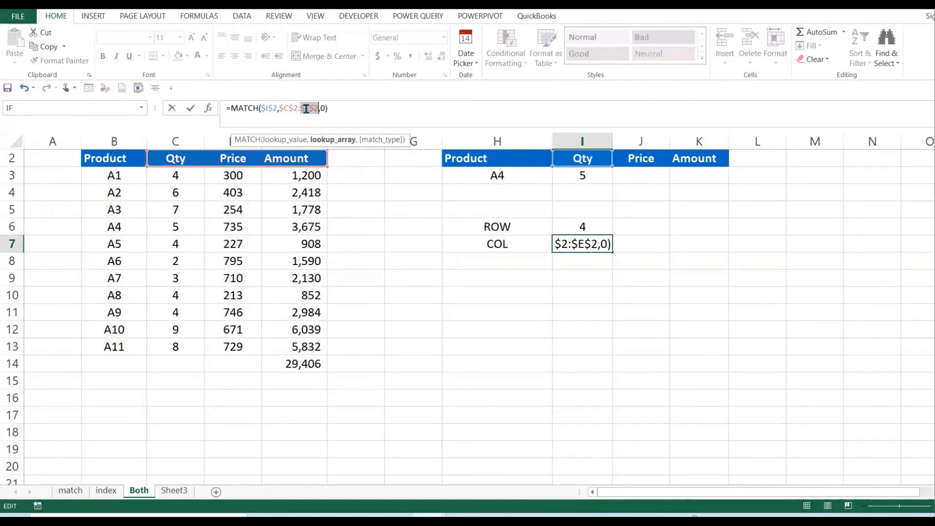
key("Enter")
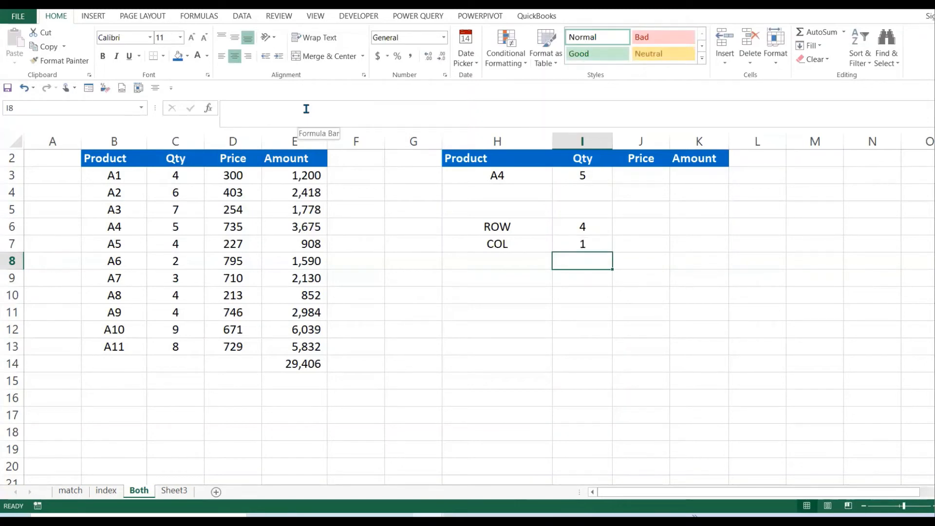
left_click(581, 226)
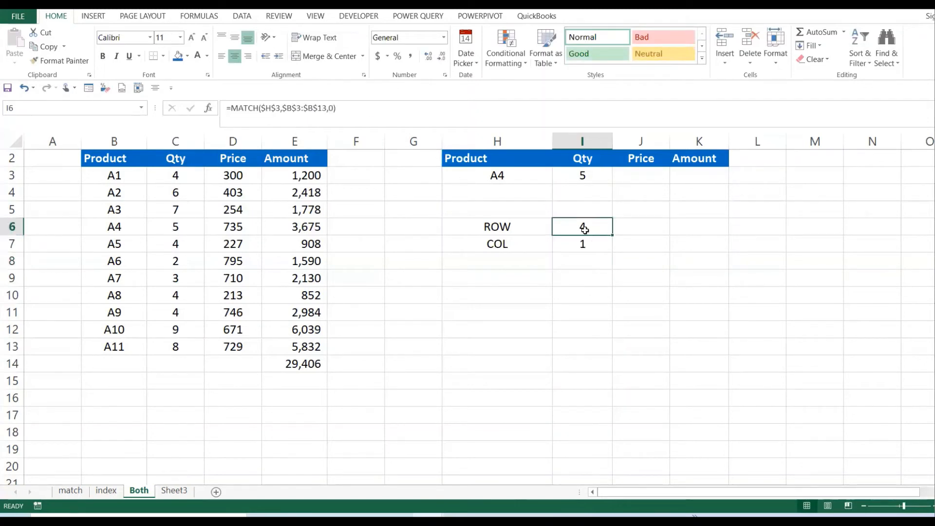
left_click(582, 175)
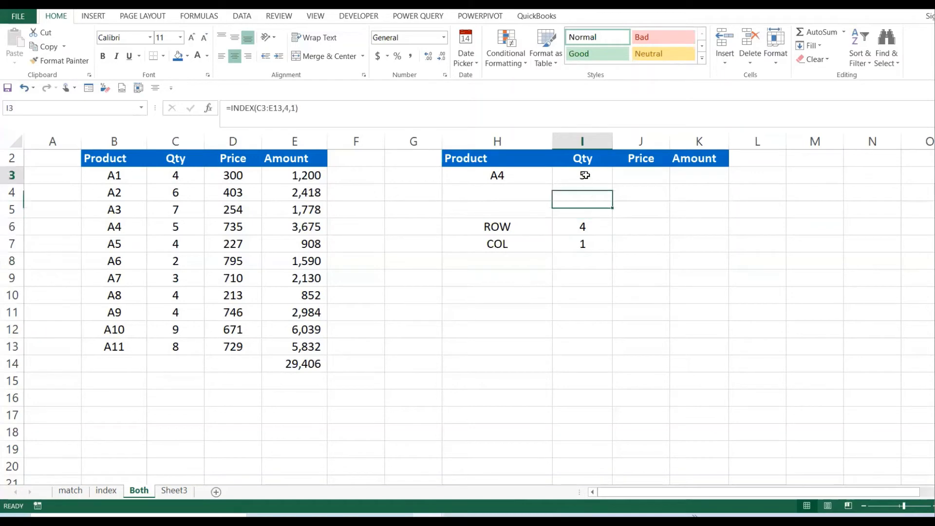
left_click(582, 226)
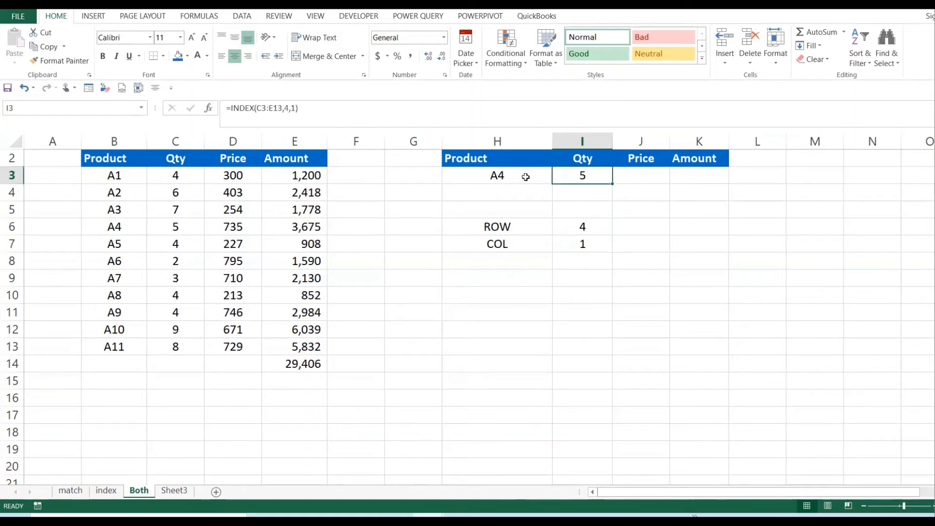
mouse_move(614, 327)
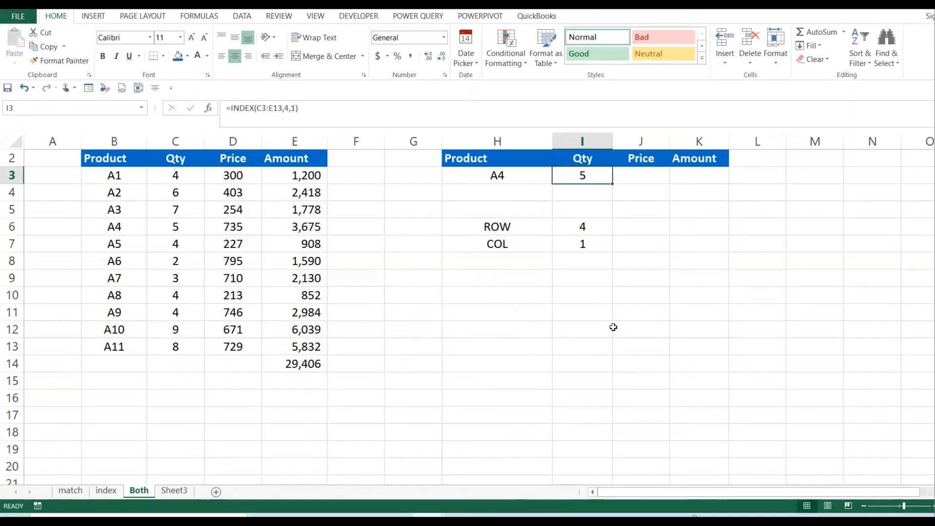
mouse_move(606, 298)
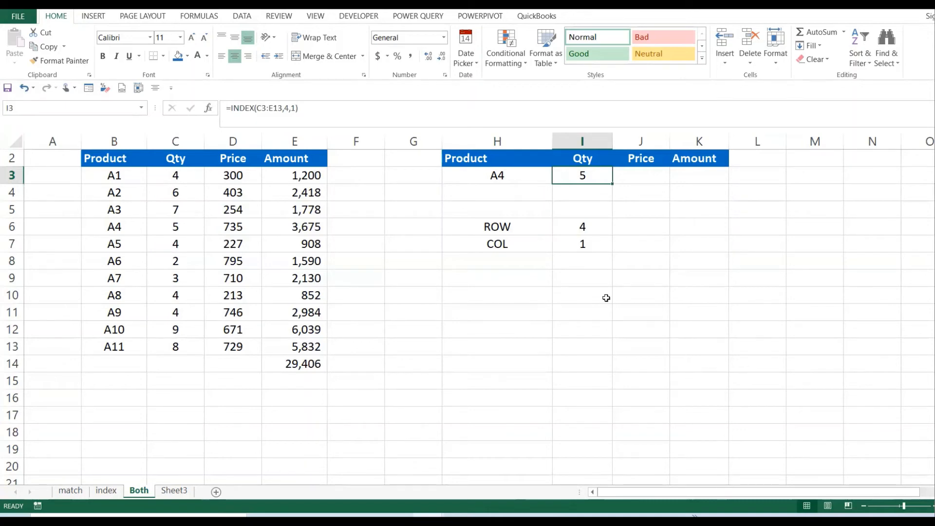
left_click(582, 226)
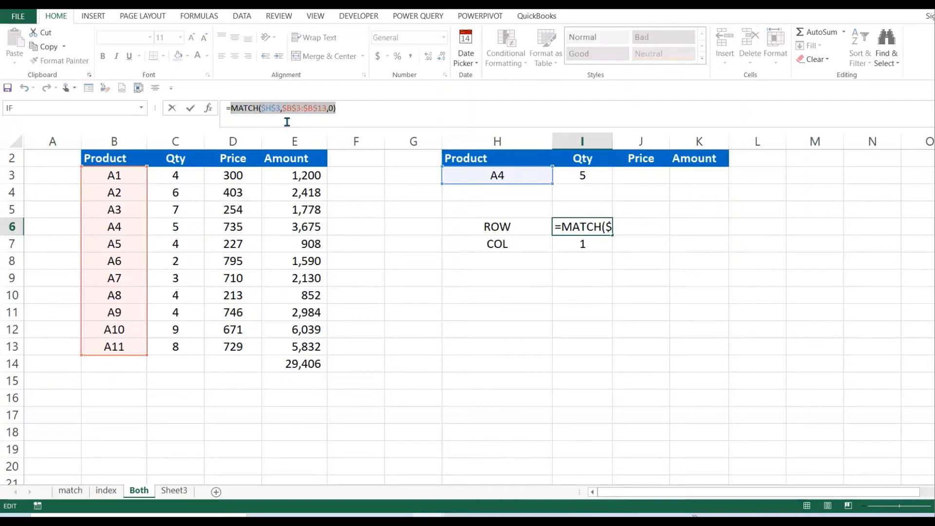
Nest the ROW MATCH as I3's INDEX row argument in place of 4, still returning 5
key("Enter")
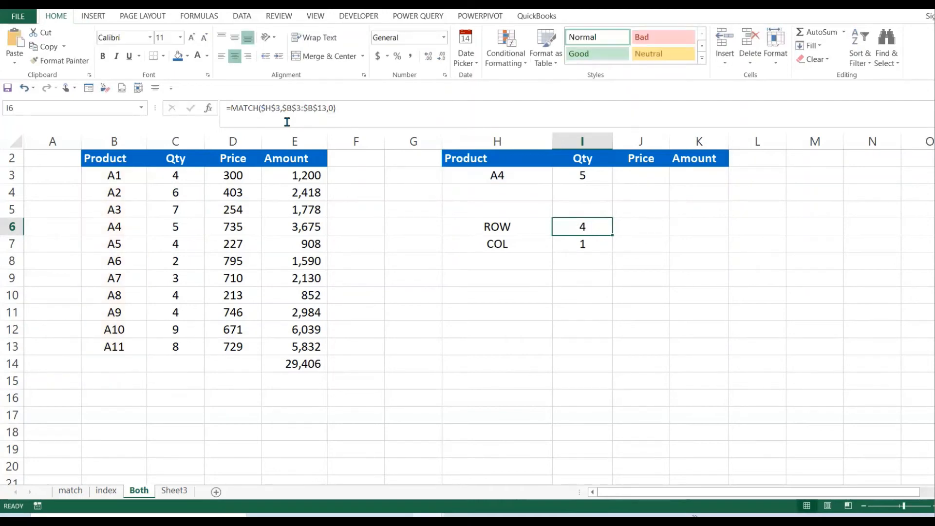
left_click(581, 175)
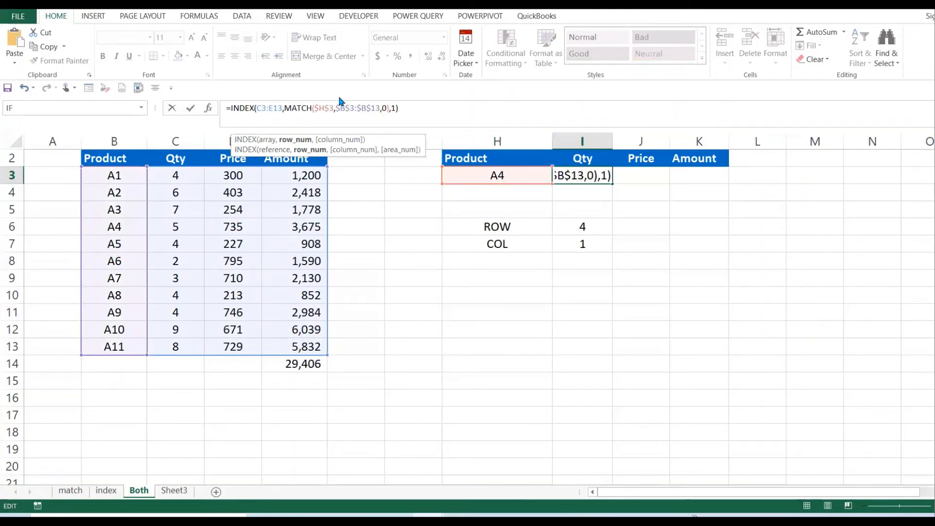
key("Enter")
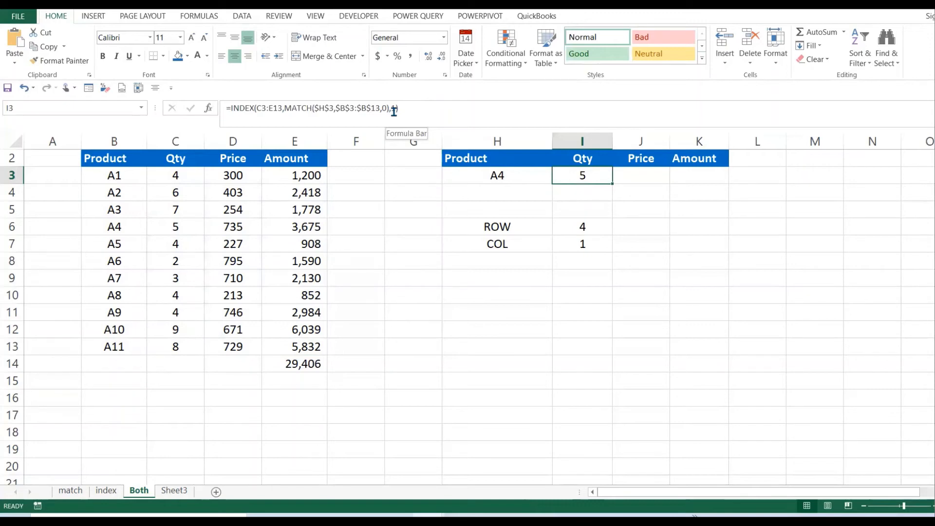
type("1)")
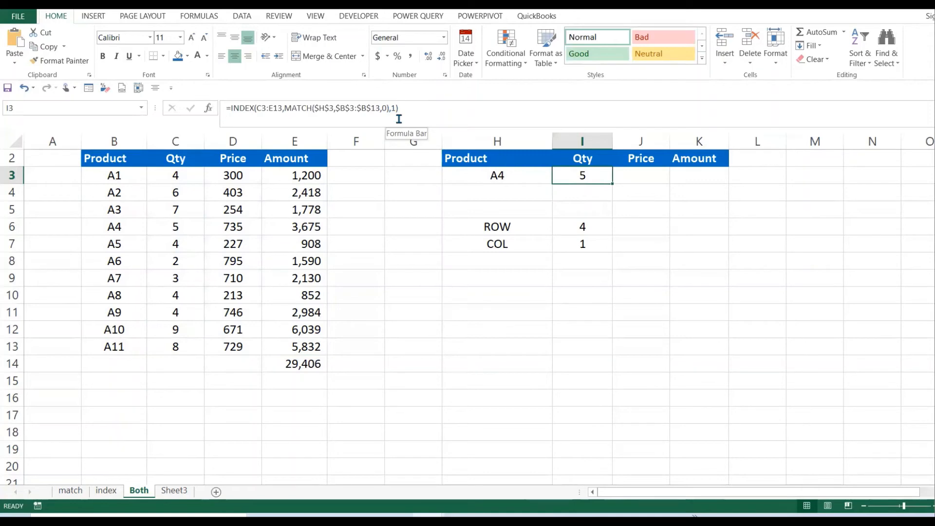
left_click(582, 243)
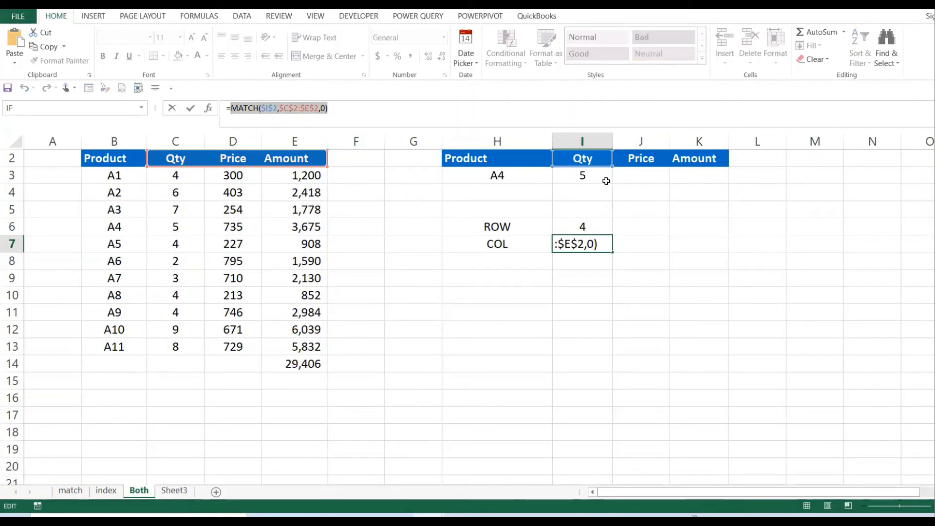
Nest MATCH($H$2,$C$2:$E$2,0) as I3's column argument; with A6 chosen it returns Qty 2
key("Enter")
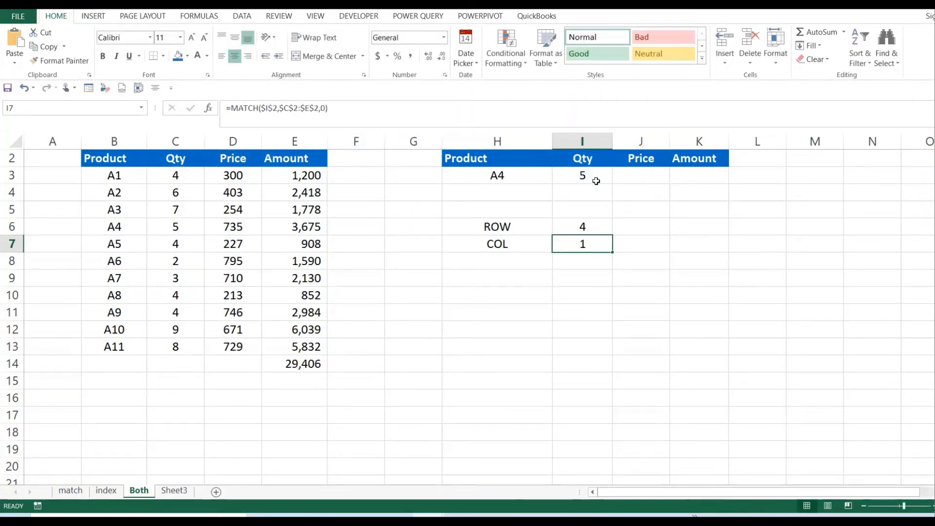
left_click(582, 175)
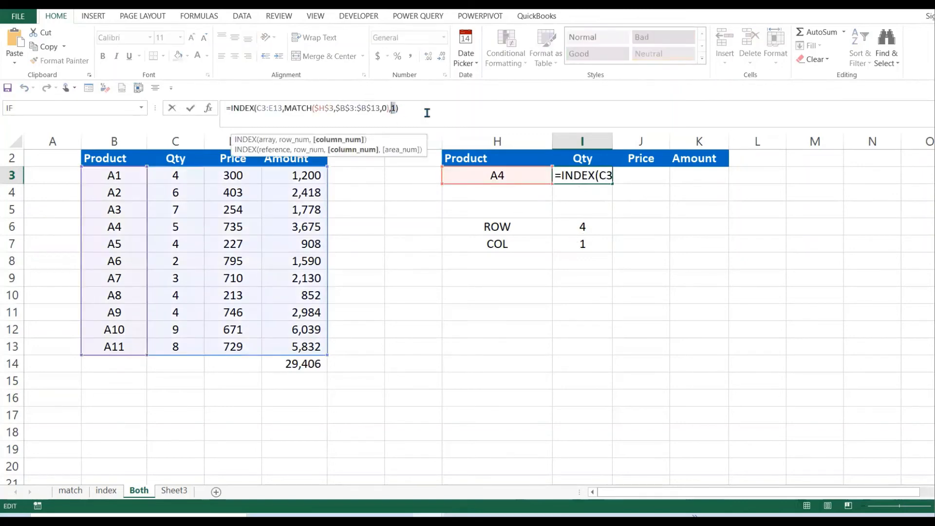
type("MATCH($H$2,$C$2:$E$2,0))")
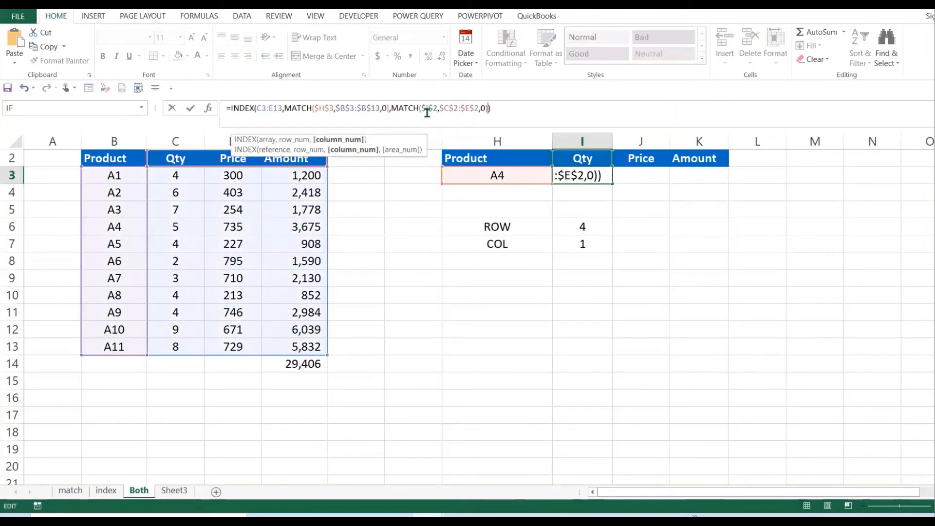
key("Enter")
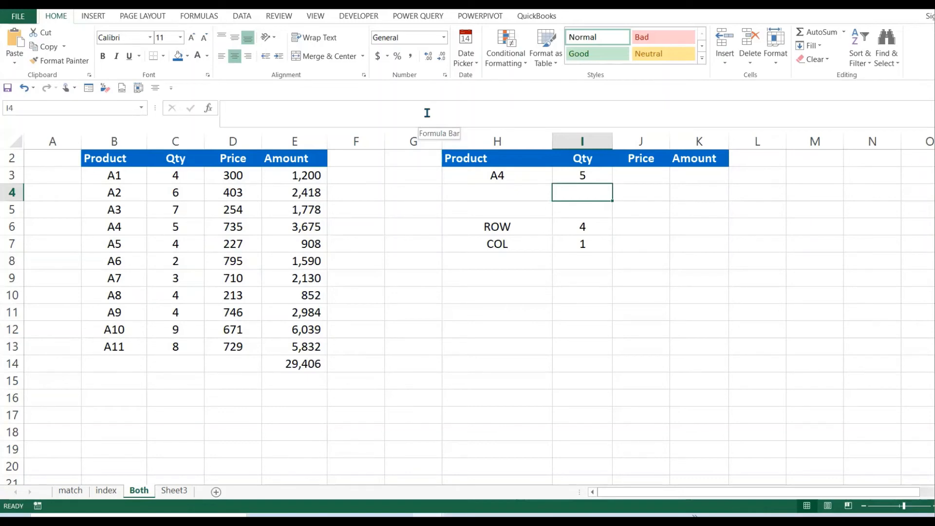
left_click(497, 175)
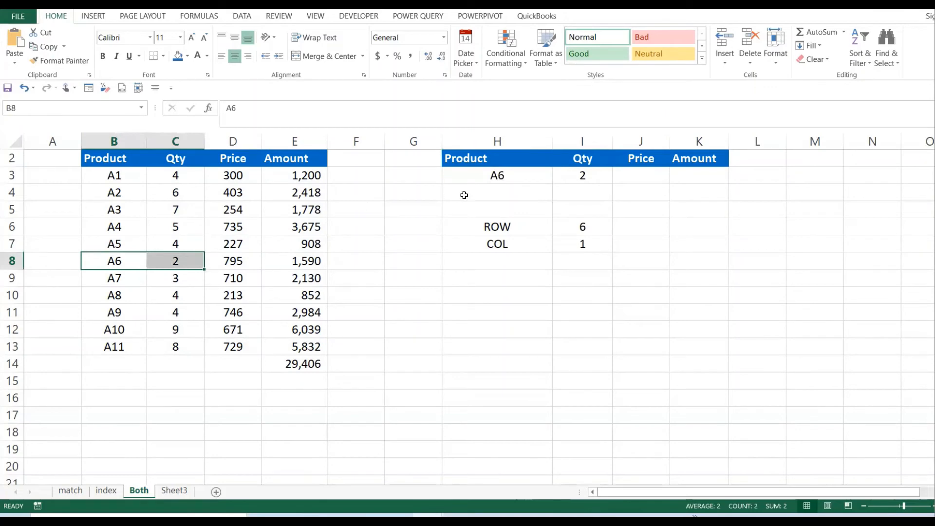
Choose product A10 in H3 and verify the nested INDEX/MATCH Qty of 9 against the source row
left_click(555, 176)
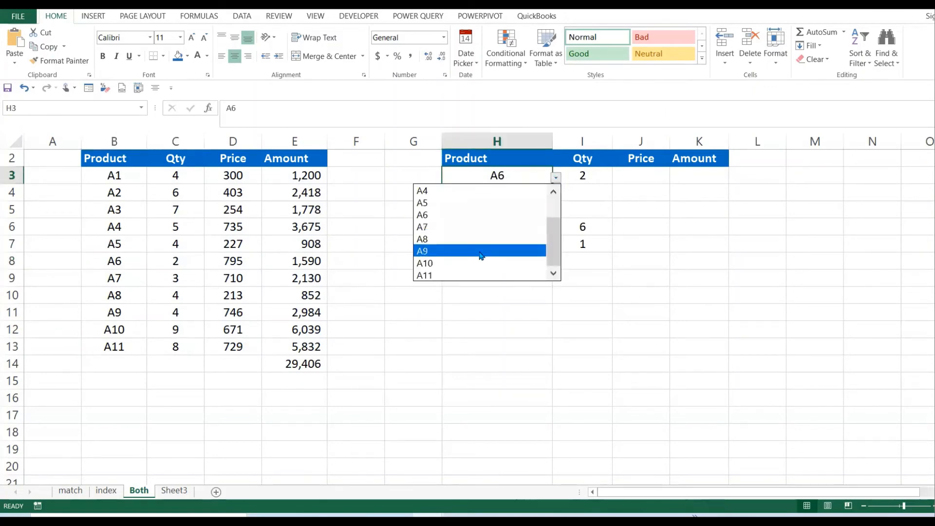
left_click(425, 263)
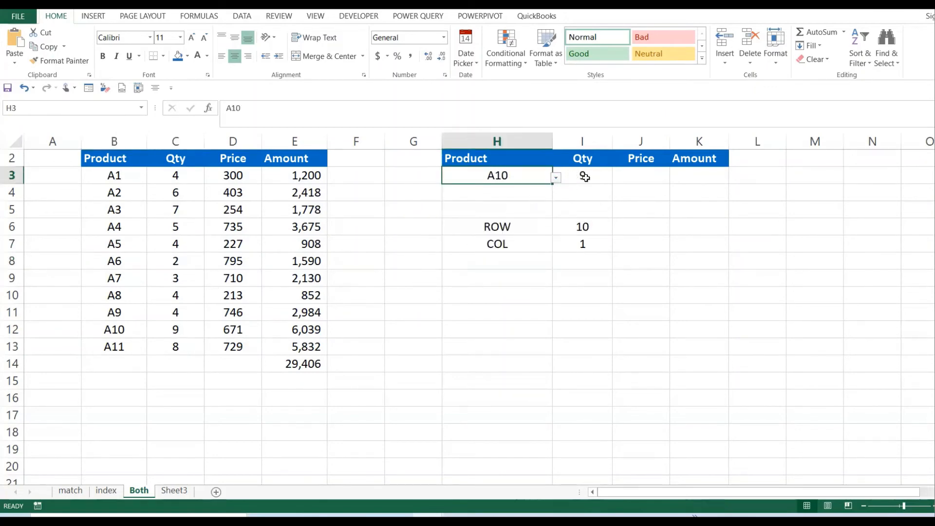
left_click(582, 175)
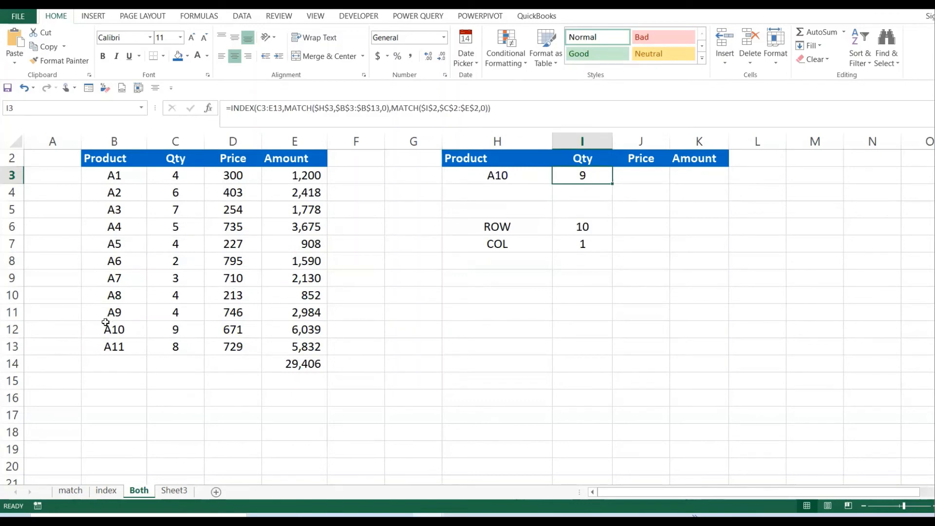
left_click_drag(114, 330, 175, 329)
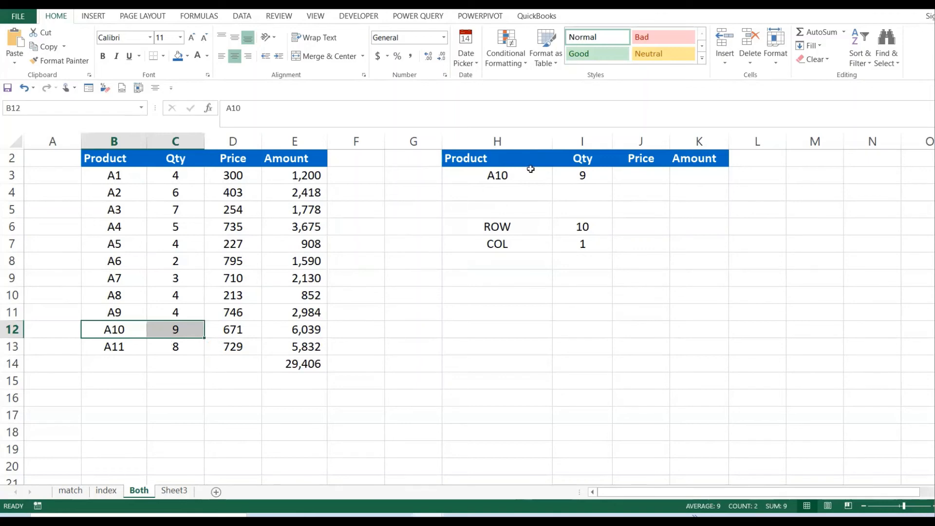
left_click(581, 176)
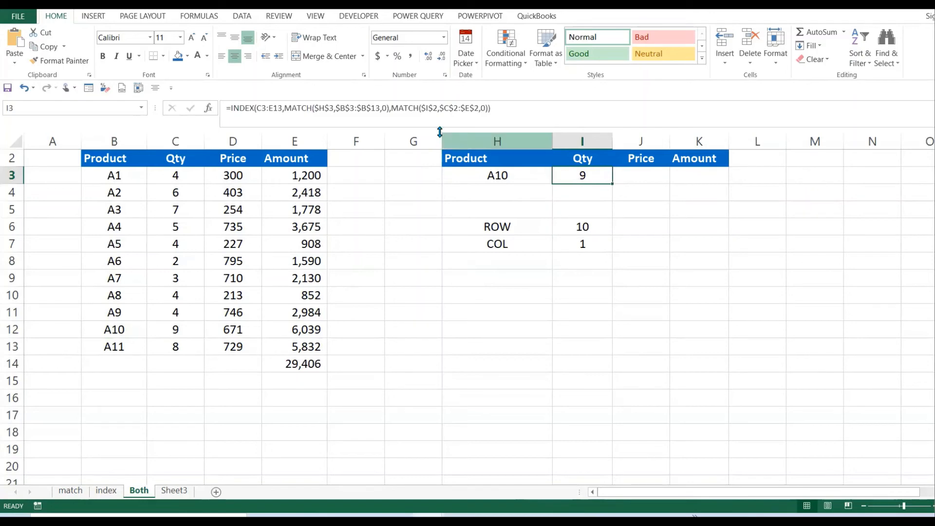
mouse_move(474, 122)
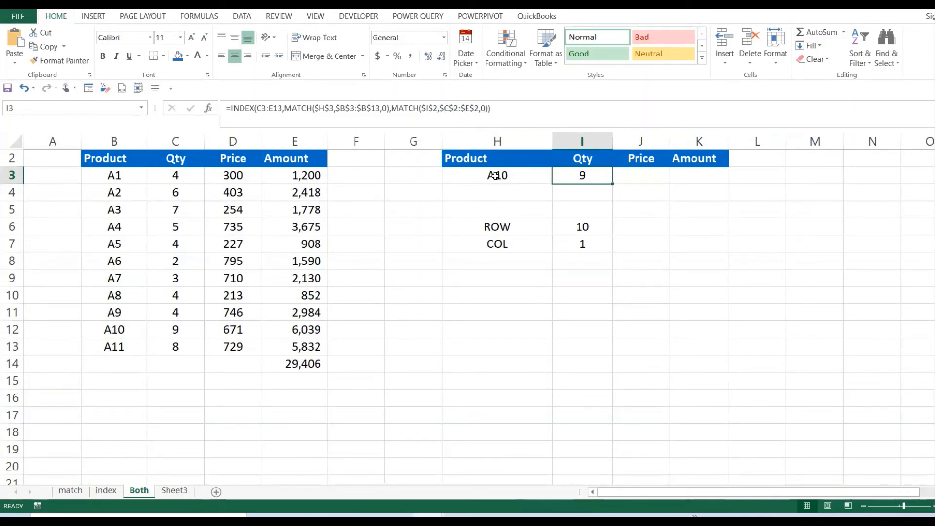
mouse_move(193, 225)
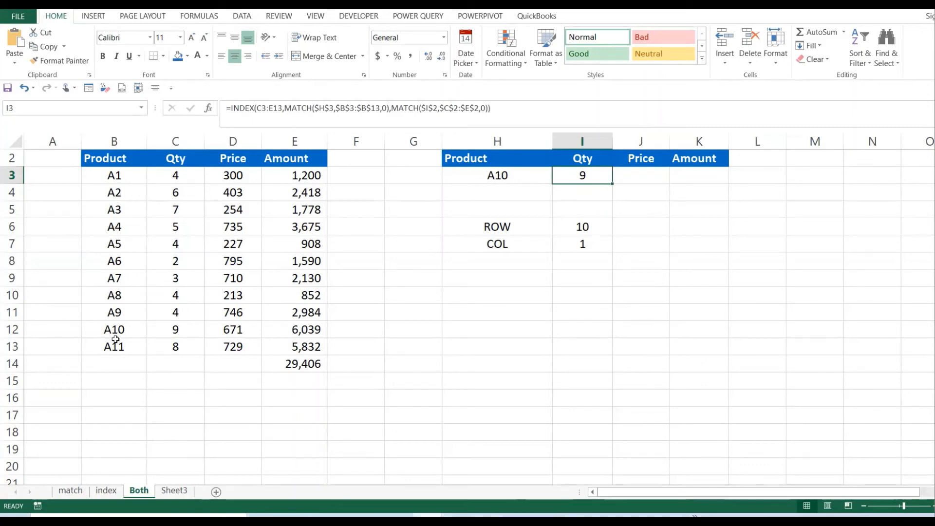
mouse_move(121, 330)
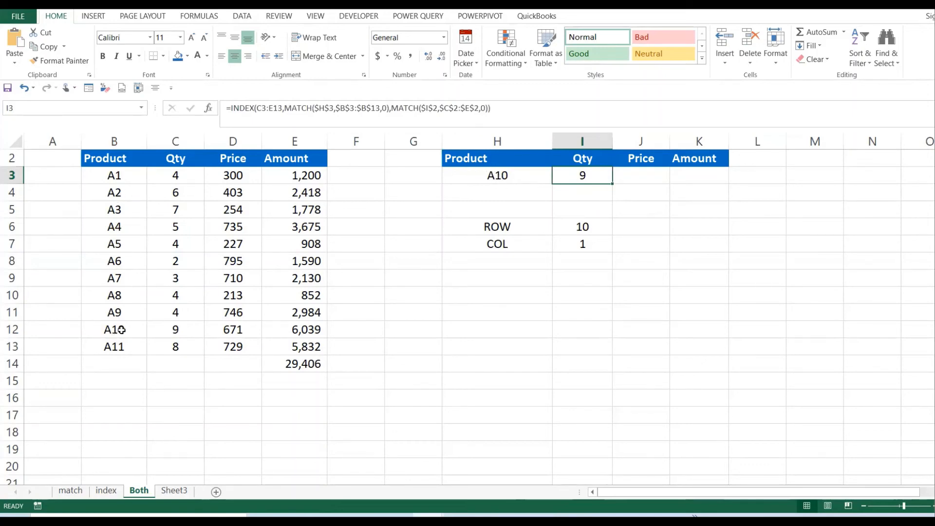
mouse_move(218, 295)
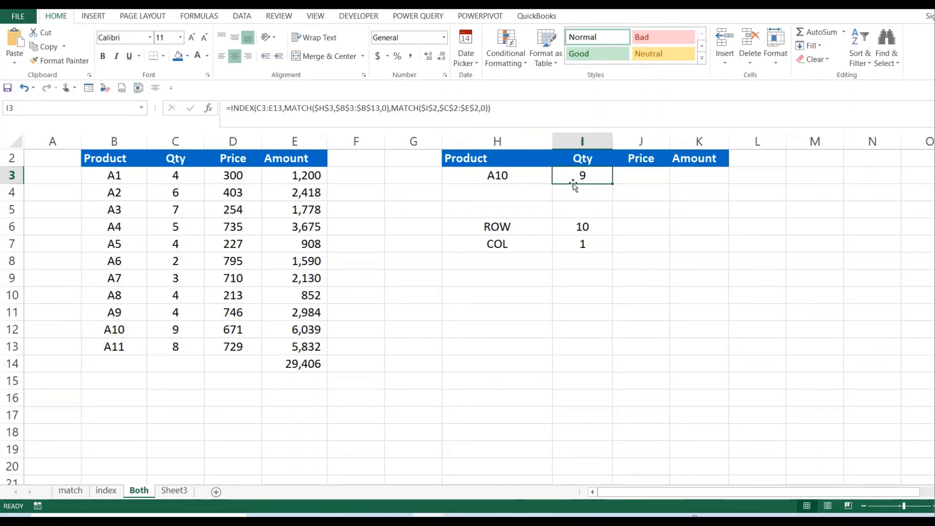
mouse_move(612, 190)
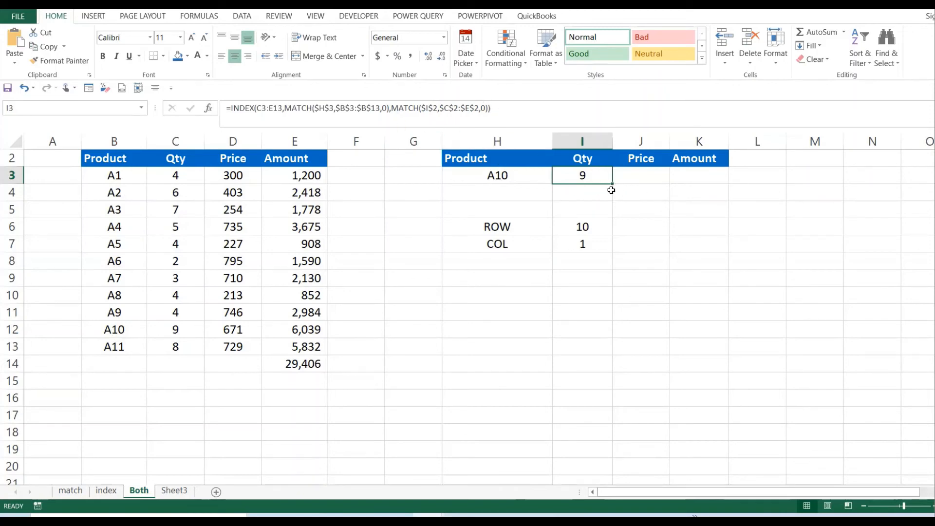
mouse_move(659, 176)
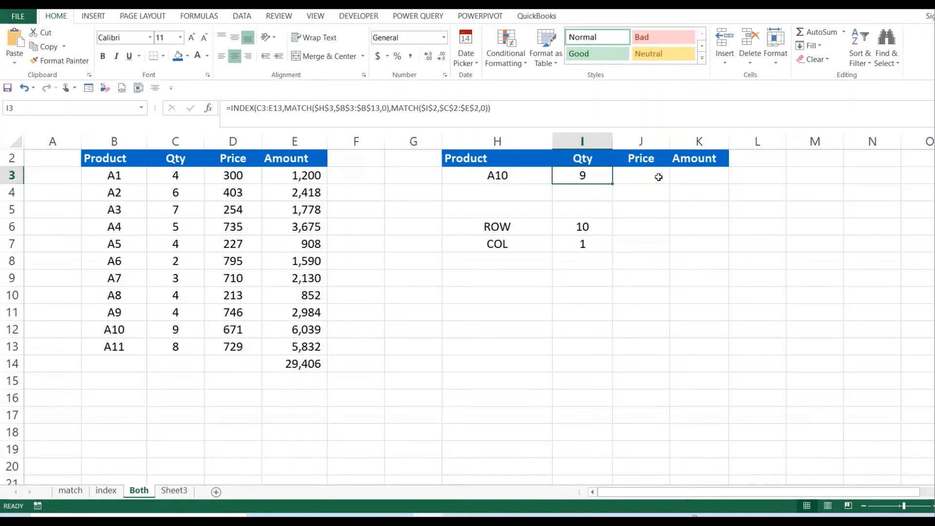
mouse_move(673, 179)
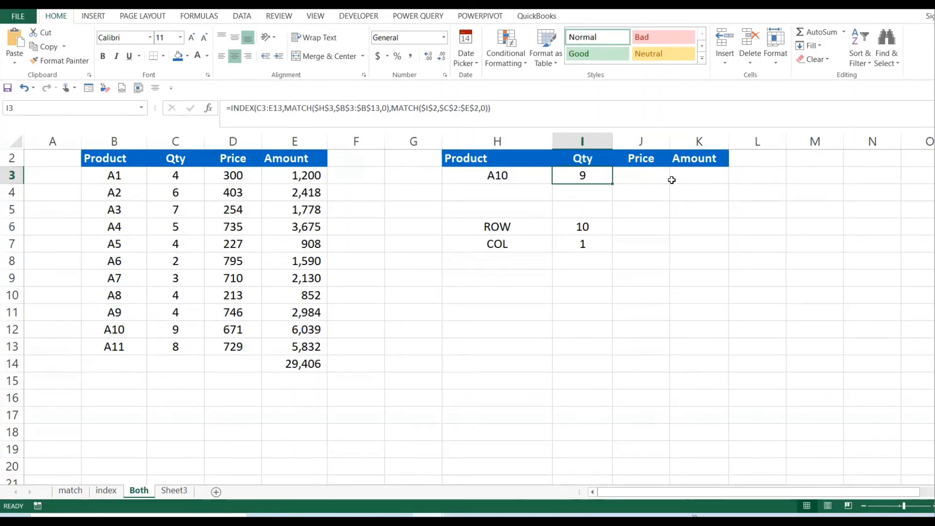
mouse_move(637, 213)
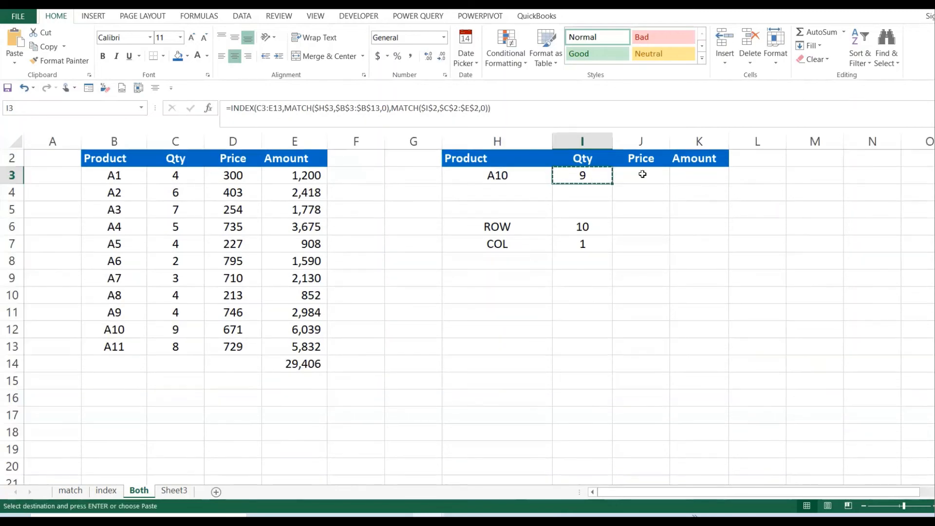
Paste the lookup formula into the Price and Amount cells, returning 671 and 6039
left_click(641, 175)
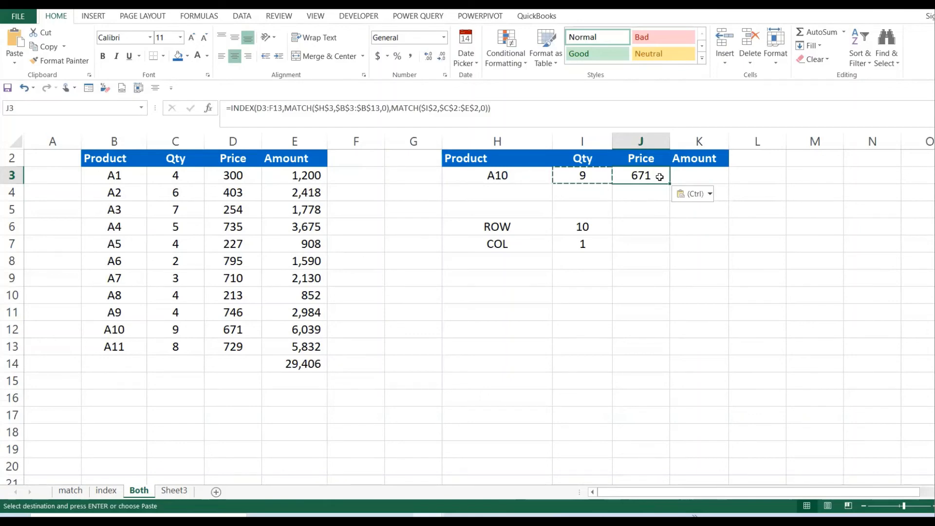
left_click(700, 175)
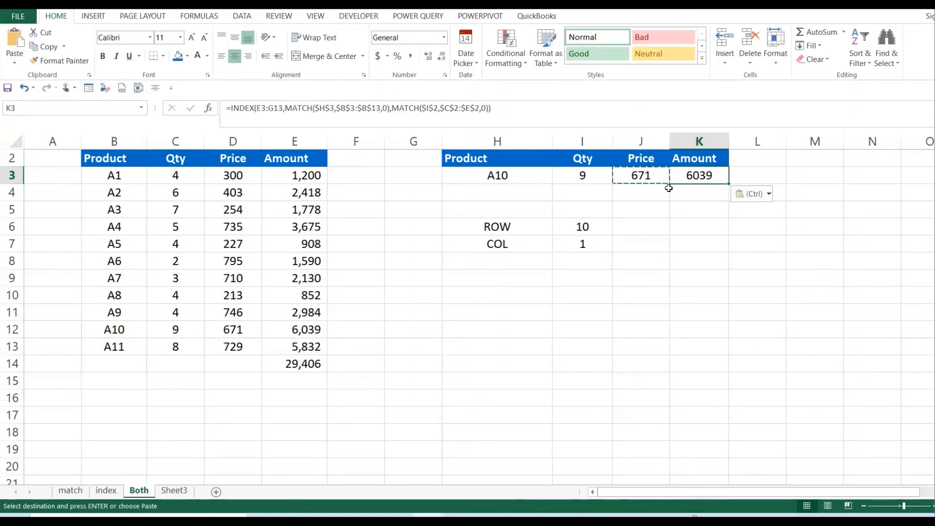
left_click(641, 210)
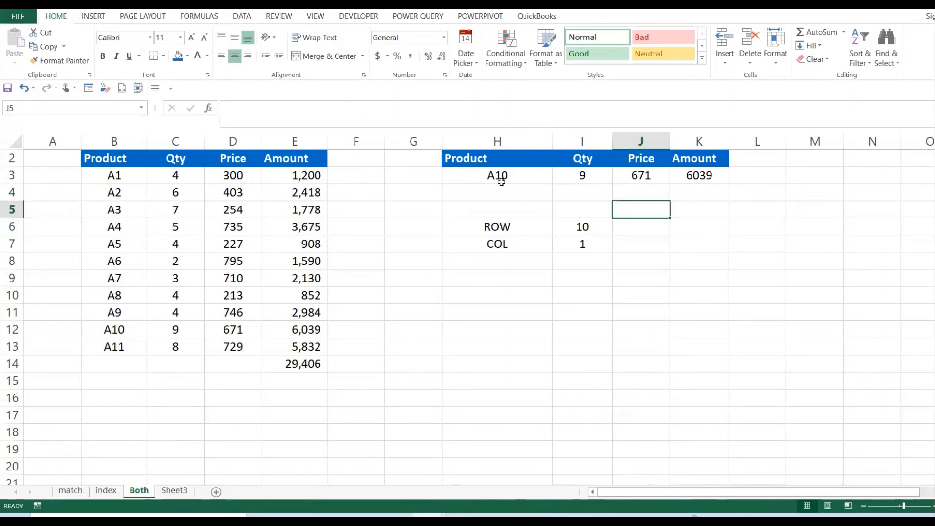
Verify the A10 results 9, 671 and 6039 against the source table's A10 row
left_click(497, 175)
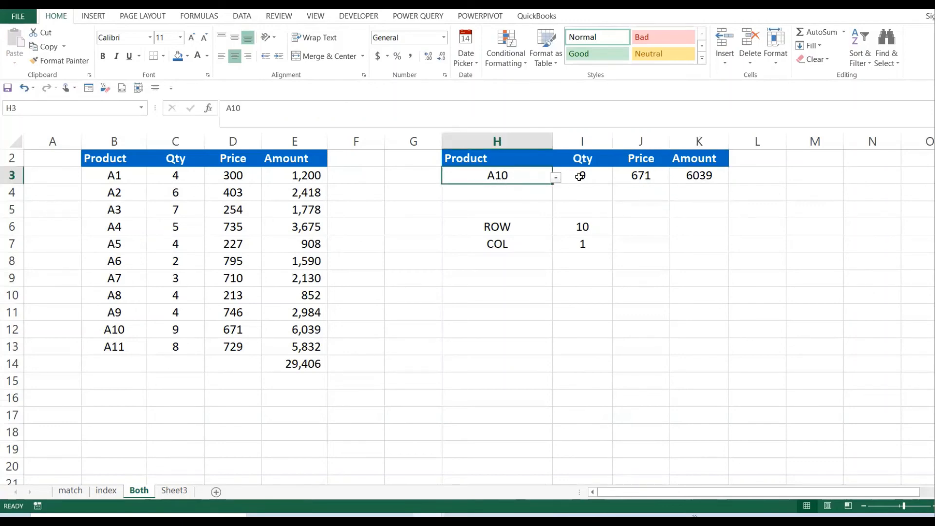
left_click(582, 176)
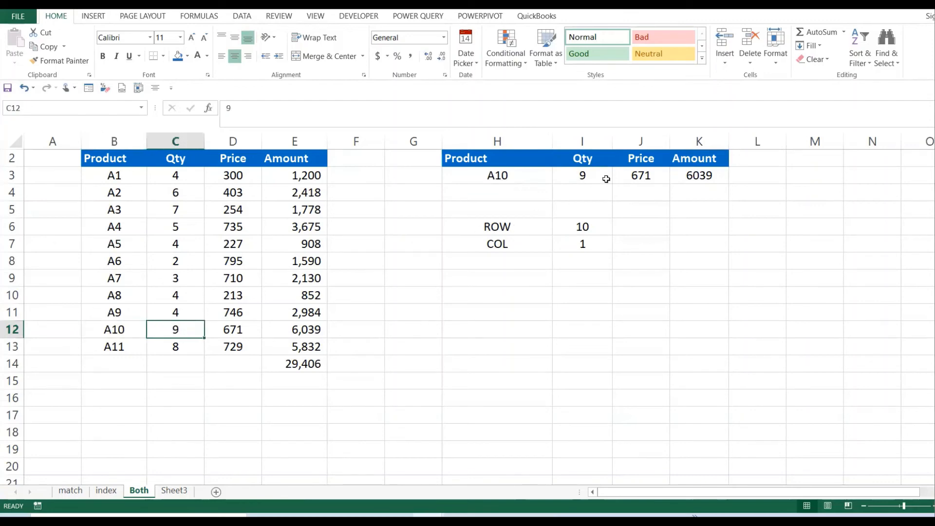
left_click(642, 175)
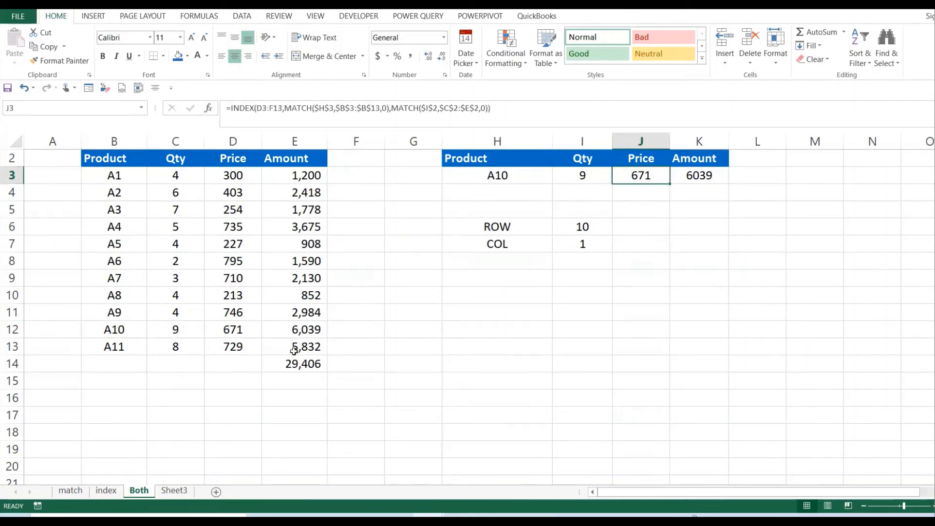
left_click(232, 329)
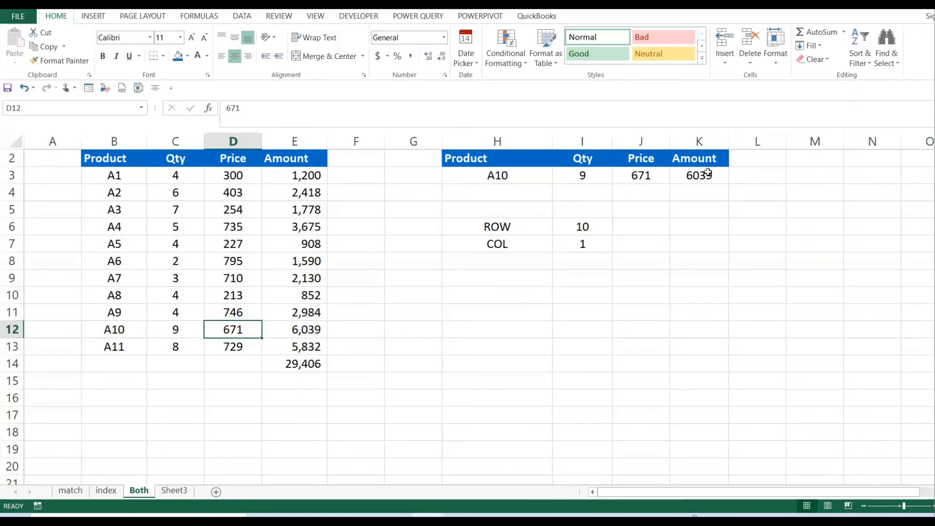
left_click(699, 175)
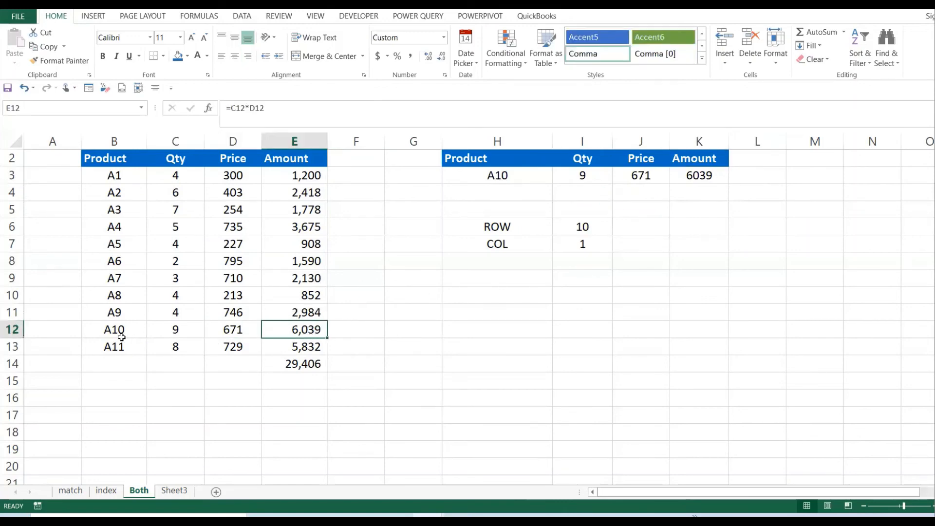
left_click_drag(114, 329, 298, 329)
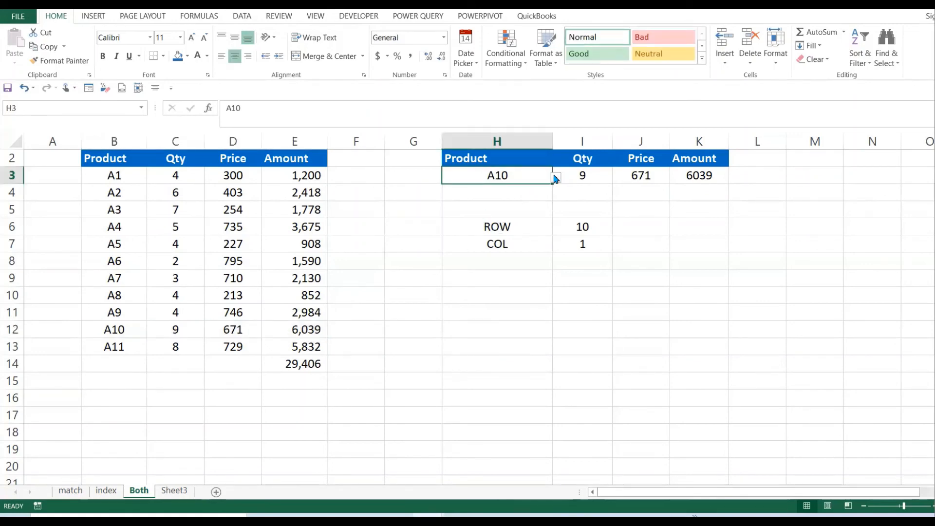
Pick product A1 from the H3 dropdown and check its Qty, Price and Amount results against the source
left_click(555, 175)
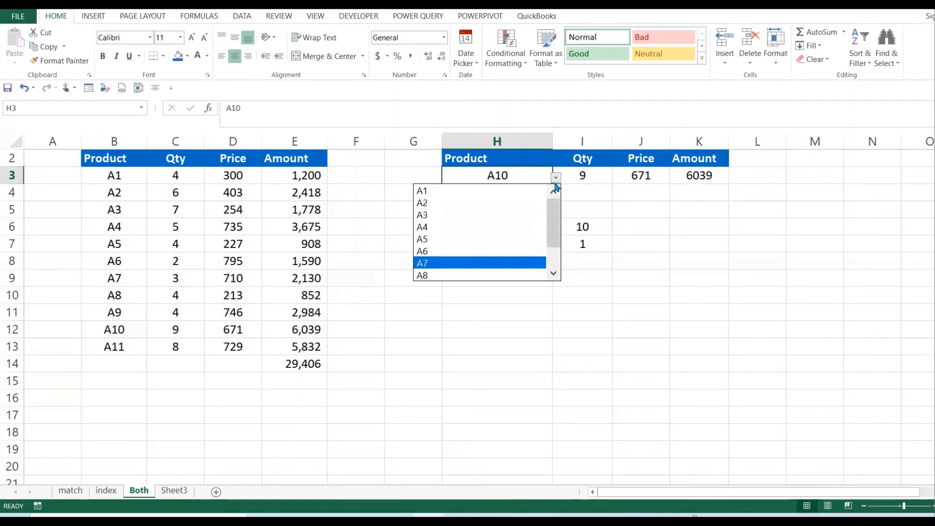
left_click(421, 191)
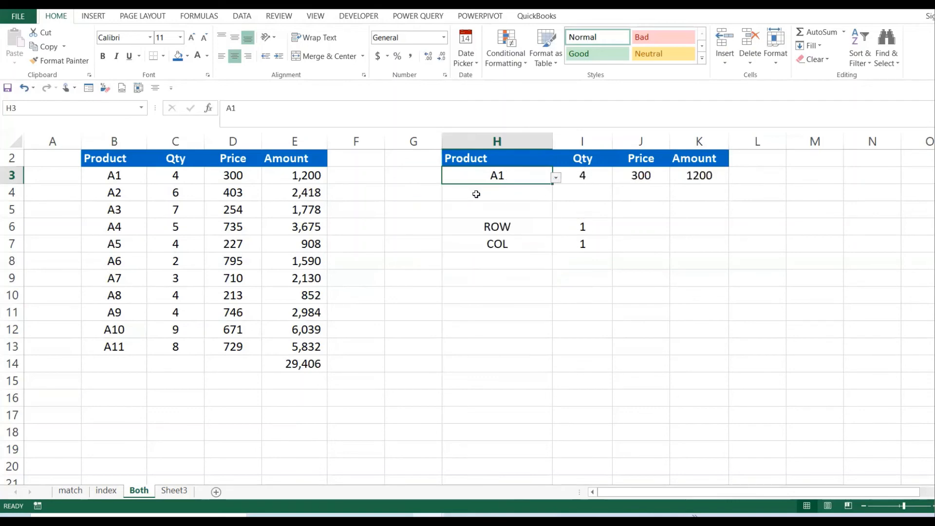
left_click_drag(497, 174, 700, 175)
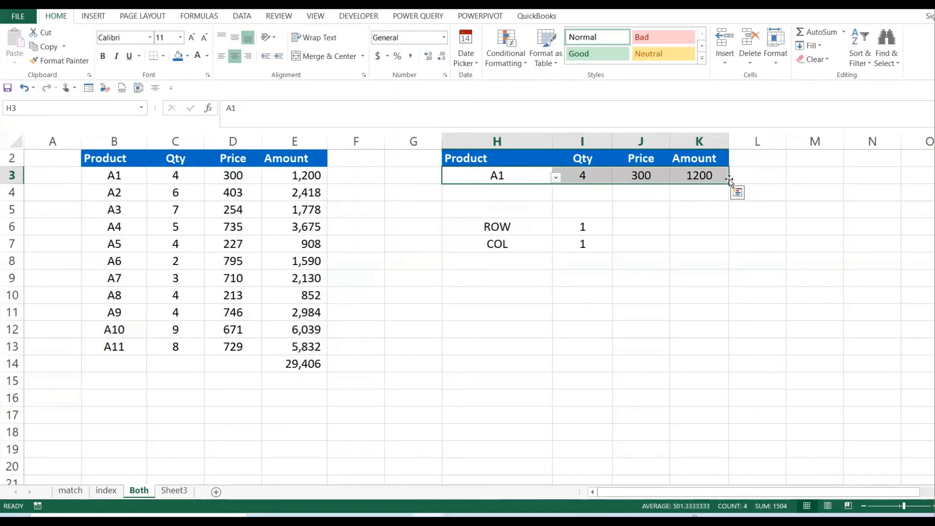
left_click(176, 175)
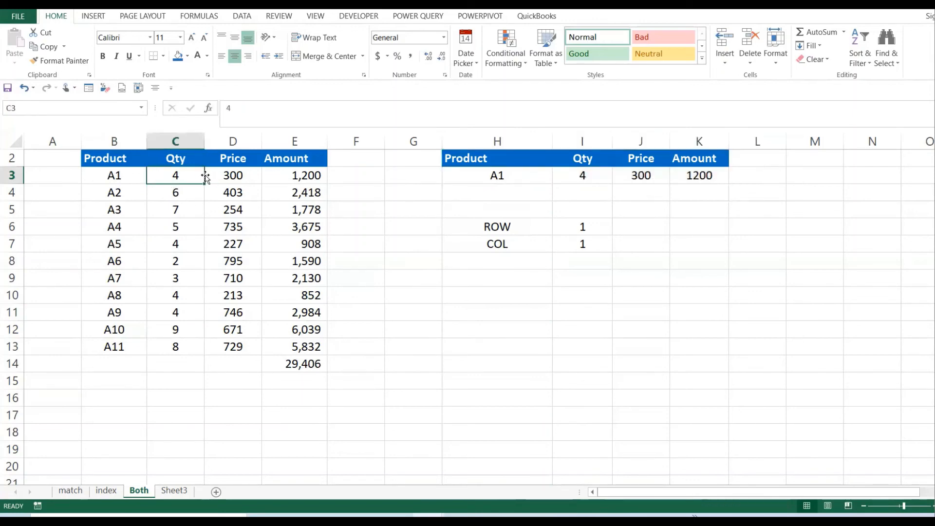
left_click(582, 175)
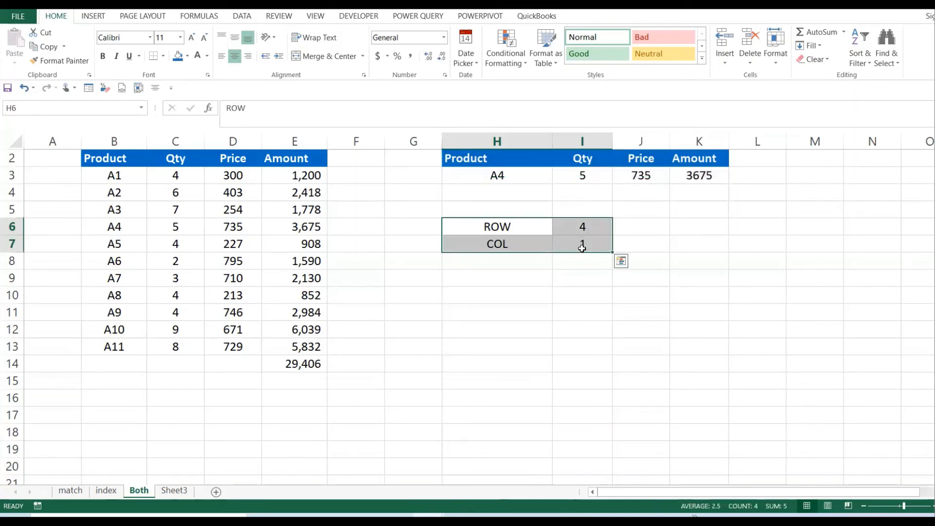
Clear the helper cells and enter =VLOOKUP(H3,B3:E13,2,0) in I6, returning Qty 5
key("Delete")
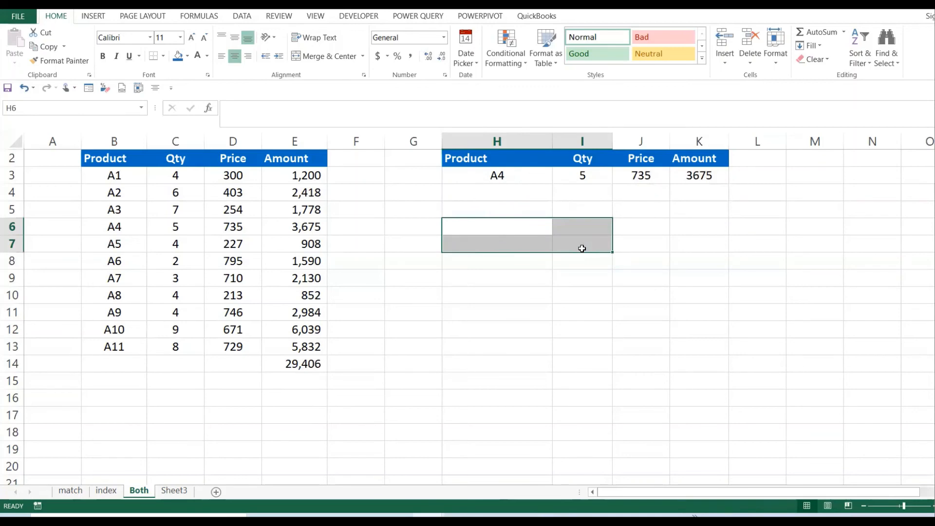
type("=")
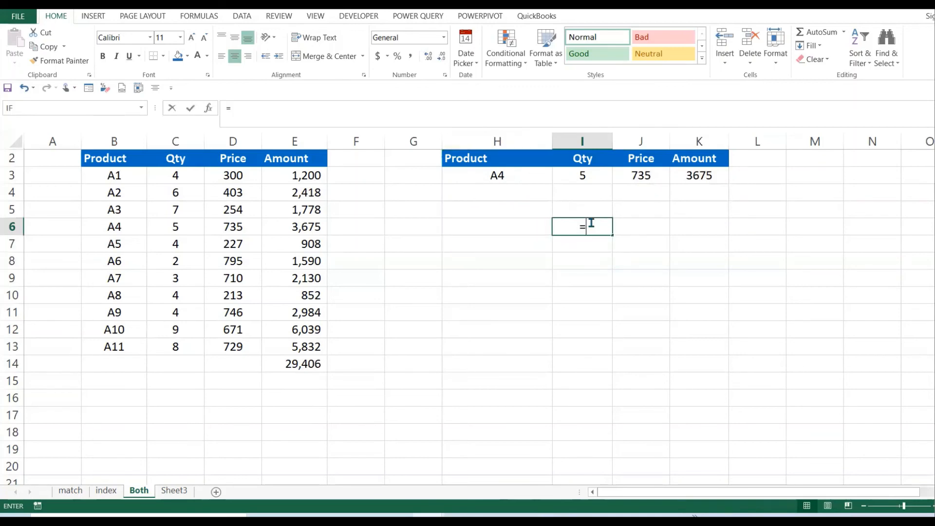
type("VLOO")
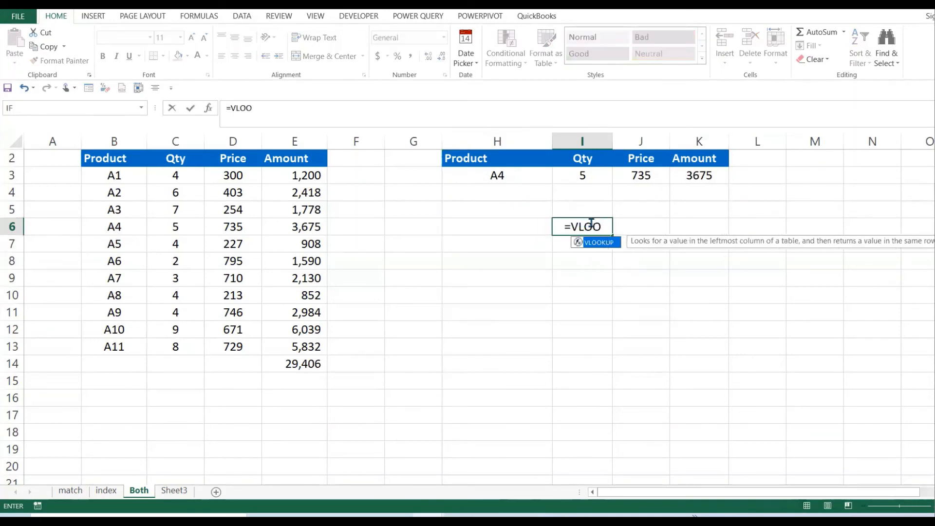
type("KUP")
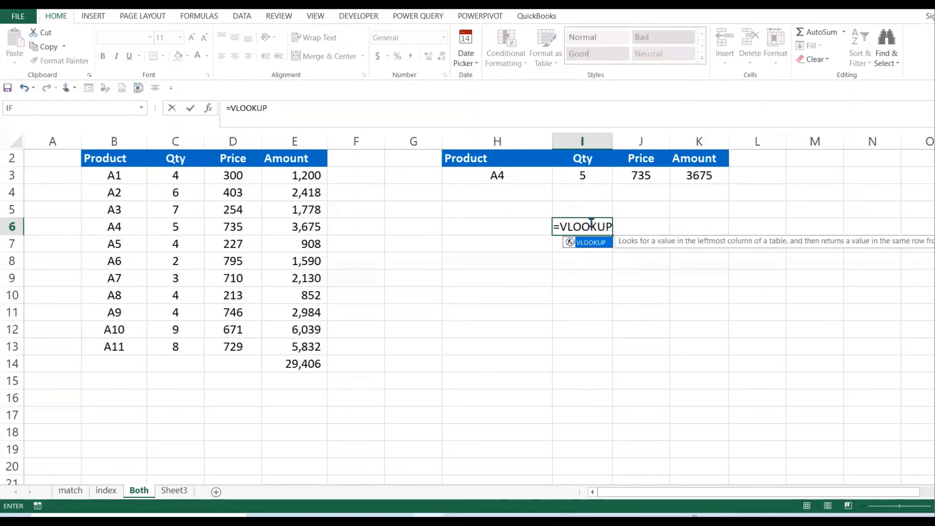
type("(")
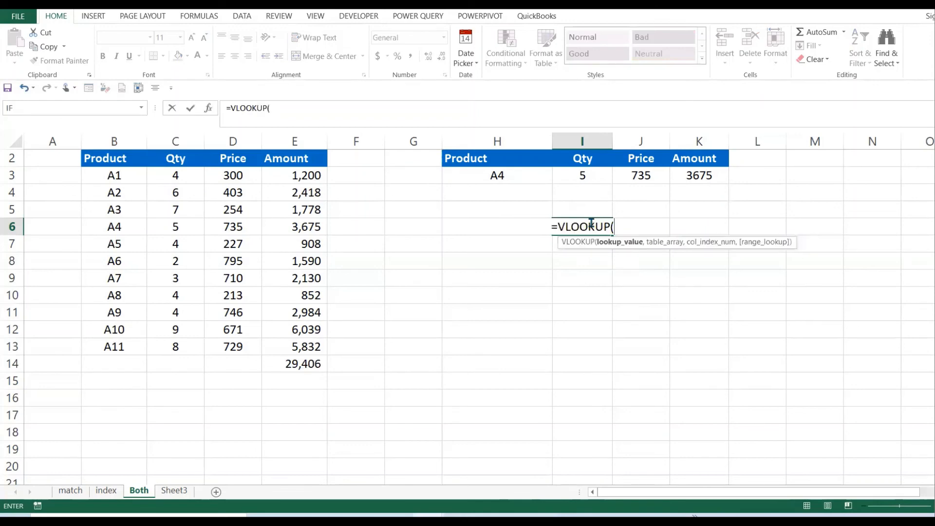
left_click(497, 176)
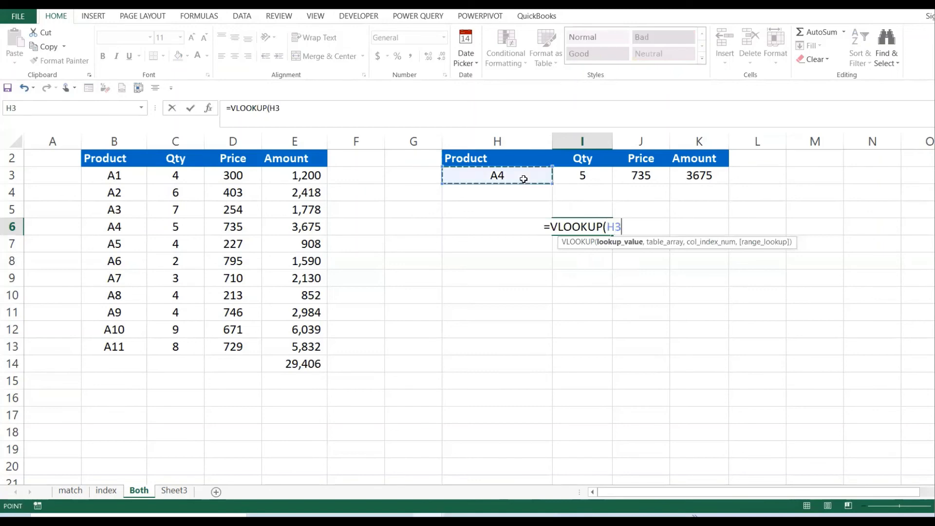
type(",")
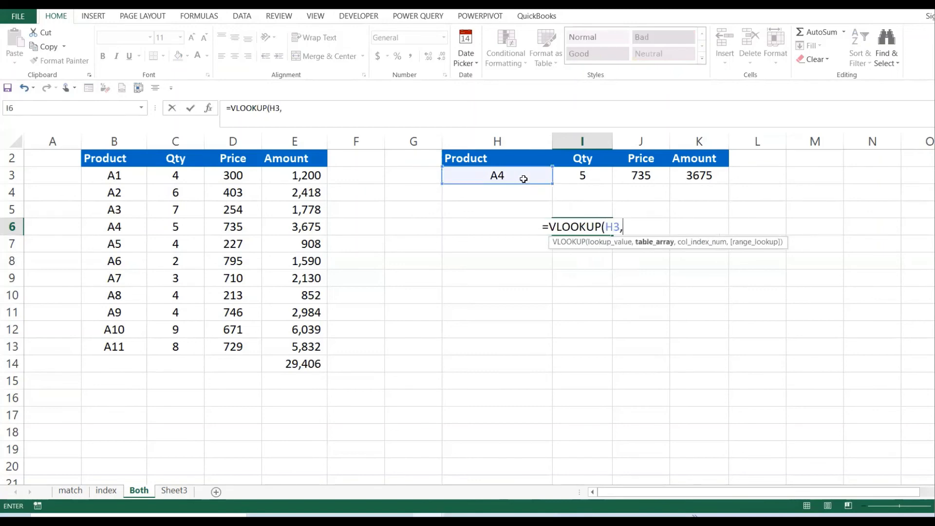
left_click_drag(114, 174, 294, 295)
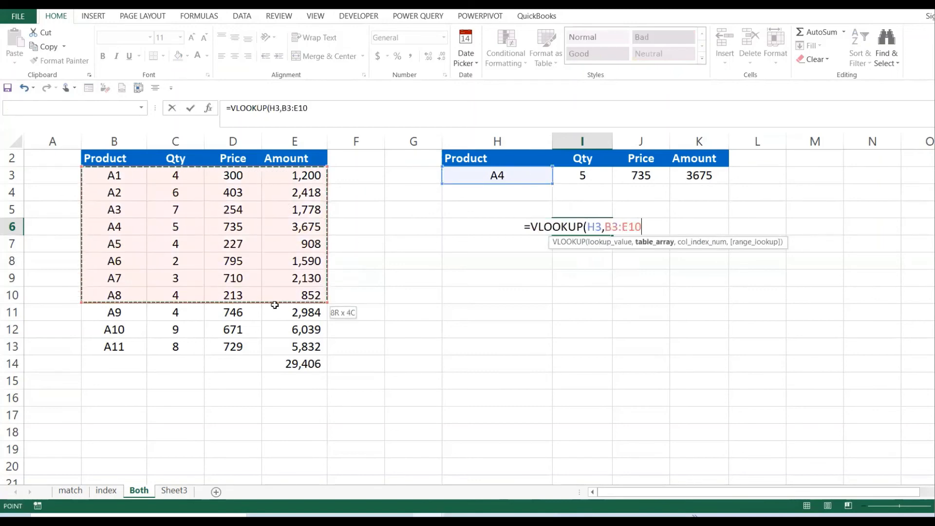
left_click_drag(295, 294, 264, 347)
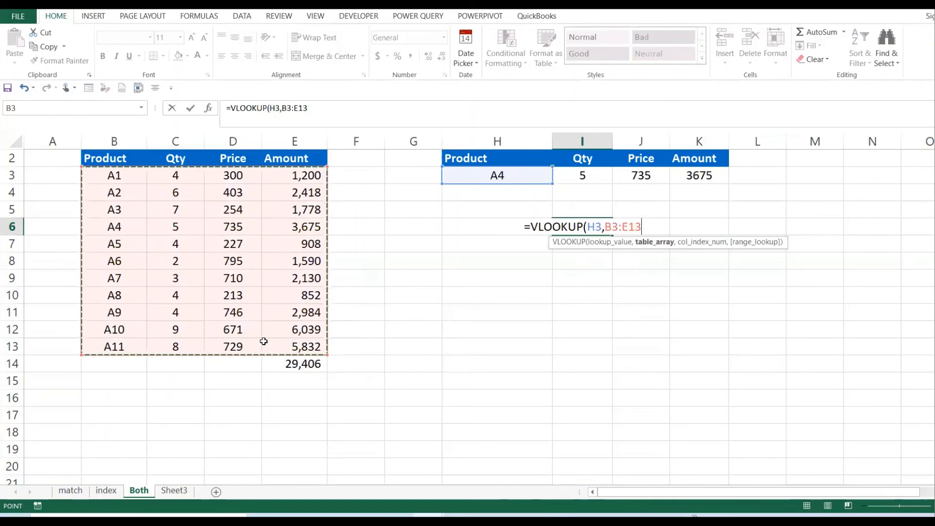
type(",")
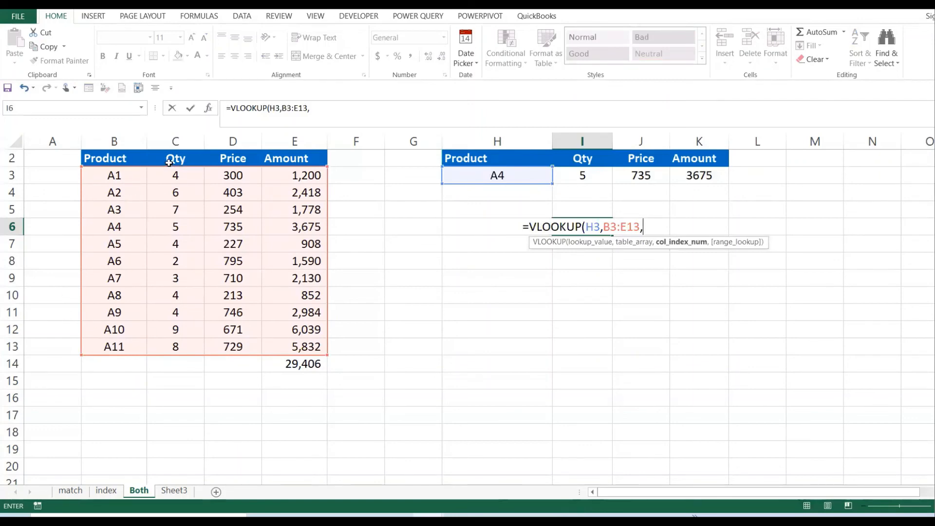
mouse_move(176, 183)
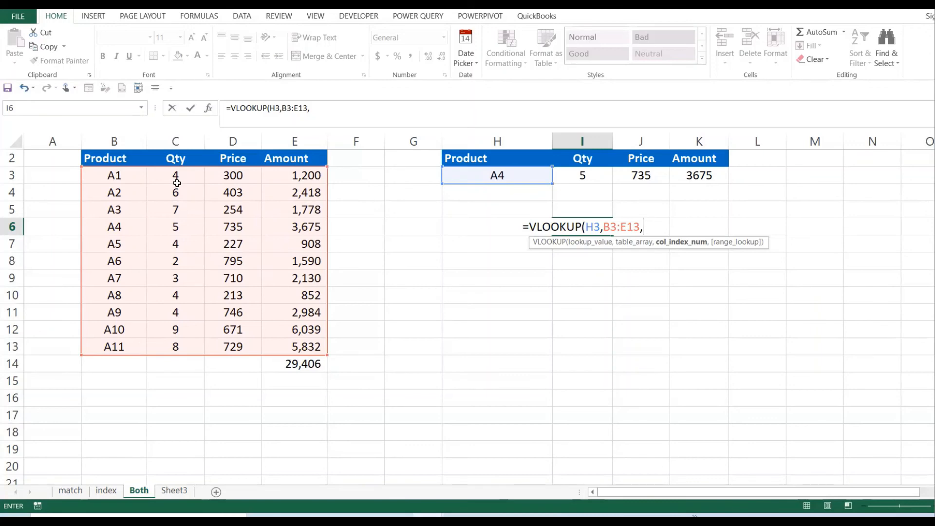
type("2")
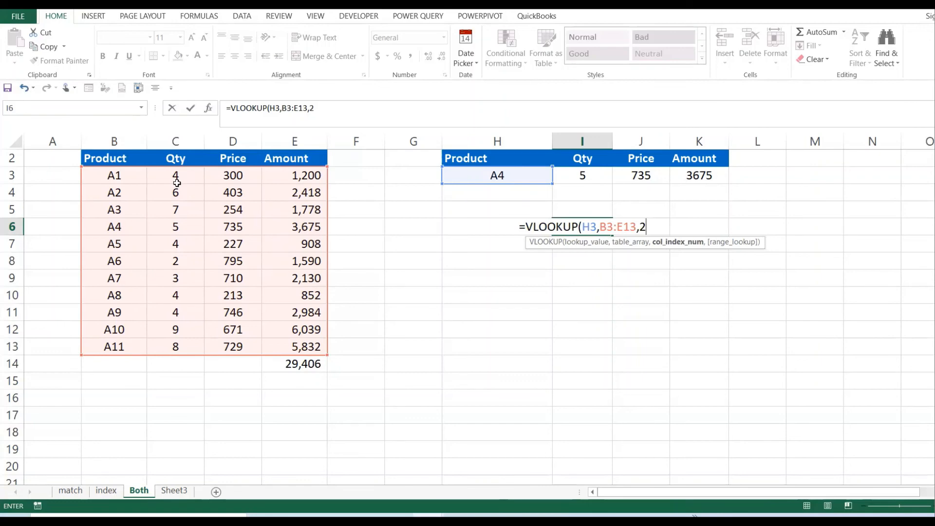
type(",")
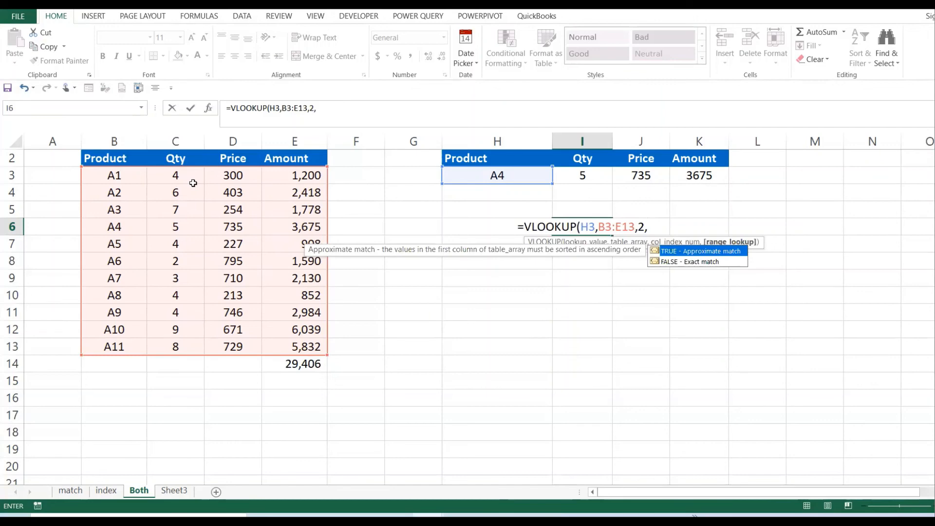
type("0)")
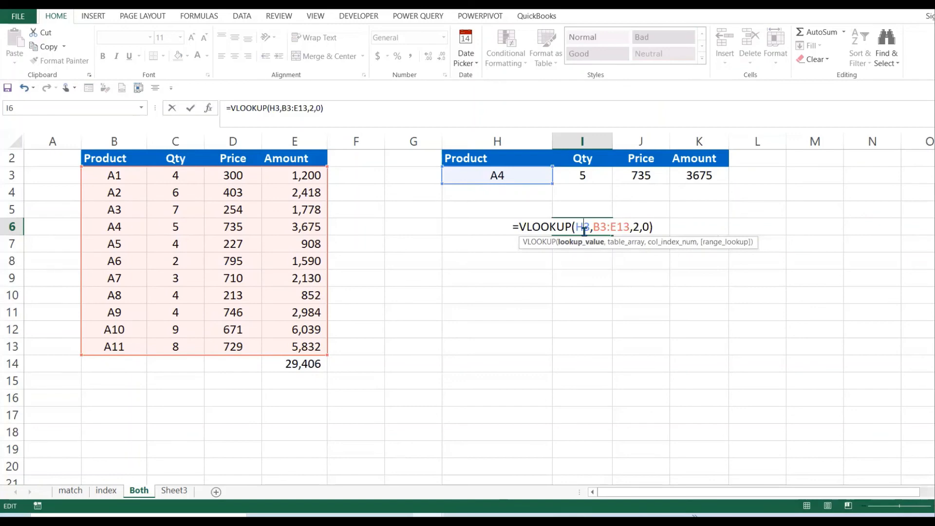
key("F4")
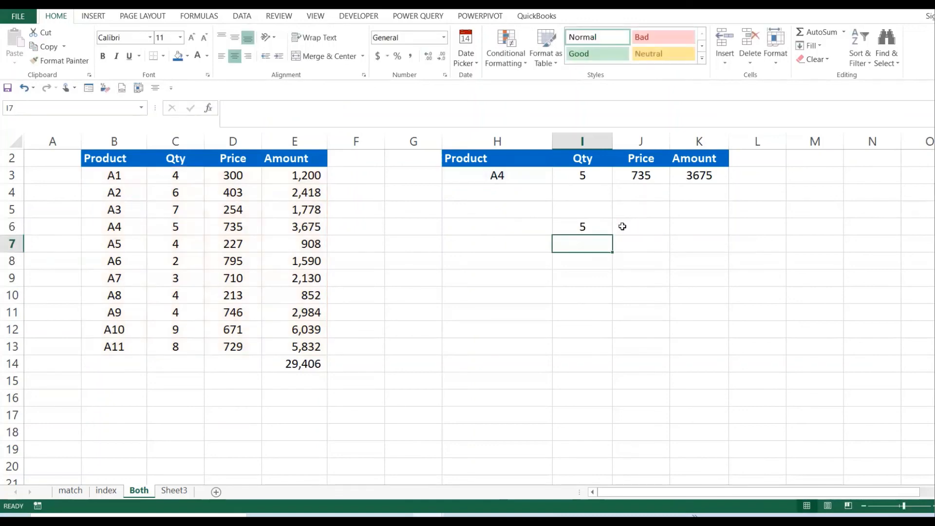
Paste the I6 VLOOKUP into J6 and K6 and compare the pasted formulas, which return #N/A
left_click(581, 175)
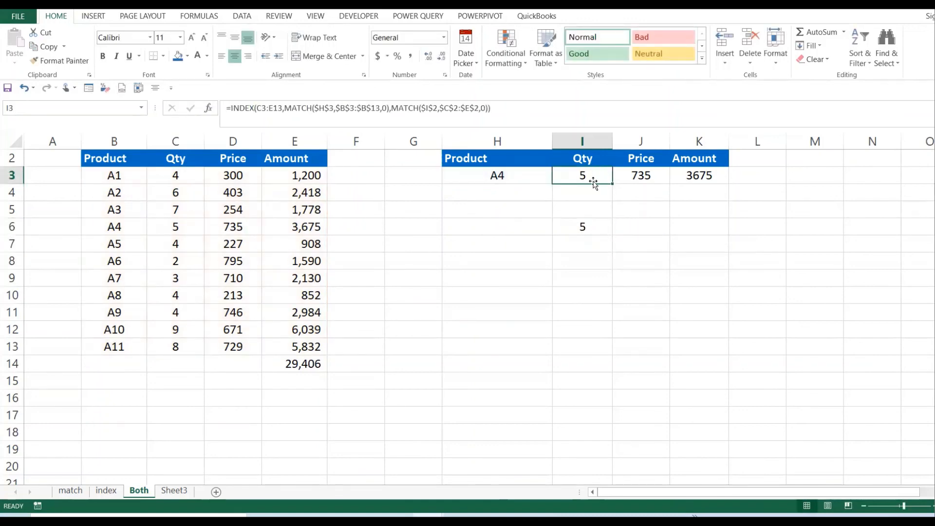
left_click(497, 175)
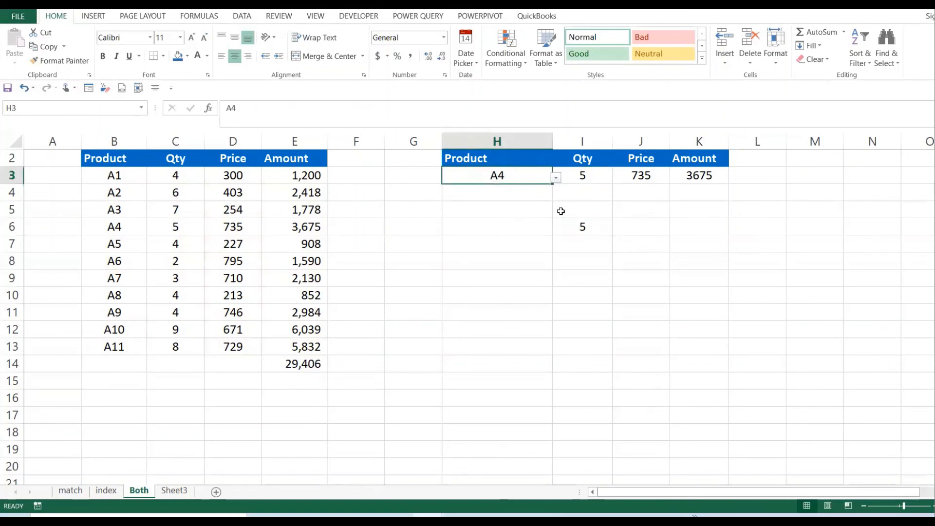
left_click(582, 226)
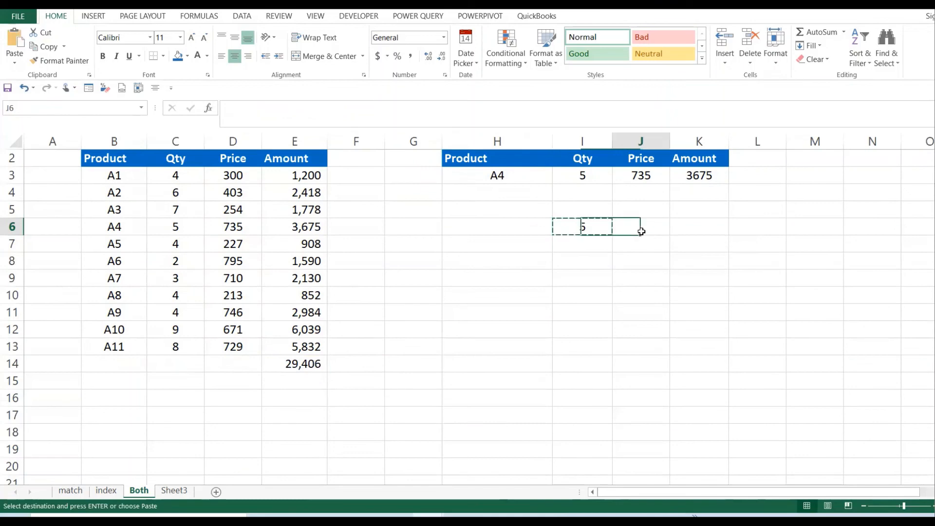
key("ctrl+v")
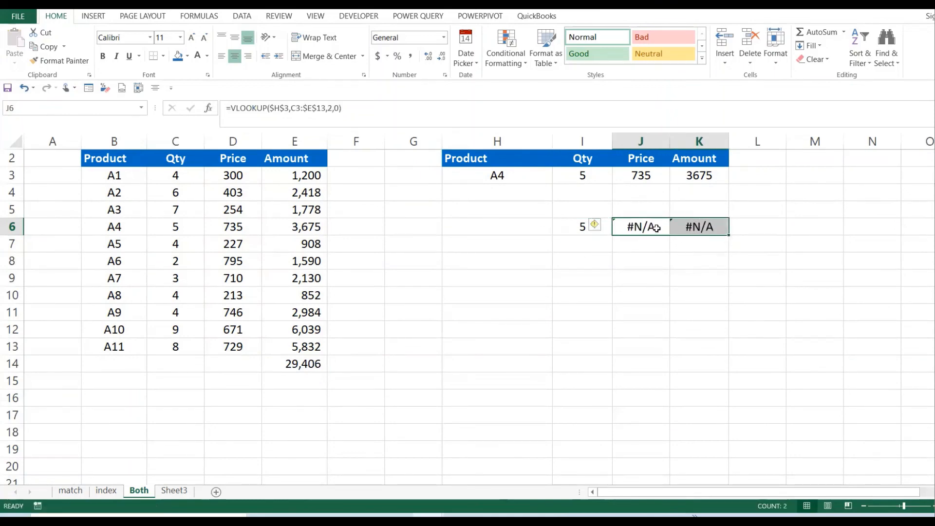
left_click(641, 226)
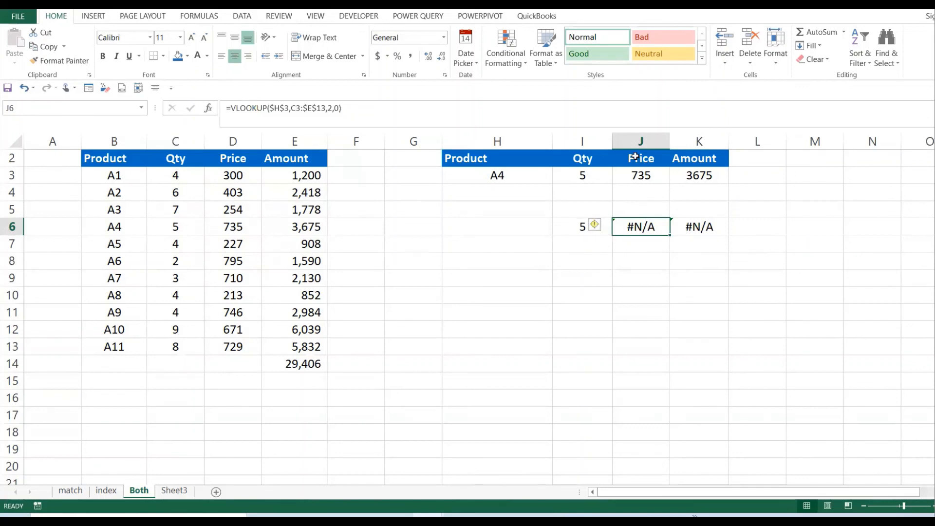
left_click(582, 226)
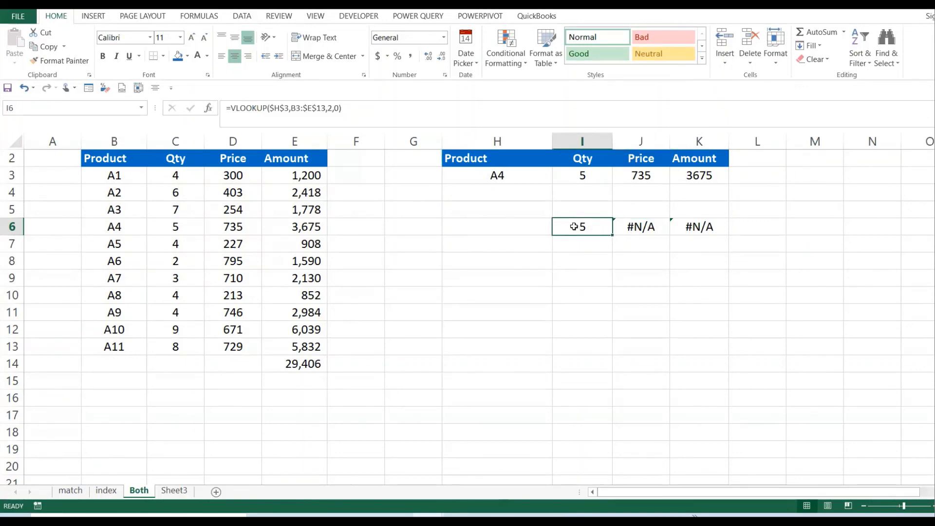
left_click(641, 226)
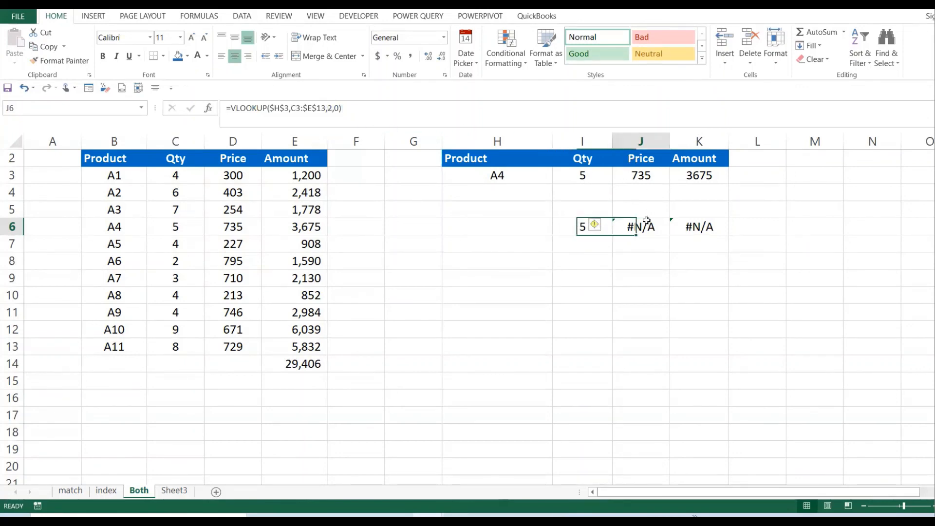
Change J6's column index to 3 and correct I6's references to absolute ranges
left_click(641, 226)
type("3")
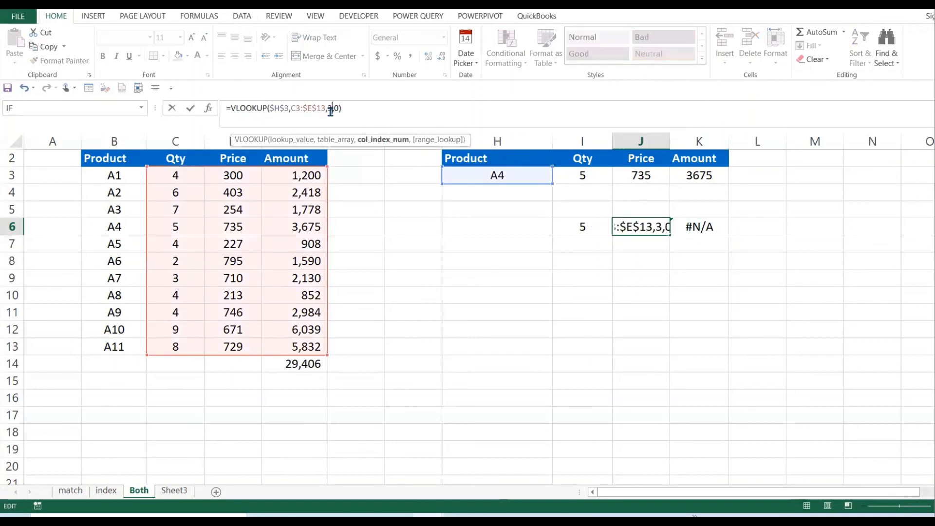
key("Enter")
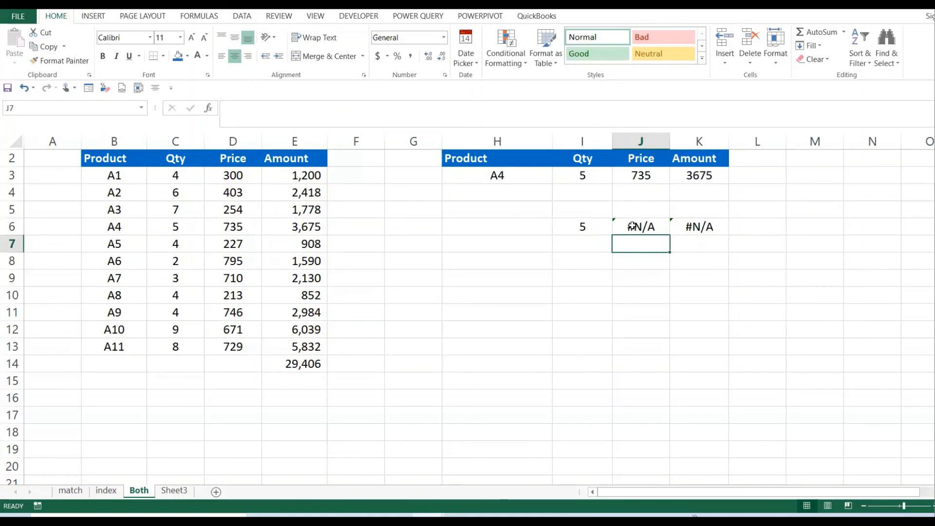
double_click(641, 226)
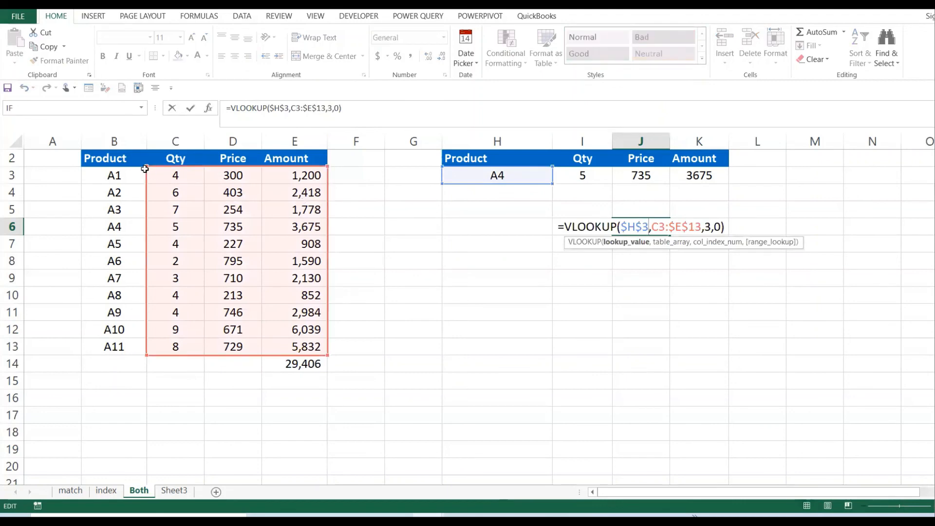
mouse_move(632, 273)
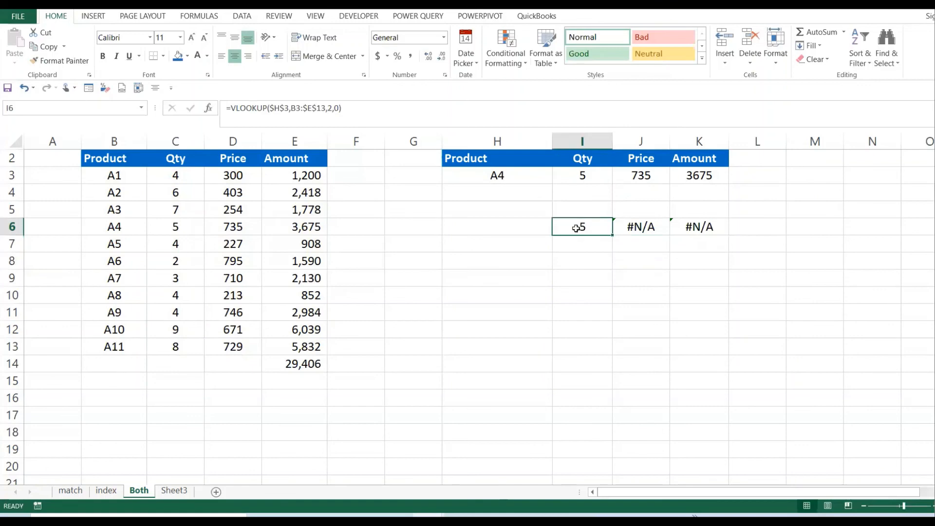
mouse_move(298, 113)
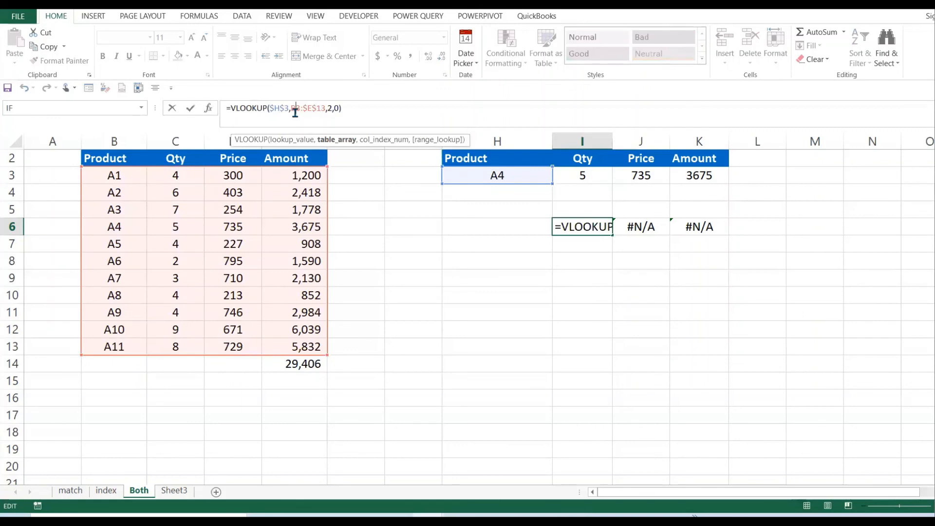
key("Enter")
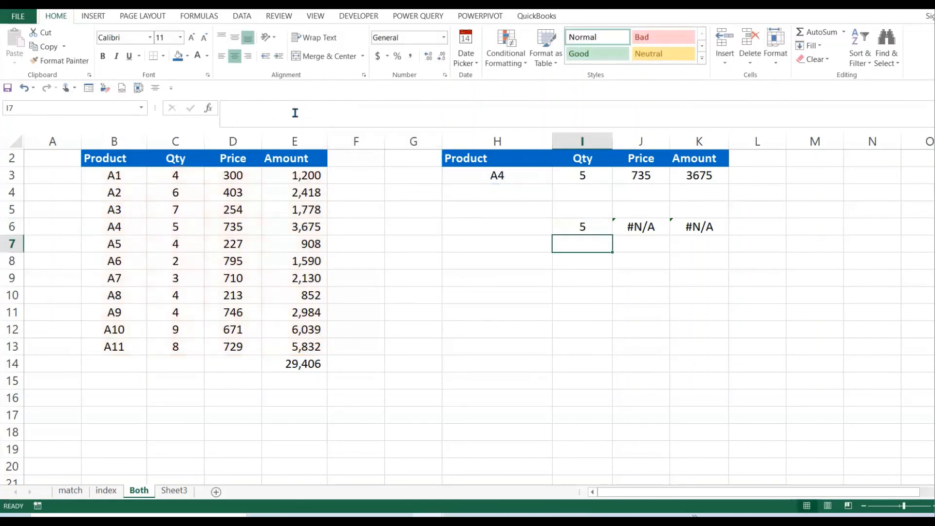
Copy the fixed $B$3:$E$13 VLOOKUP to J6:K6 with column indexes 3 and 4, returning 735 and 3675
left_click(583, 226)
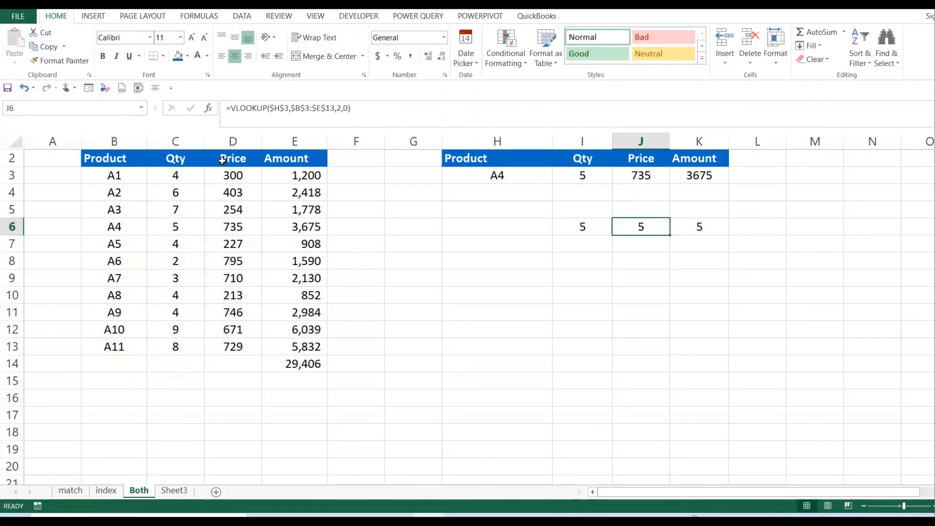
mouse_move(131, 186)
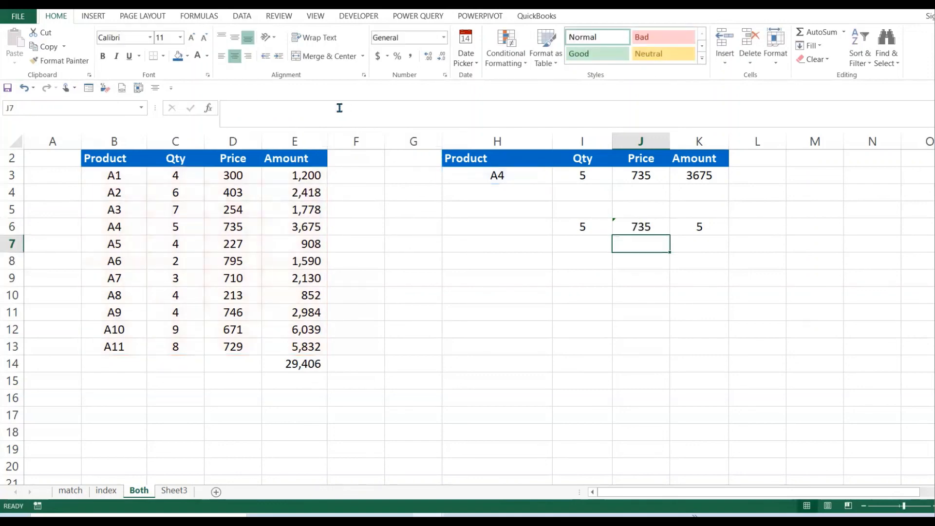
left_click(700, 226)
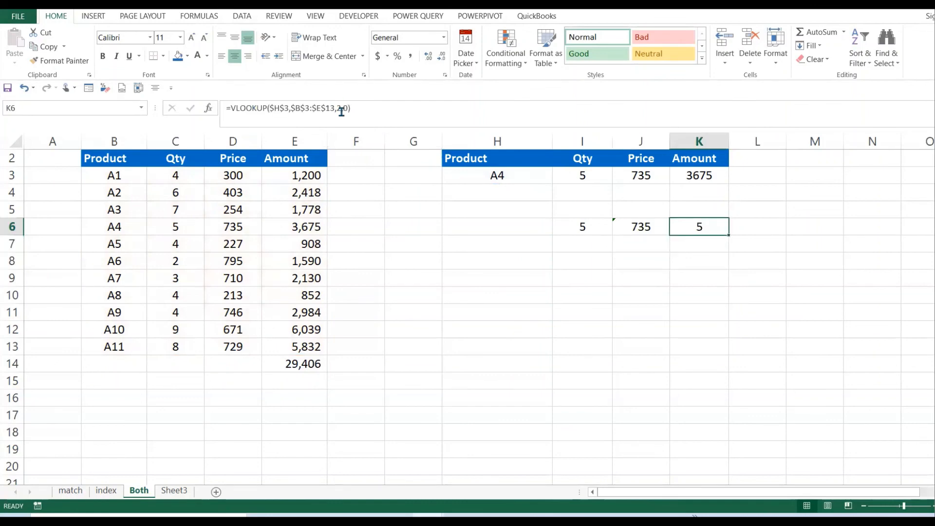
key("Enter")
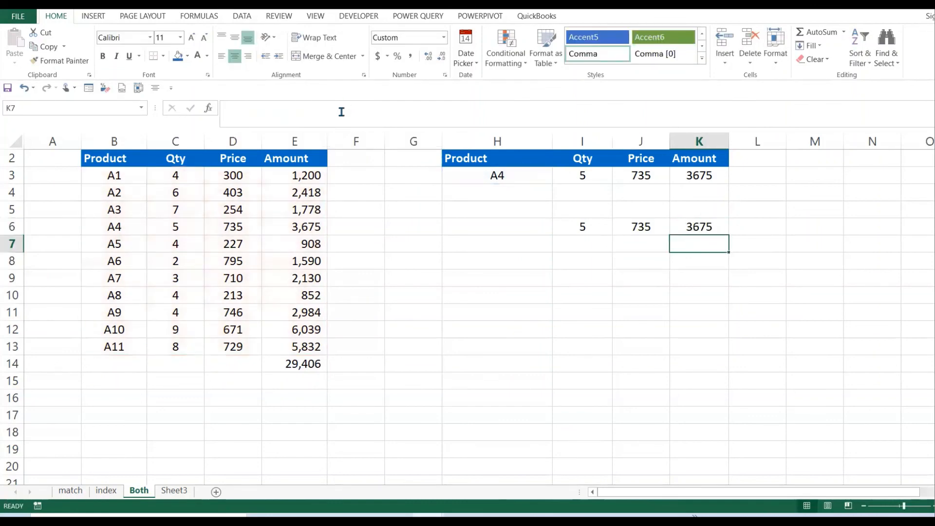
mouse_move(331, 131)
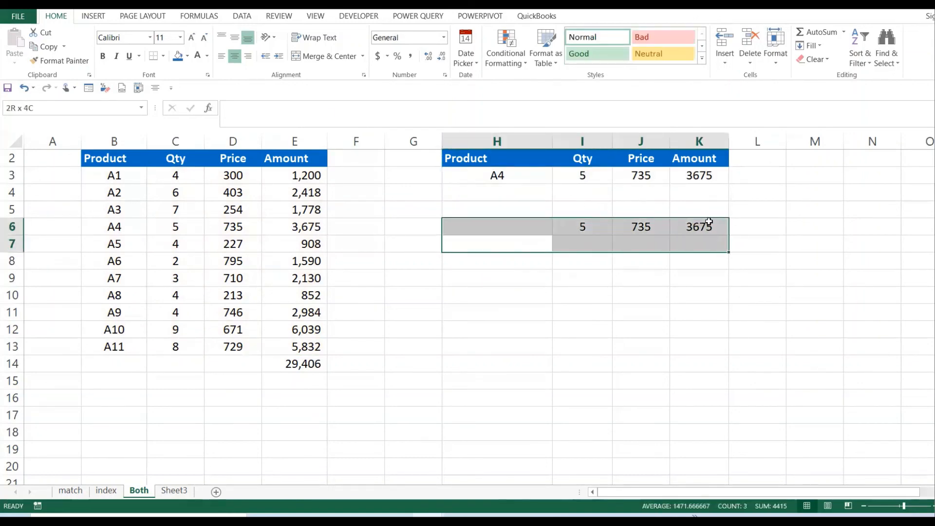
Switch H3 to product A10 so both lookup rows return 9, 671 and 6039
left_click(497, 175)
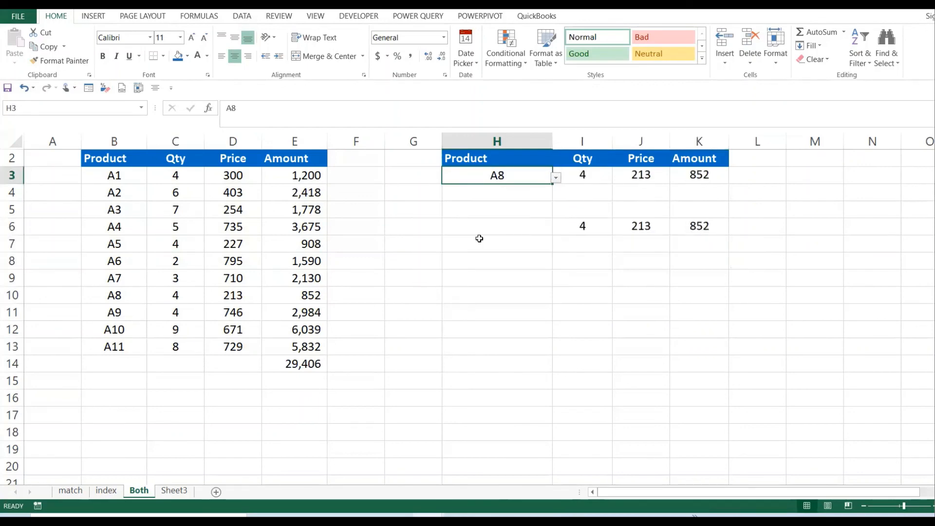
mouse_move(518, 183)
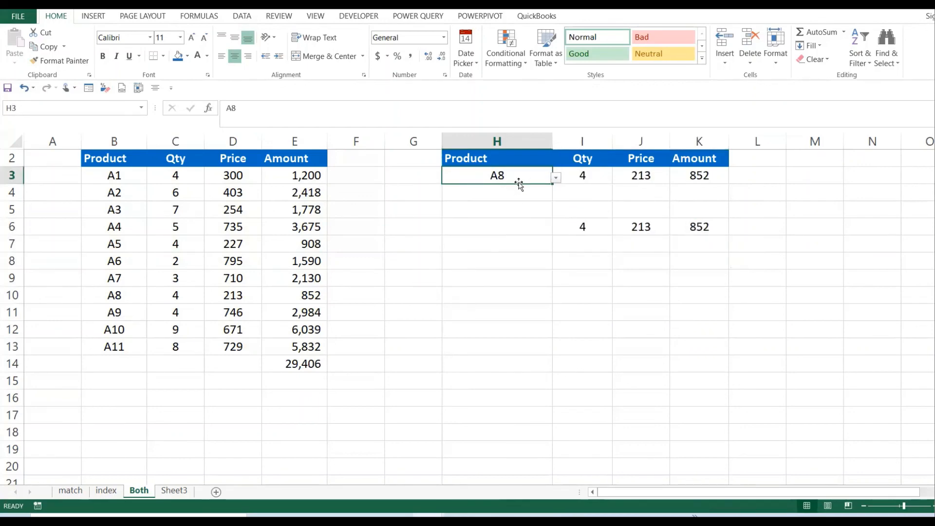
mouse_move(759, 228)
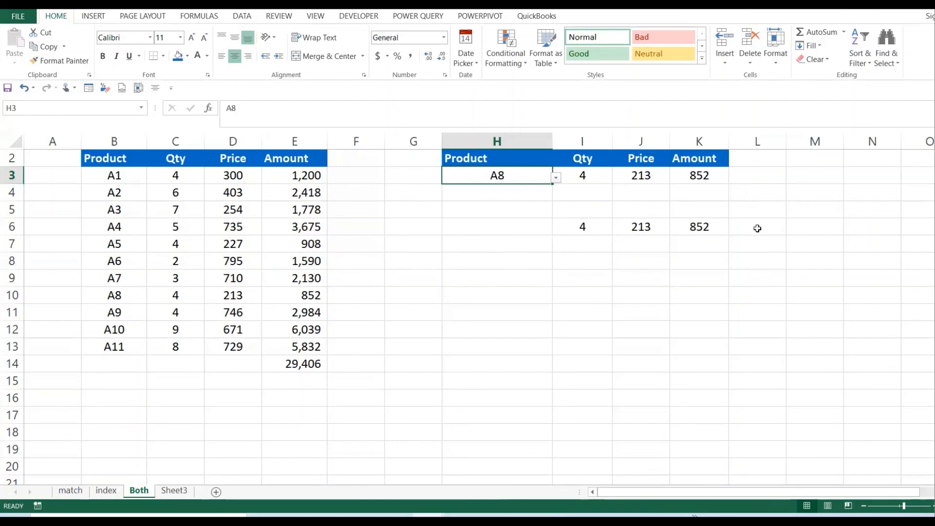
left_click(555, 177)
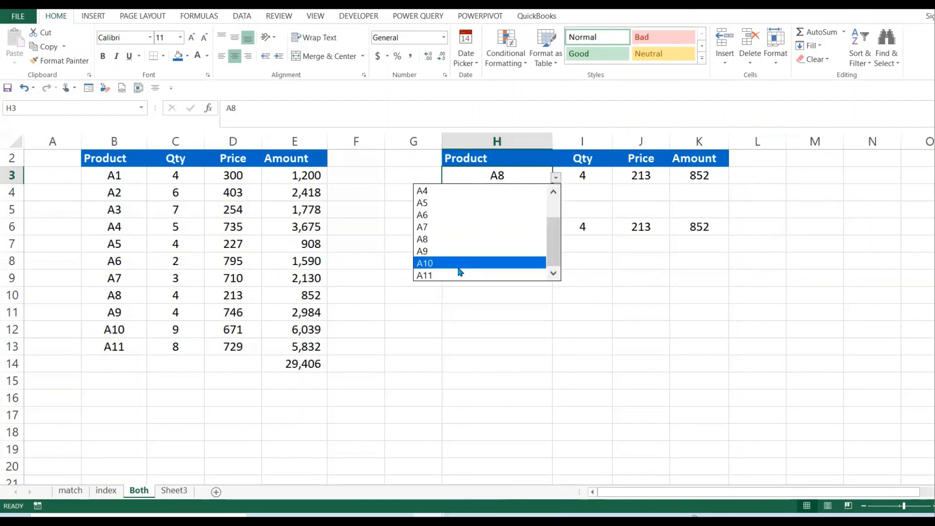
left_click(426, 263)
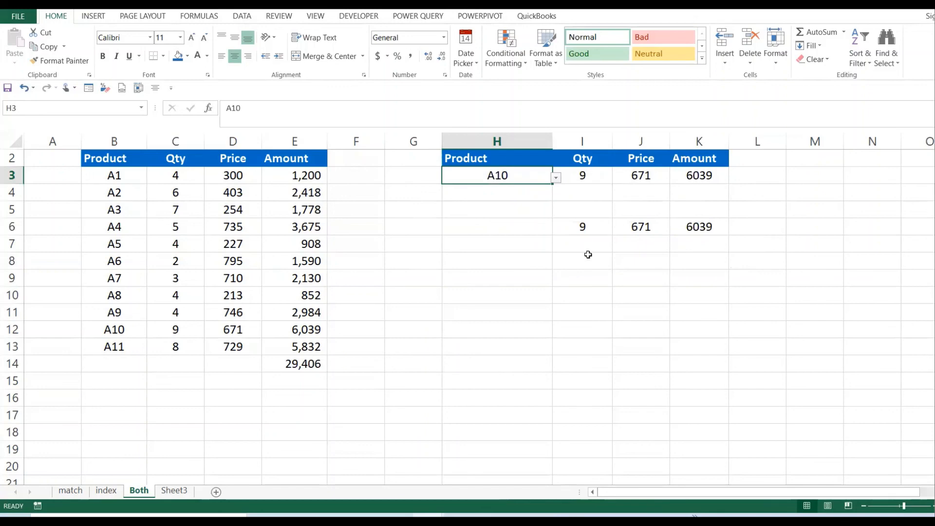